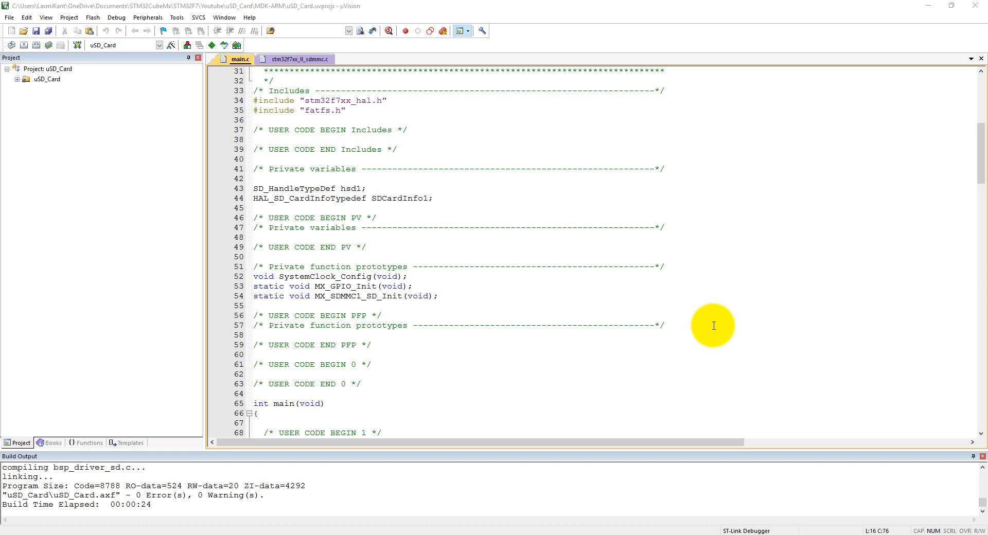
pyautogui.moveTo(423, 285)
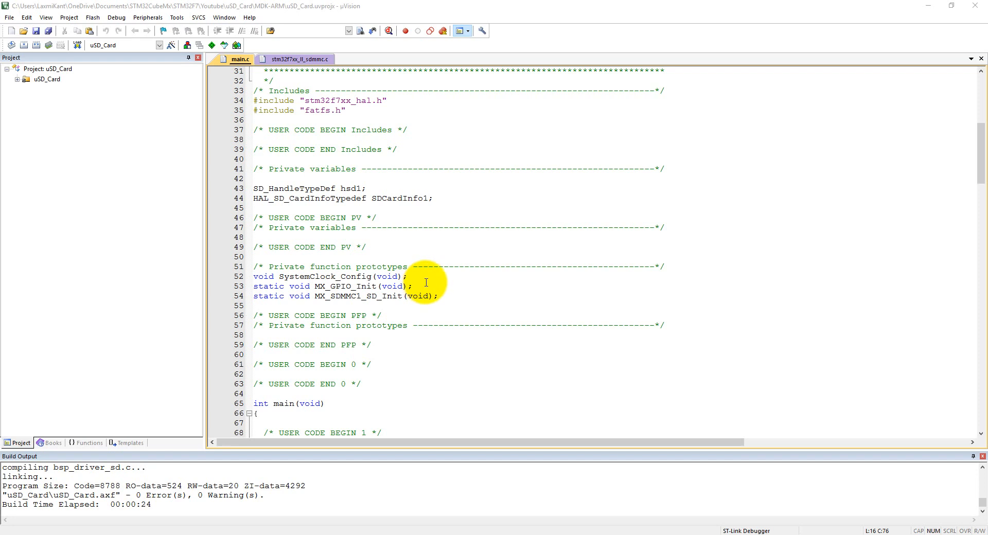
pyautogui.moveTo(172, 44)
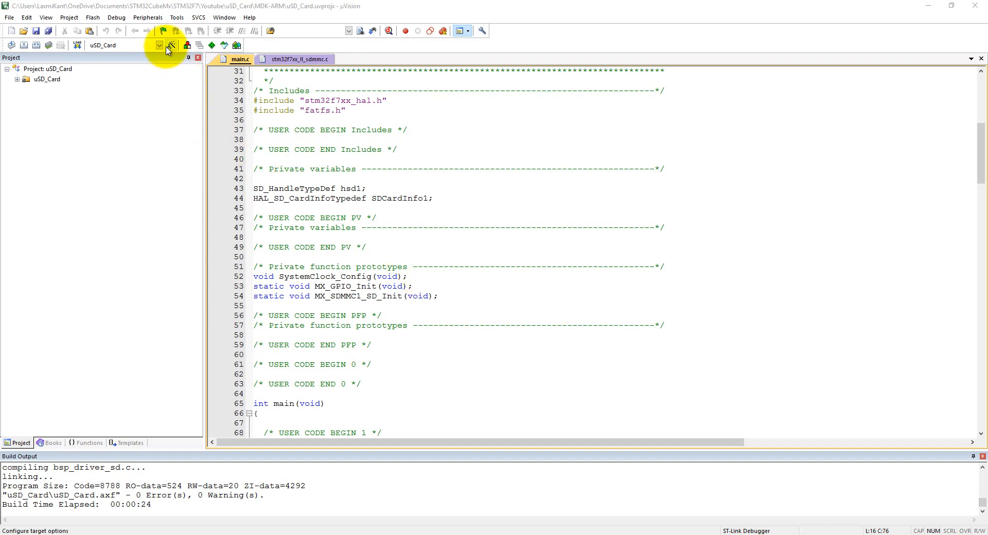
# Review the uSD_Card target options (Utilities, Debug, Device, Target, Output, Listing, C/C++) and close unchanged.
pyautogui.click(171, 44)
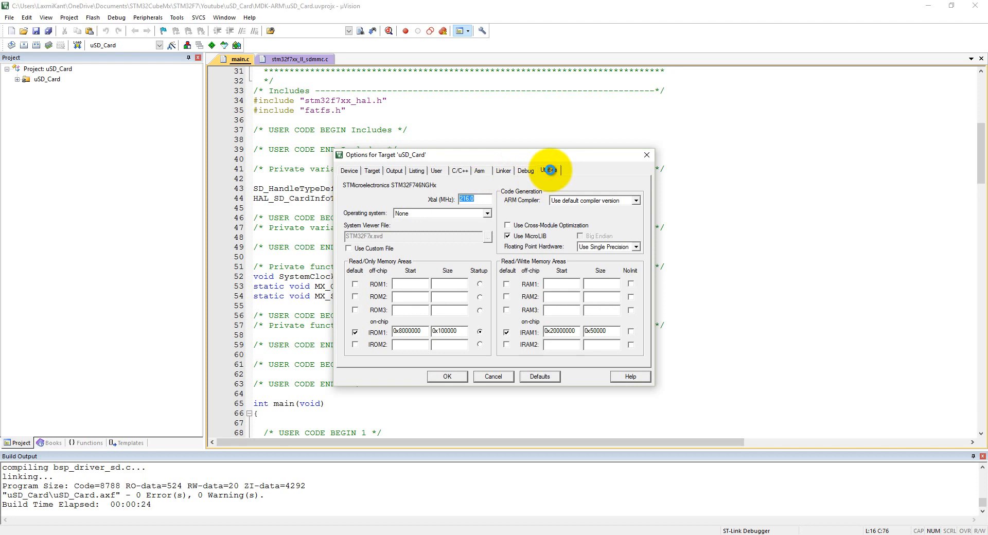
pyautogui.click(548, 170)
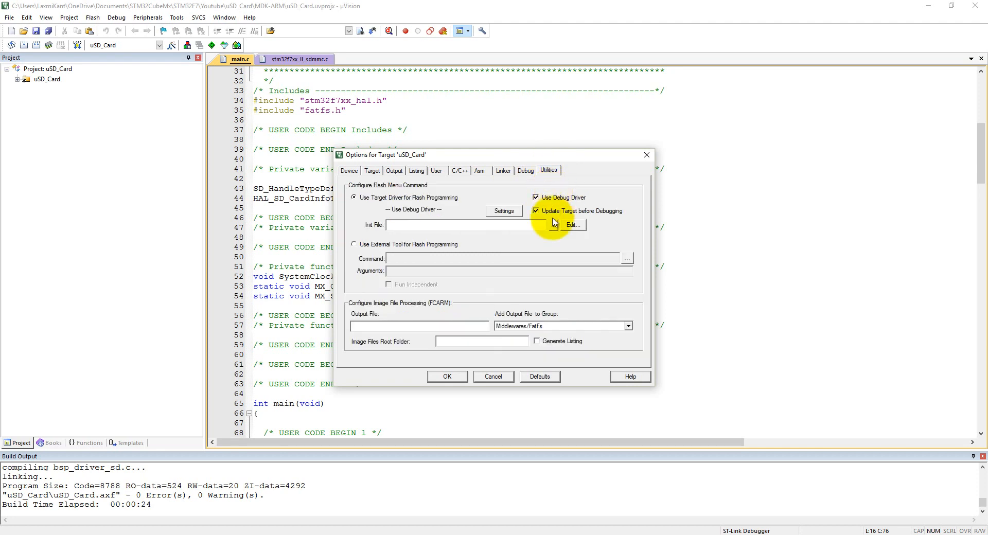
pyautogui.click(503, 211)
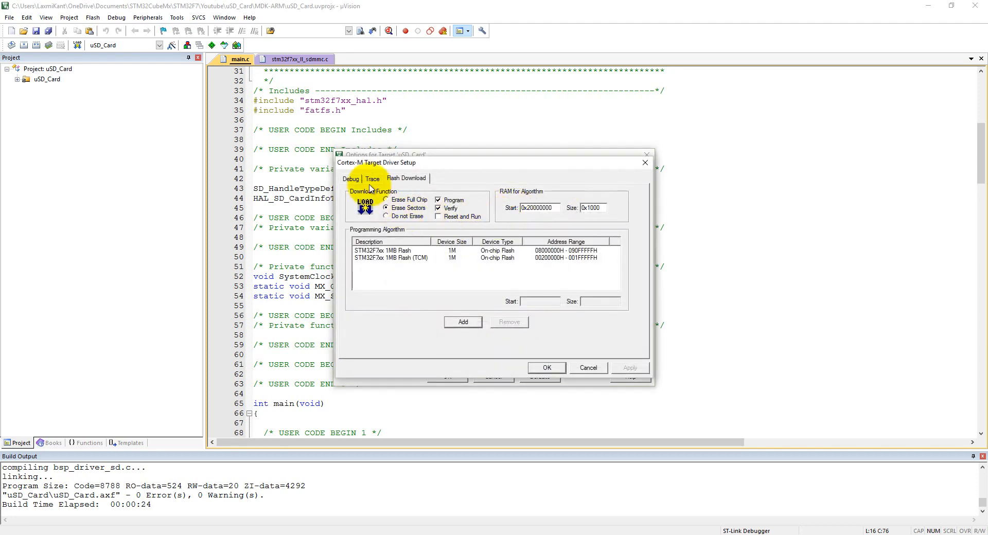
pyautogui.click(350, 178)
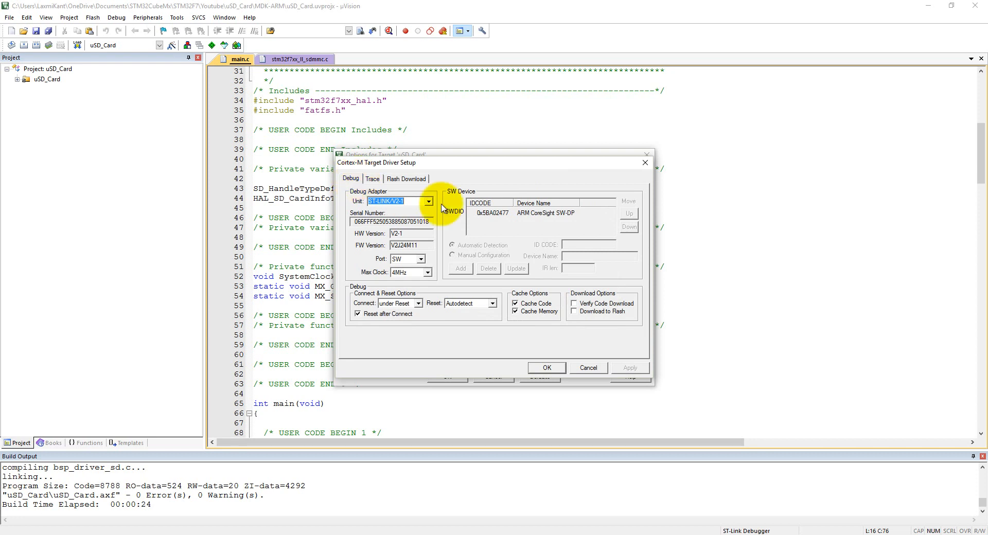
pyautogui.moveTo(529, 219)
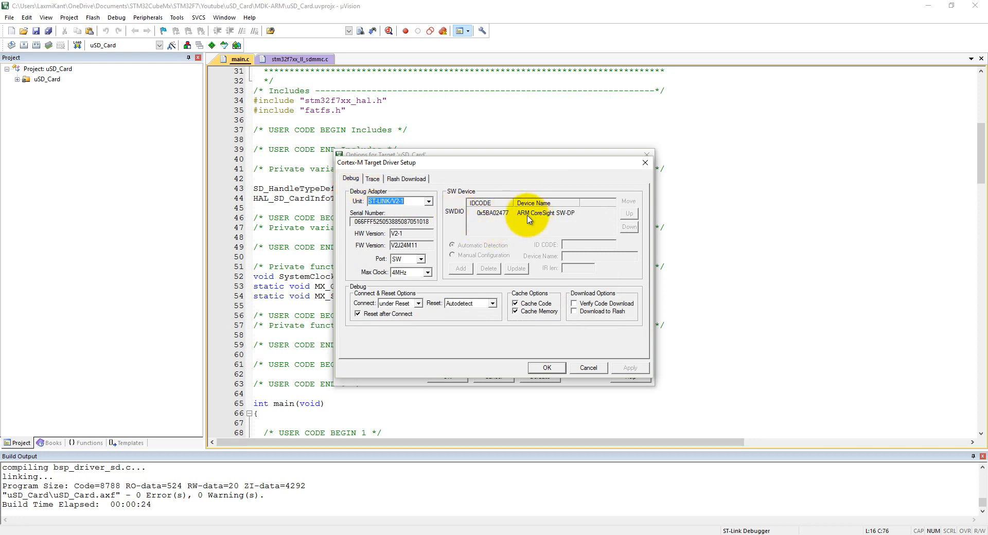
pyautogui.moveTo(557, 304)
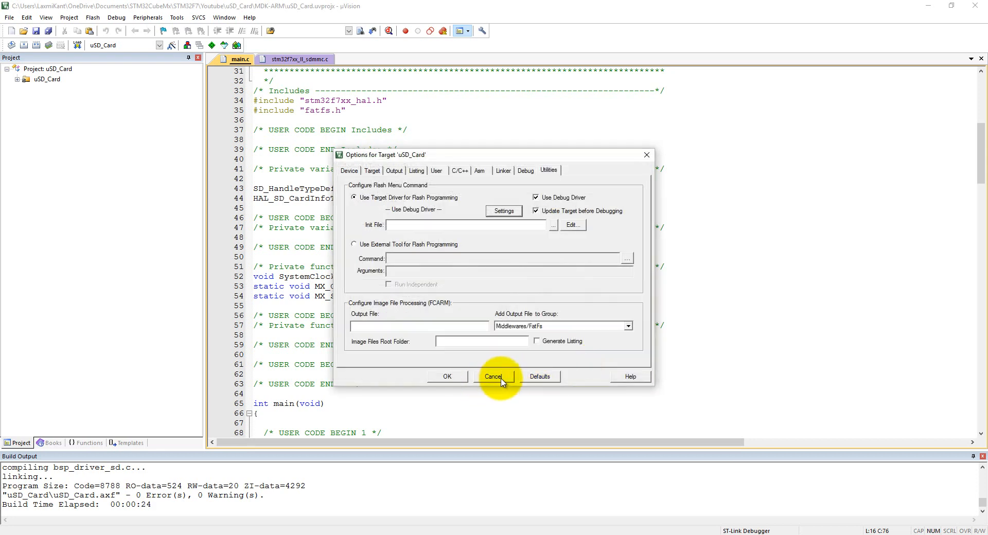
pyautogui.moveTo(475, 341)
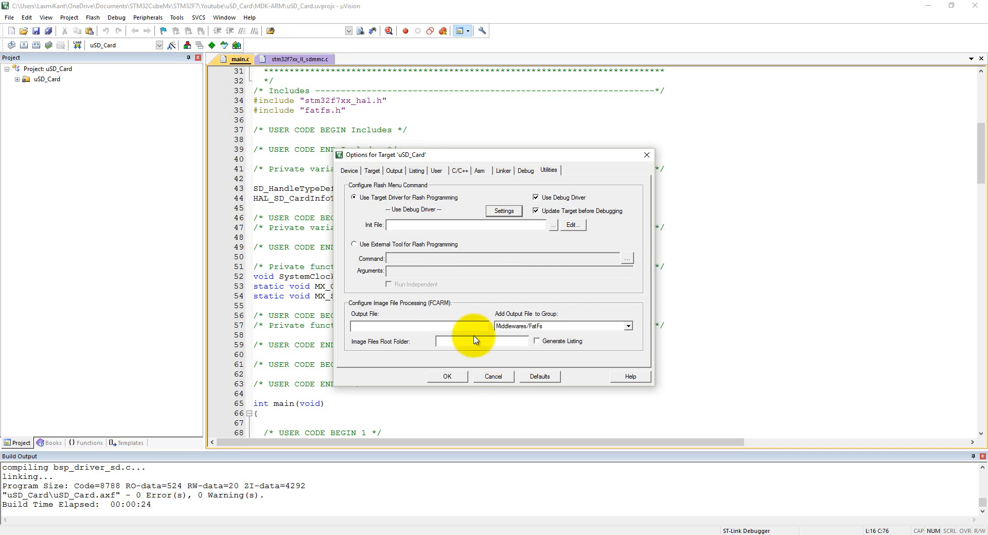
pyautogui.click(372, 171)
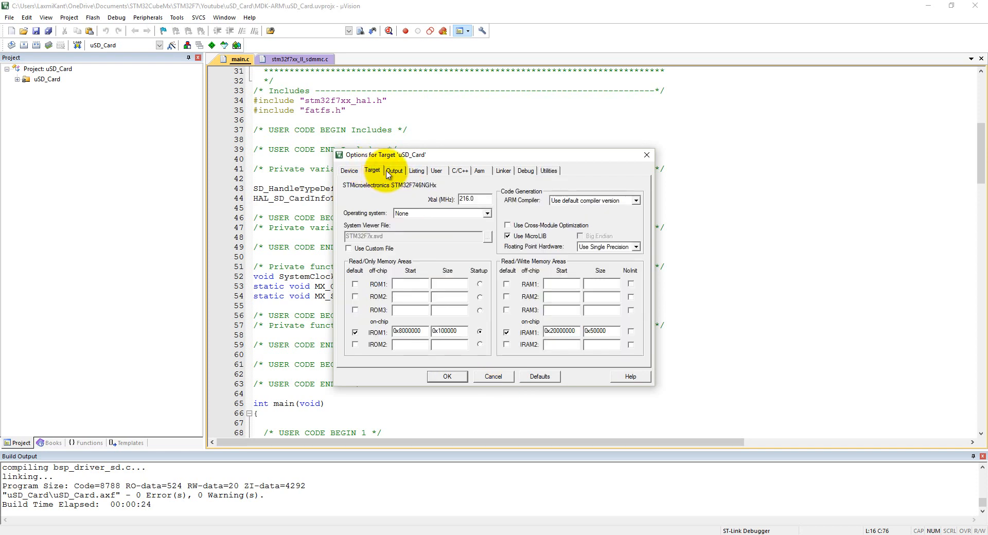
pyautogui.click(394, 170)
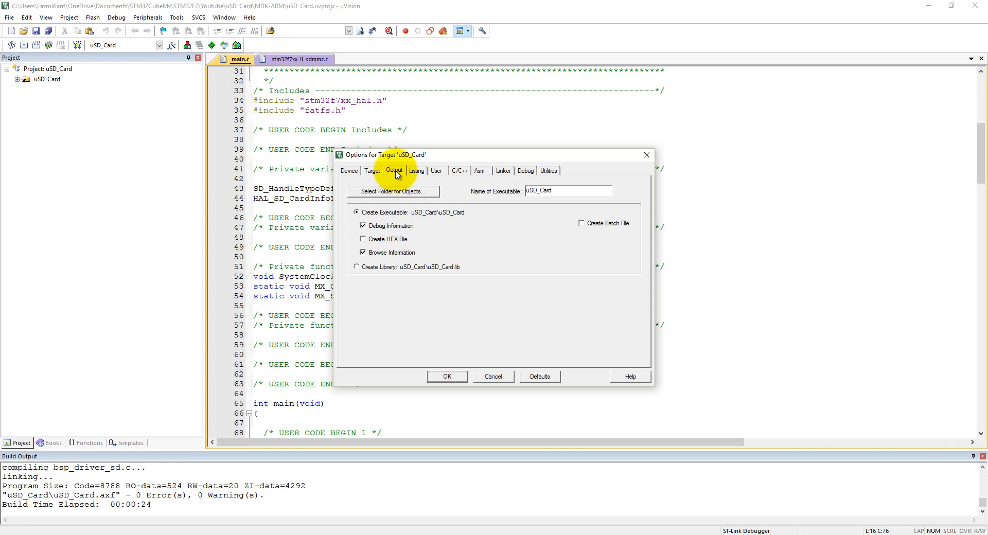
pyautogui.click(416, 170)
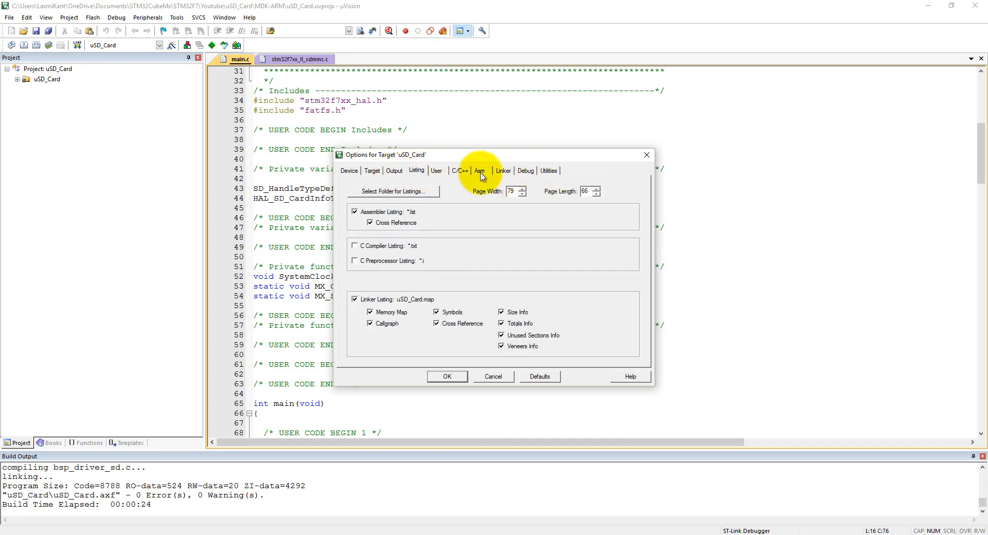
pyautogui.click(458, 170)
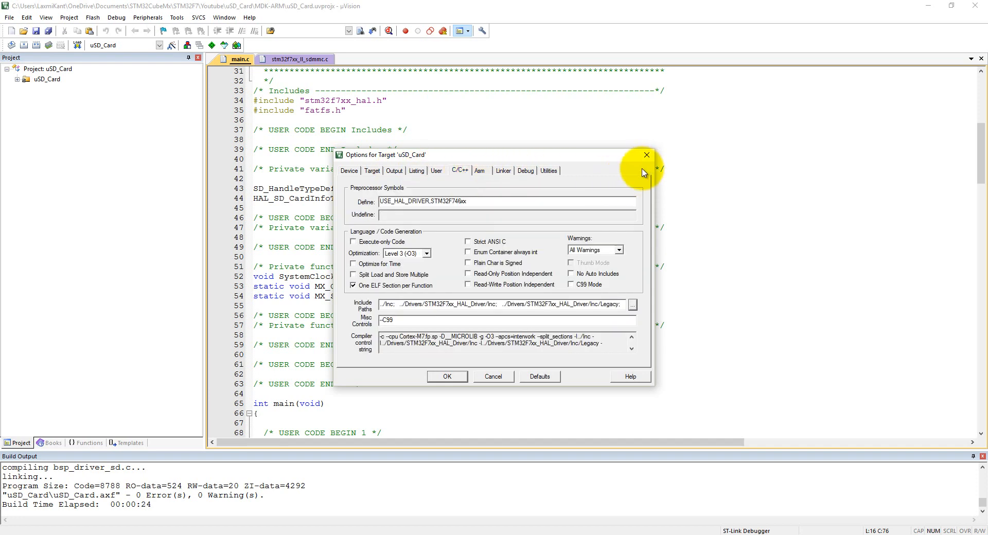
pyautogui.click(645, 155)
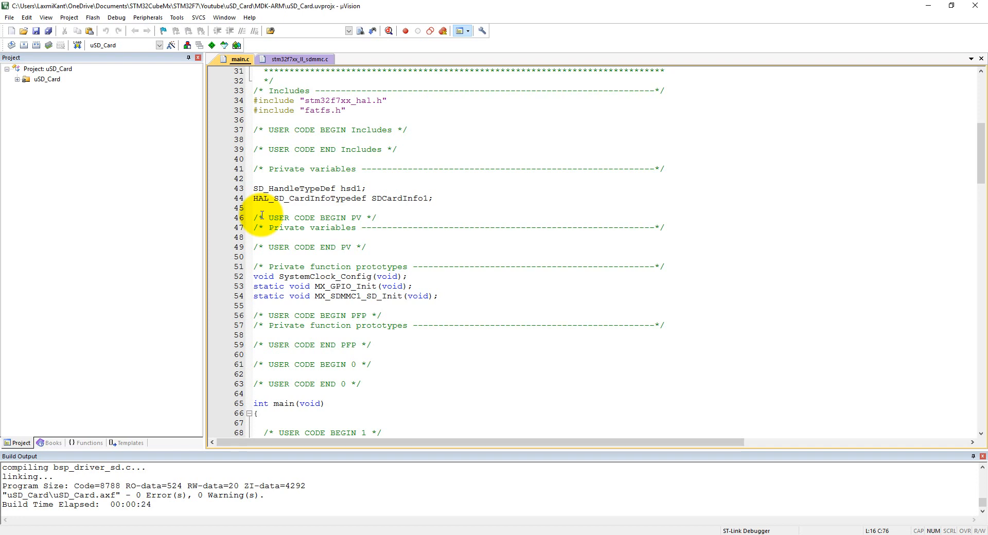
# Declare FRESULT res, a FATFS SD filesystem object and FIL myFile under private variables.
pyautogui.click(257, 237)
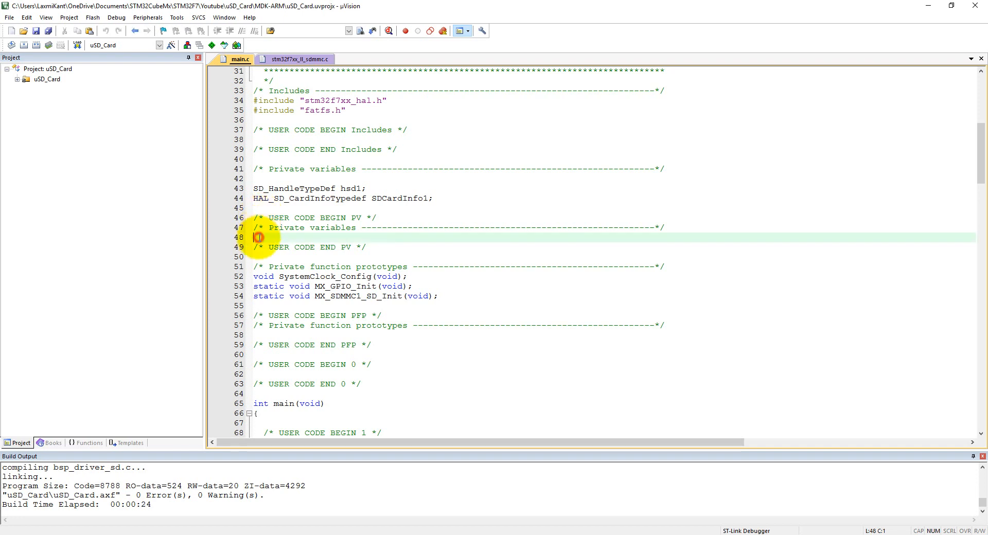
pyautogui.click(258, 237)
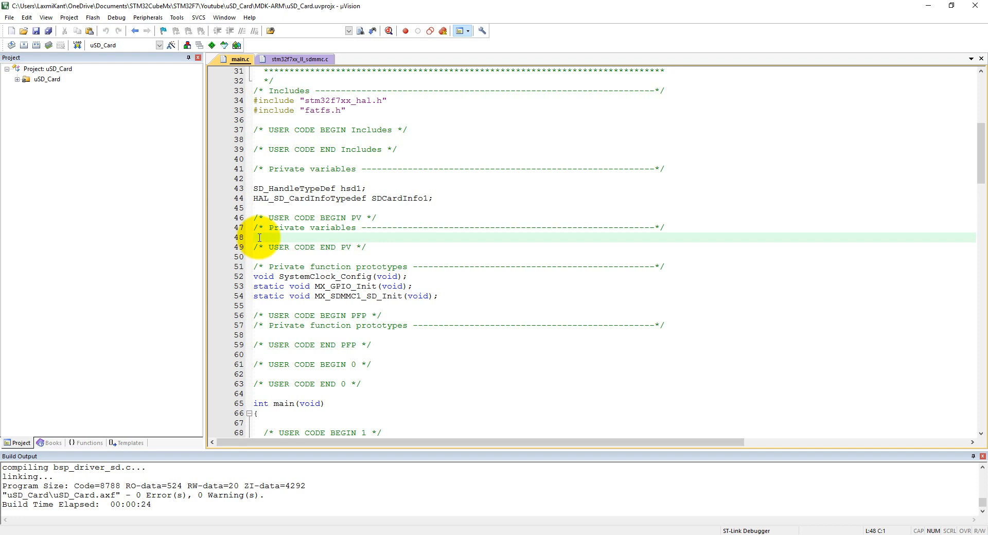
pyautogui.write('fge')
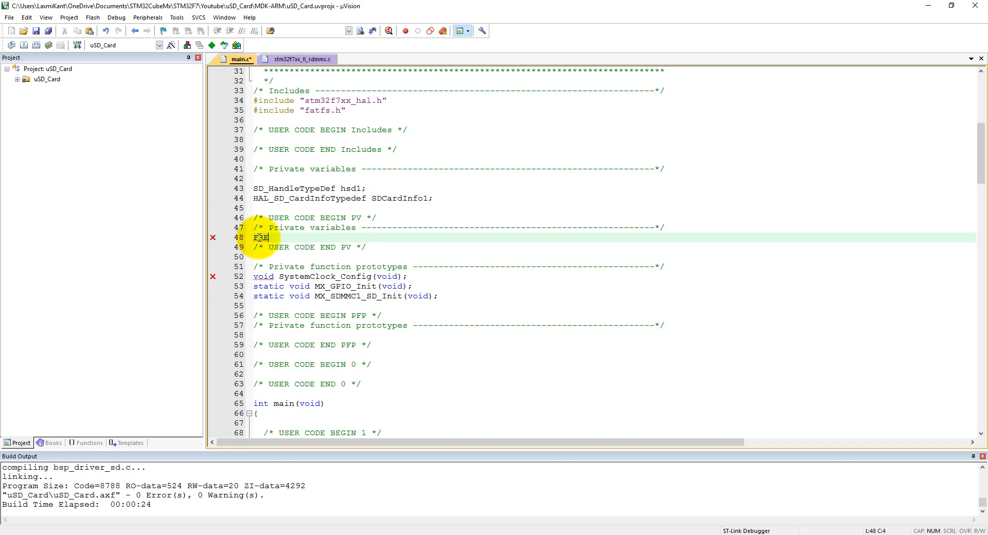
pyautogui.write('su')
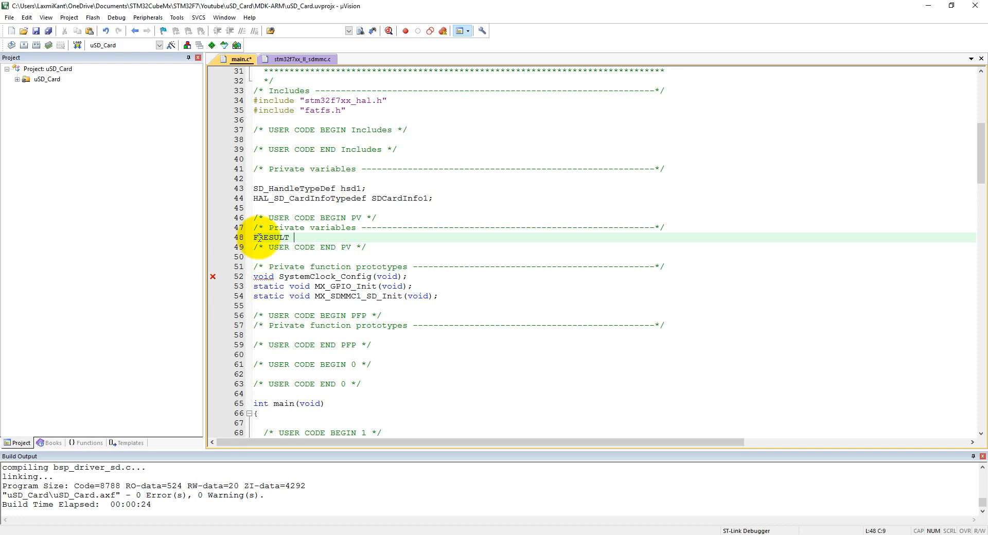
pyautogui.write('r')
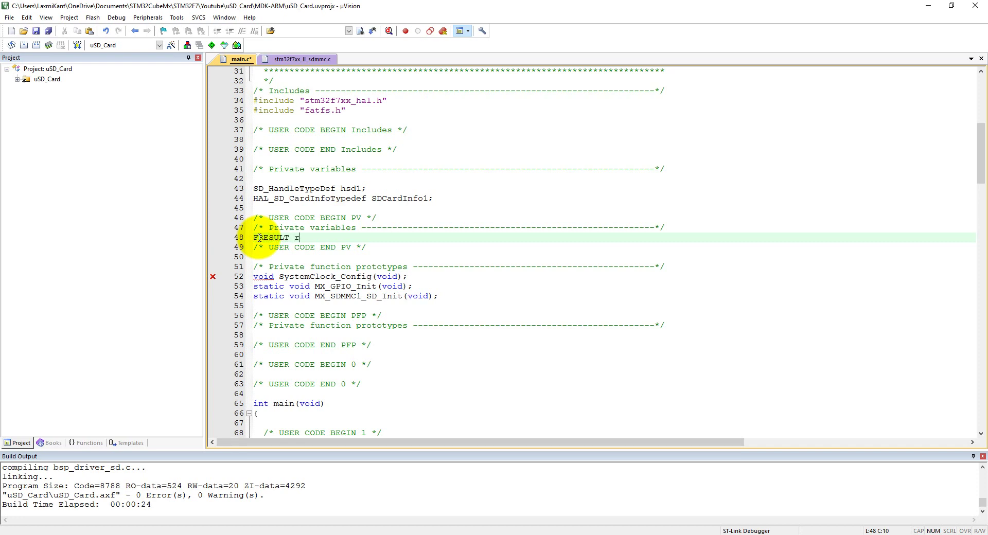
pyautogui.write('es;')
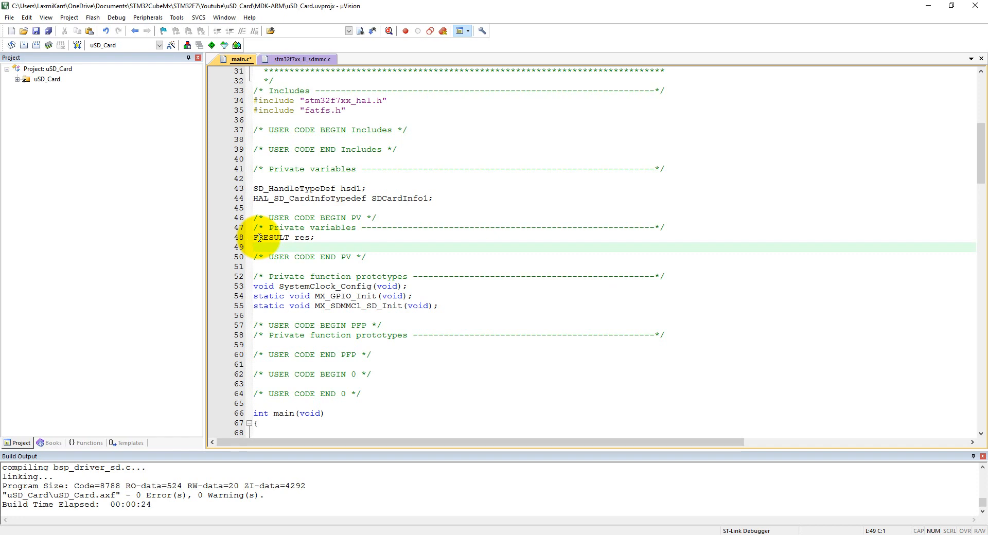
pyautogui.write('FATFS')
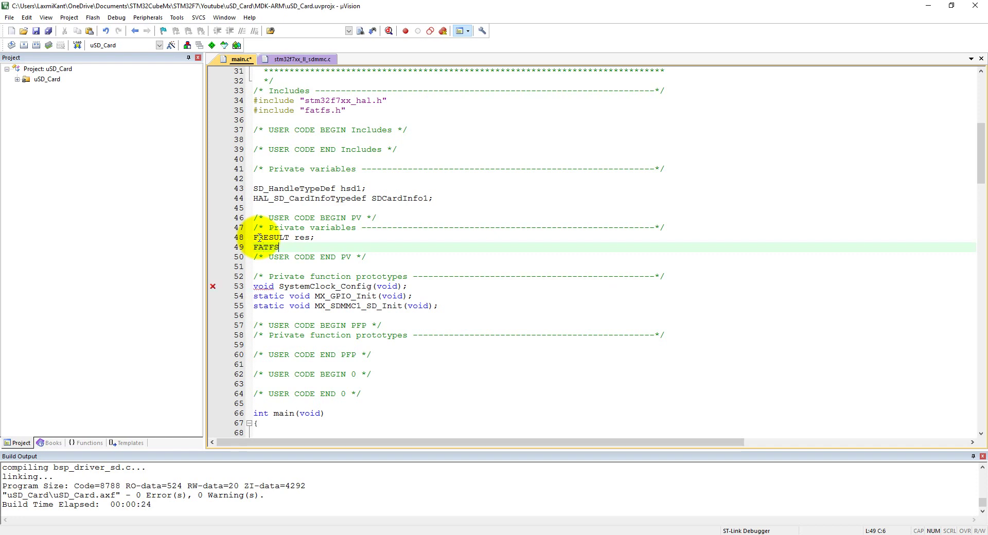
pyautogui.write('SDFatFs;')
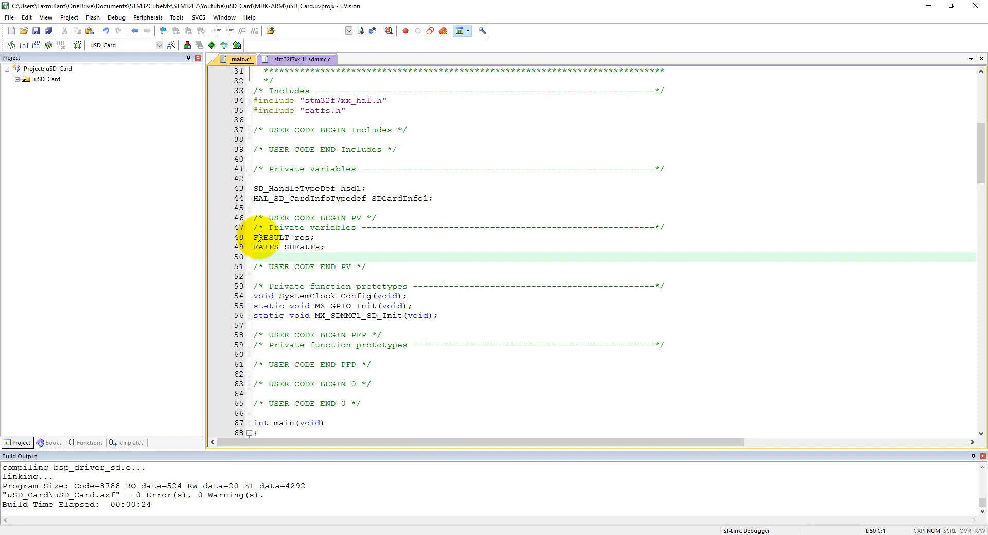
pyautogui.write('FIL')
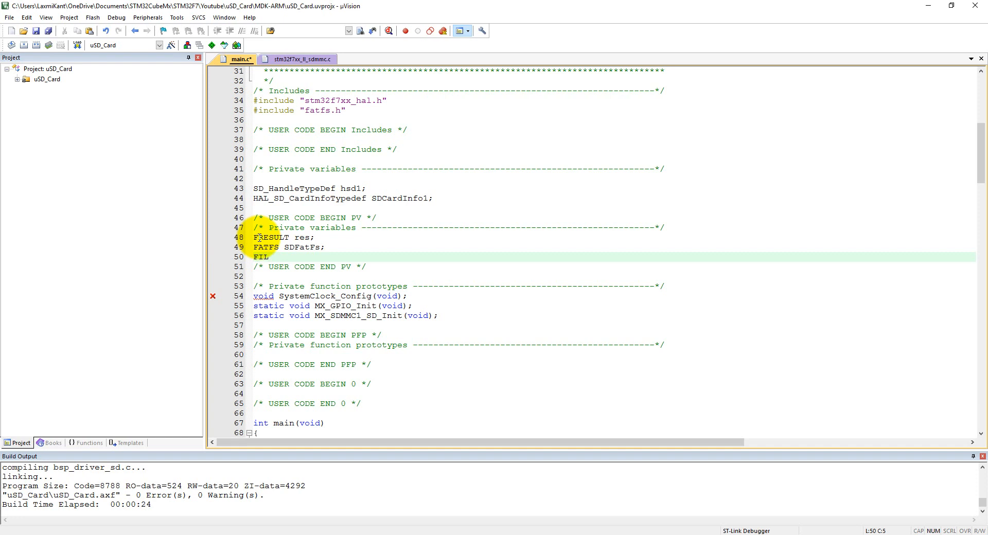
pyautogui.write('myFile;')
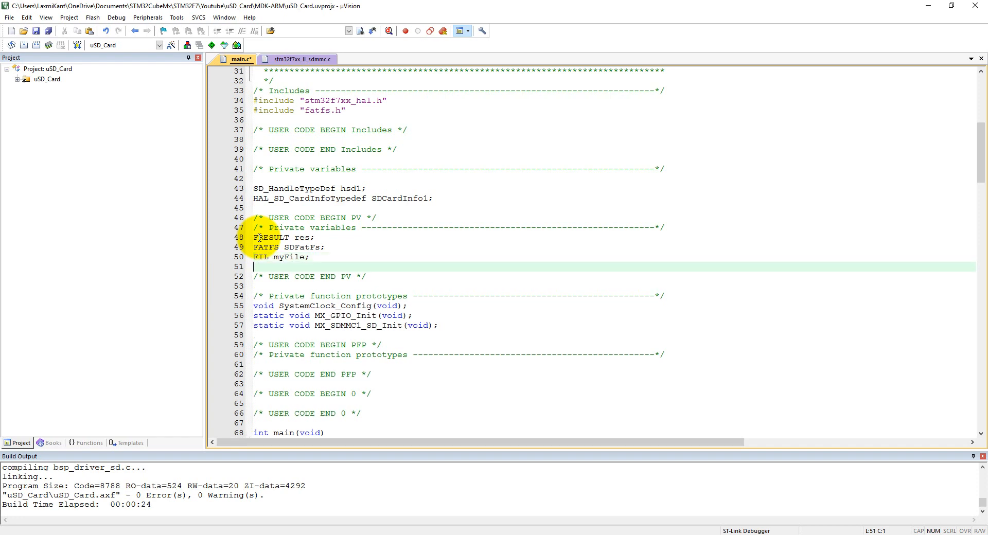
# Declare char buffwr[20] initialised to 'This is Test programming' ending with a newline.
pyautogui.write('char')
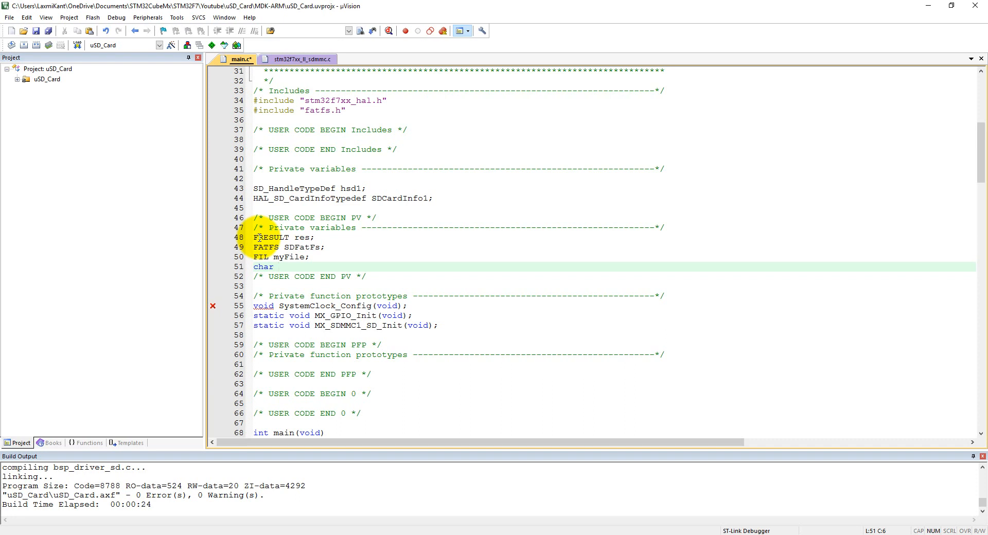
pyautogui.click(277, 265)
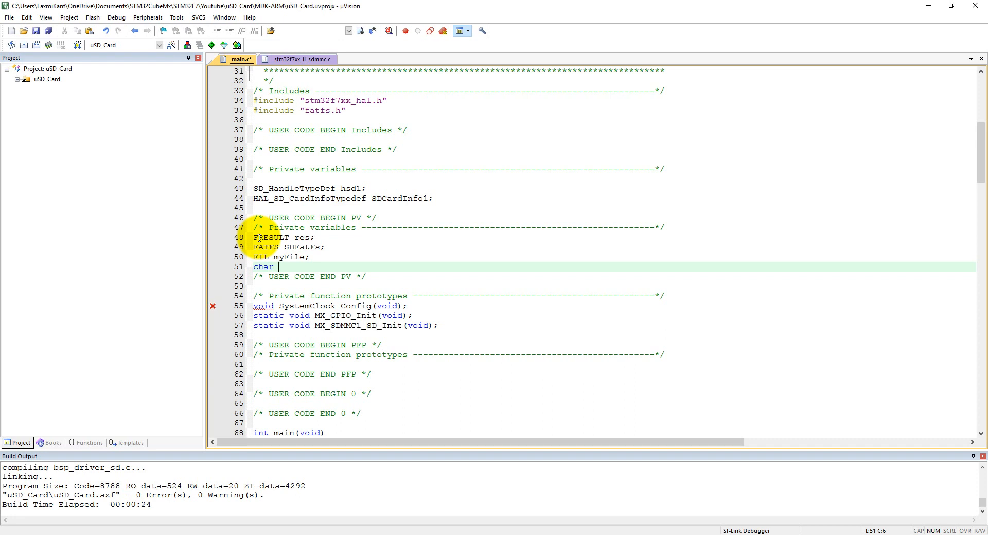
pyautogui.write('buff')
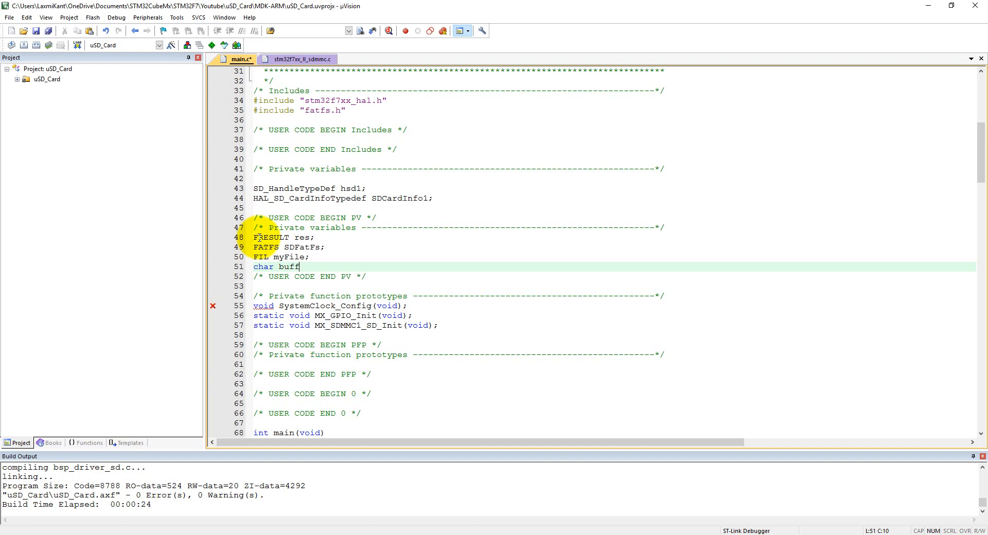
pyautogui.write('wr[]')
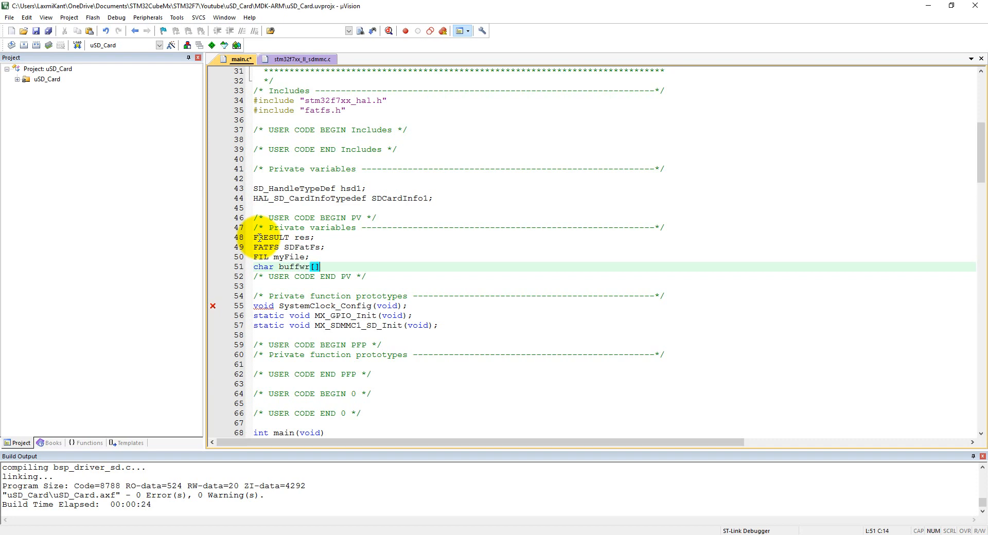
pyautogui.write('20')
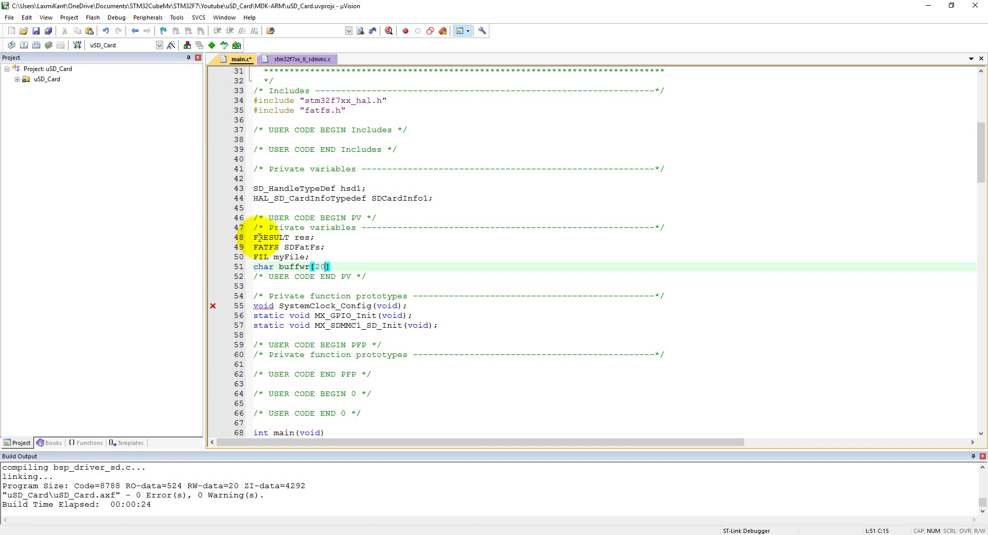
pyautogui.write('= ""')
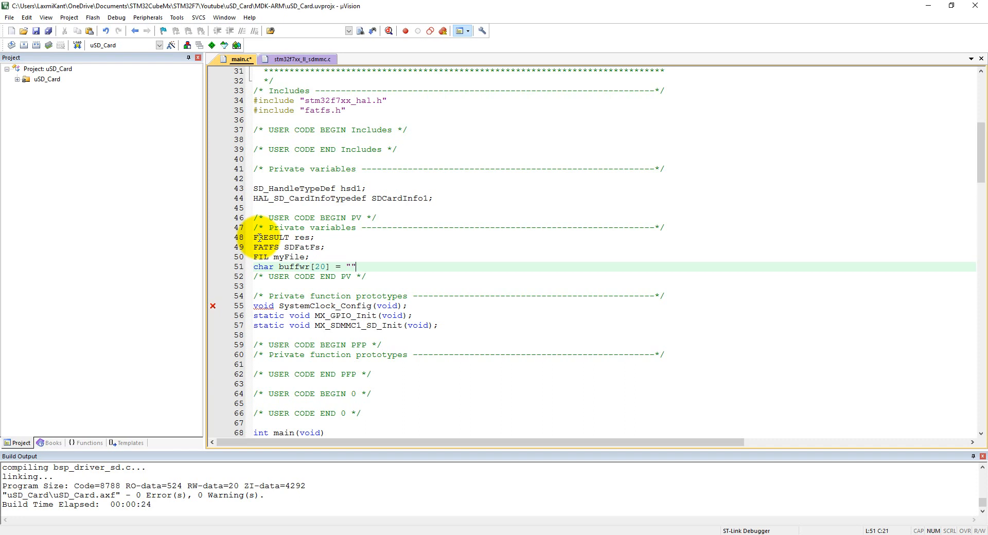
pyautogui.write('This')
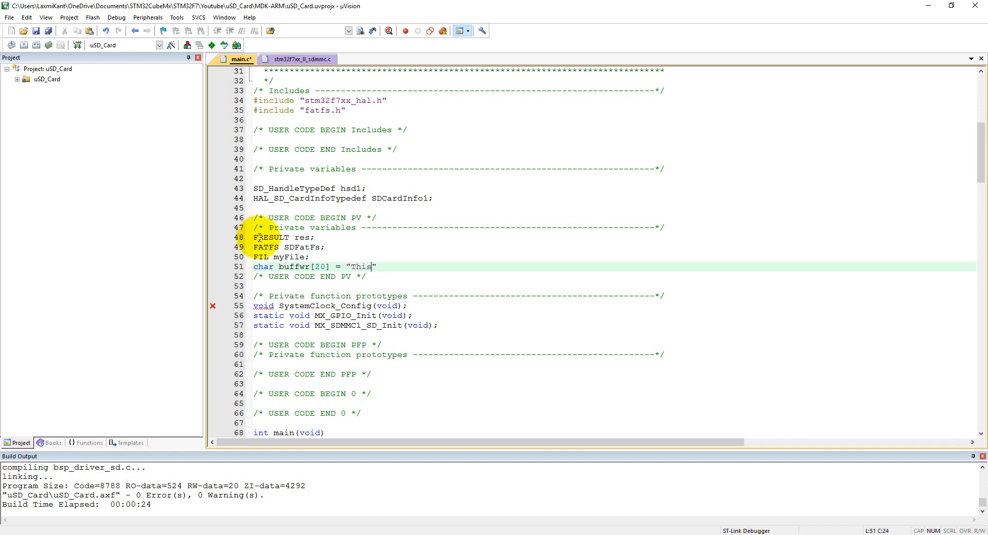
pyautogui.write('is Test')
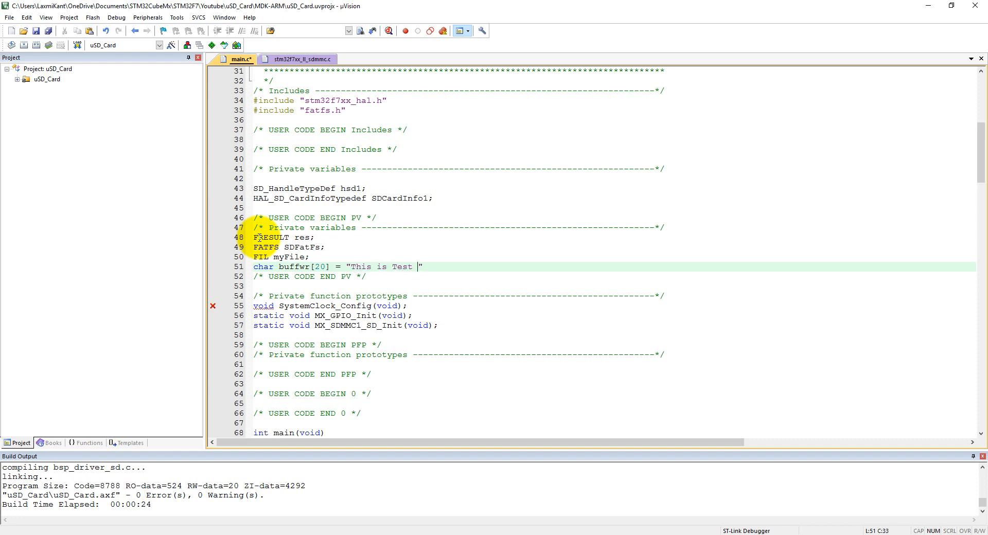
pyautogui.write('programmin')
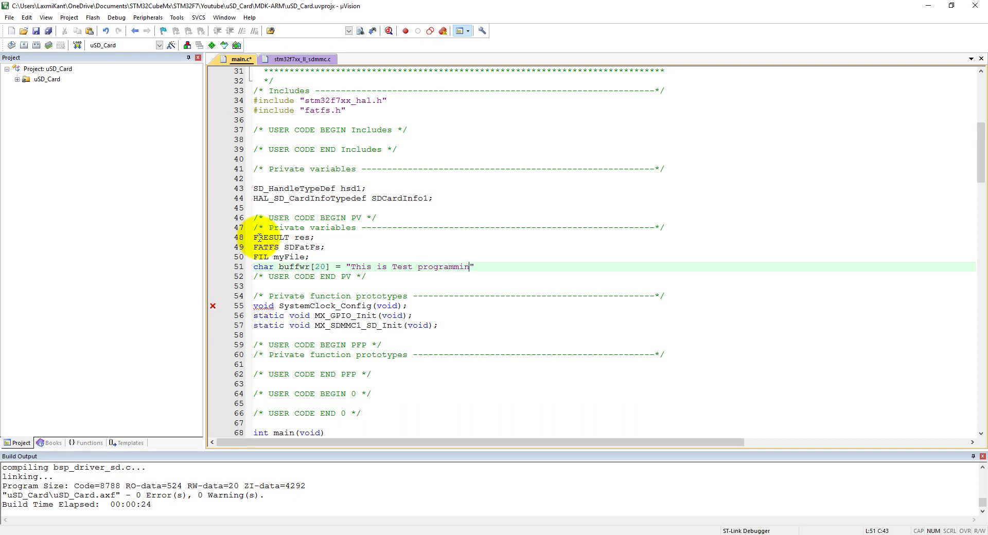
pyautogui.write('g\\')
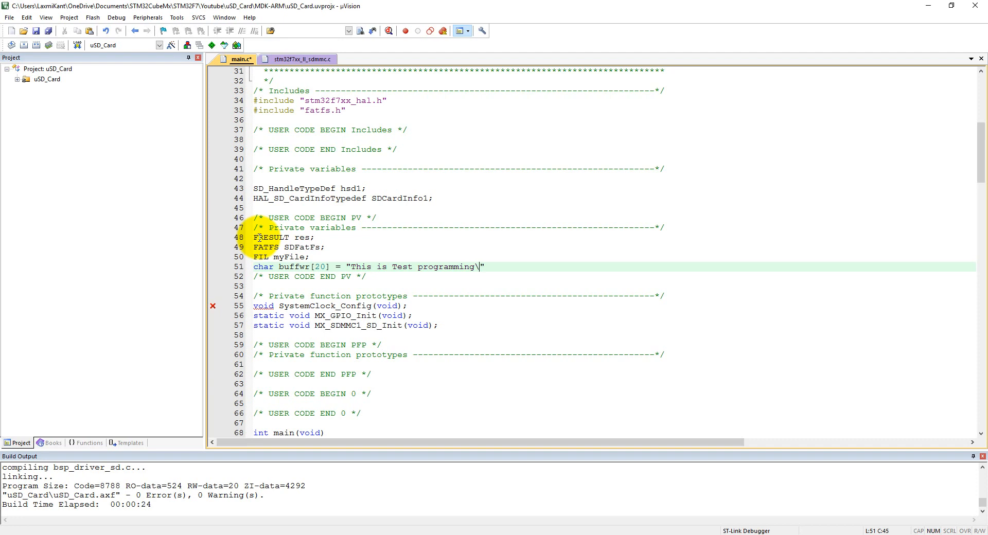
pyautogui.write('n\\r')
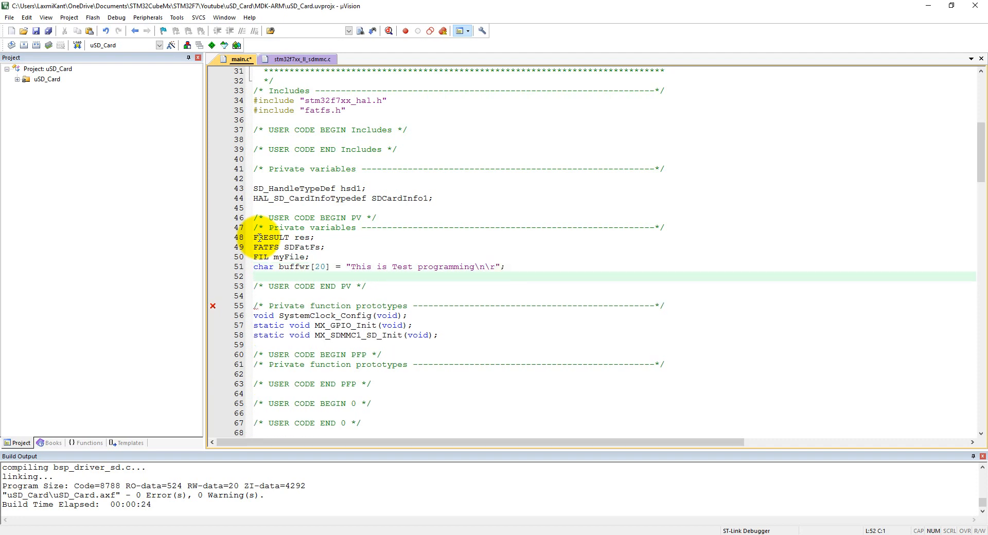
# Declare the read buffer char buffrd[20] and char SDPath[10].
pyautogui.write('char')
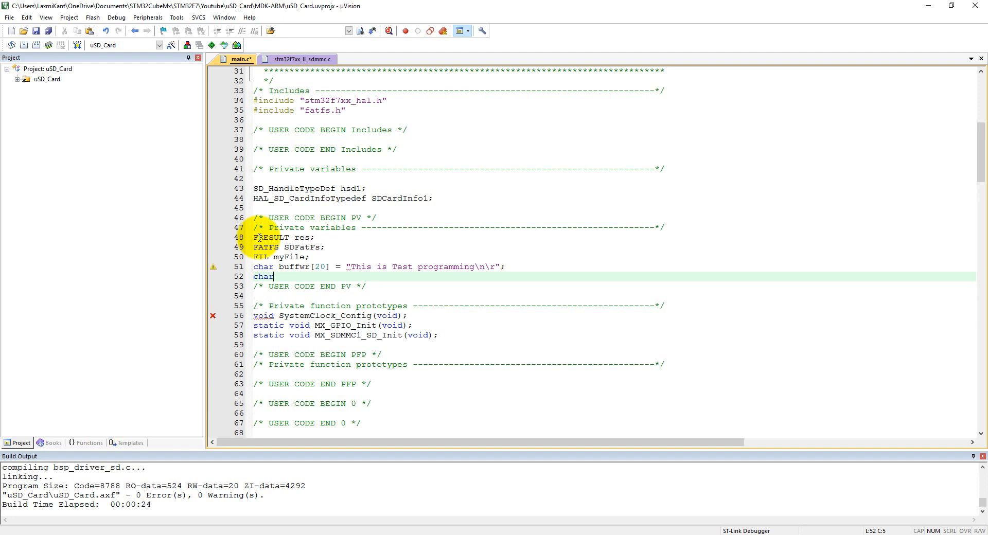
pyautogui.write('bu')
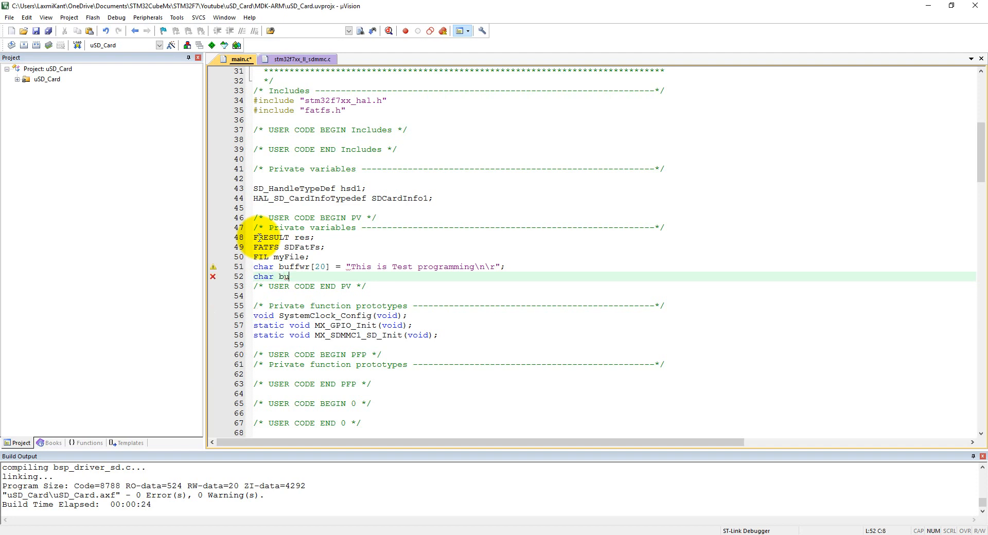
pyautogui.write('ffrd')
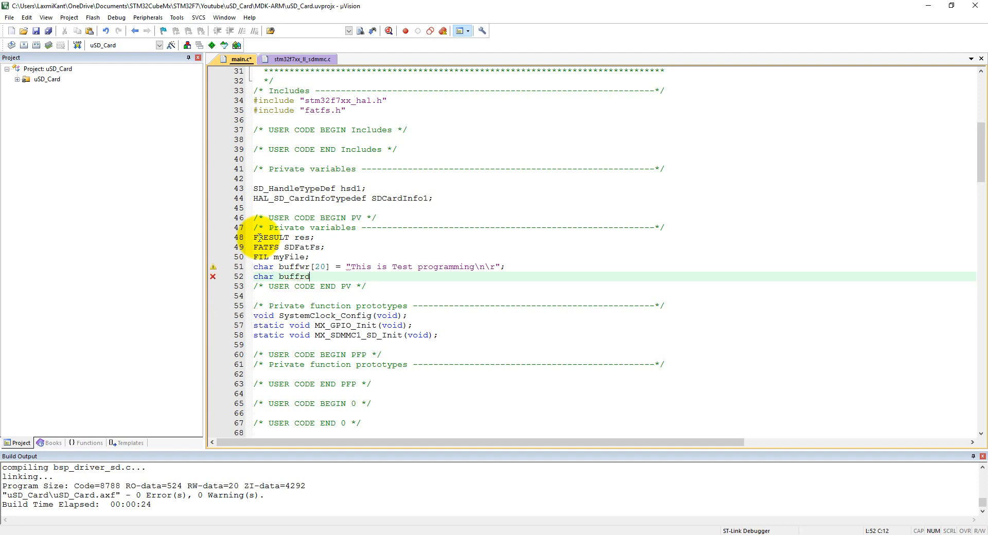
pyautogui.write('[20];')
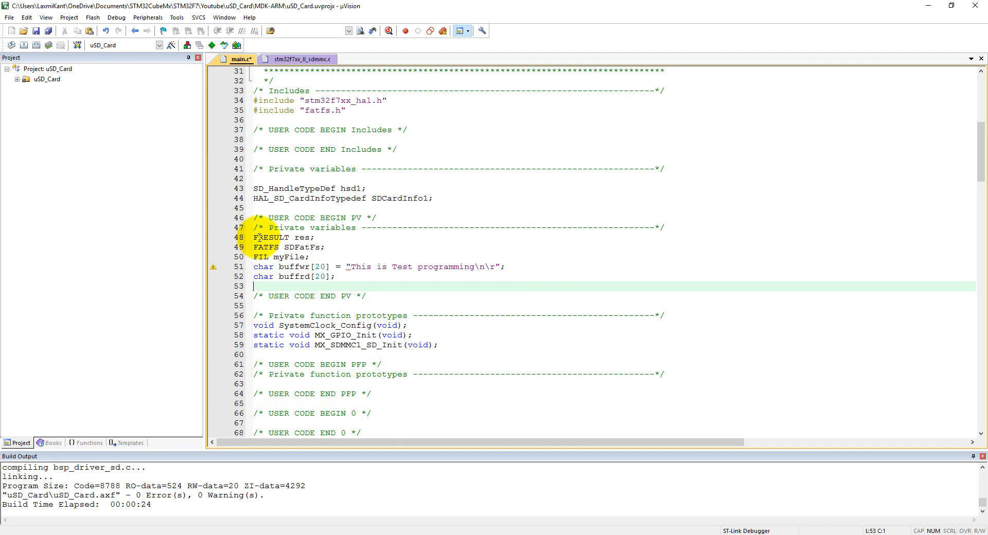
pyautogui.write('cha')
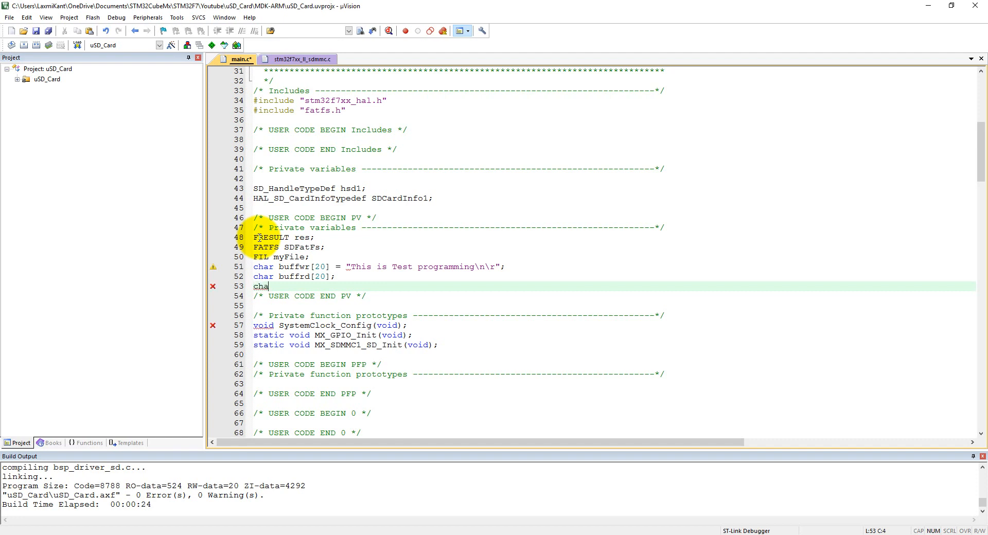
pyautogui.write('r SD')
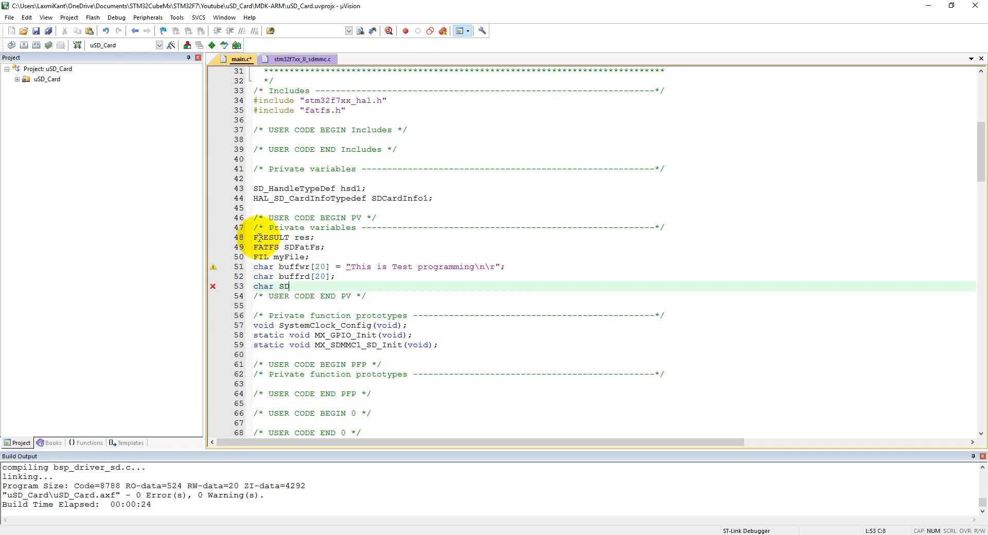
pyautogui.write('Pat')
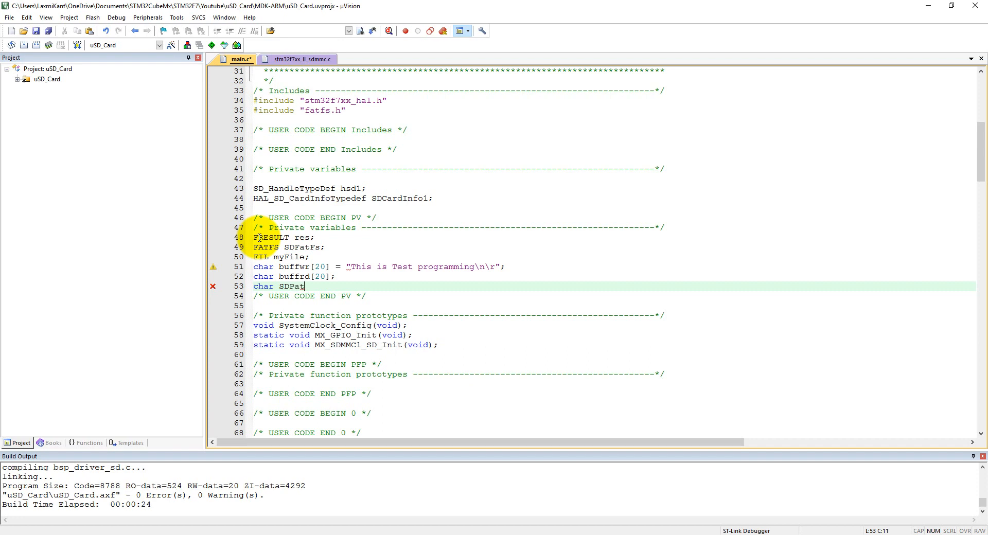
pyautogui.write('h')
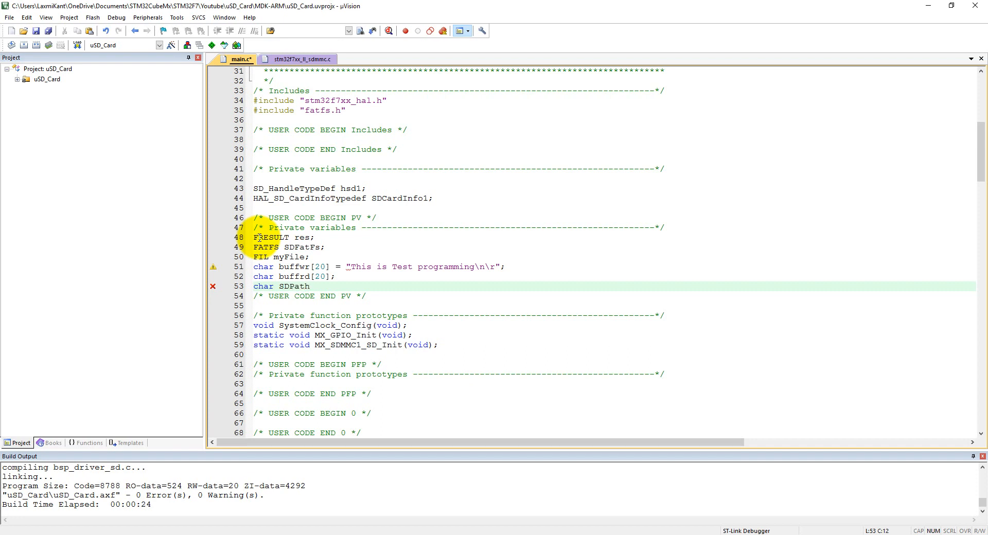
pyautogui.write('[10')
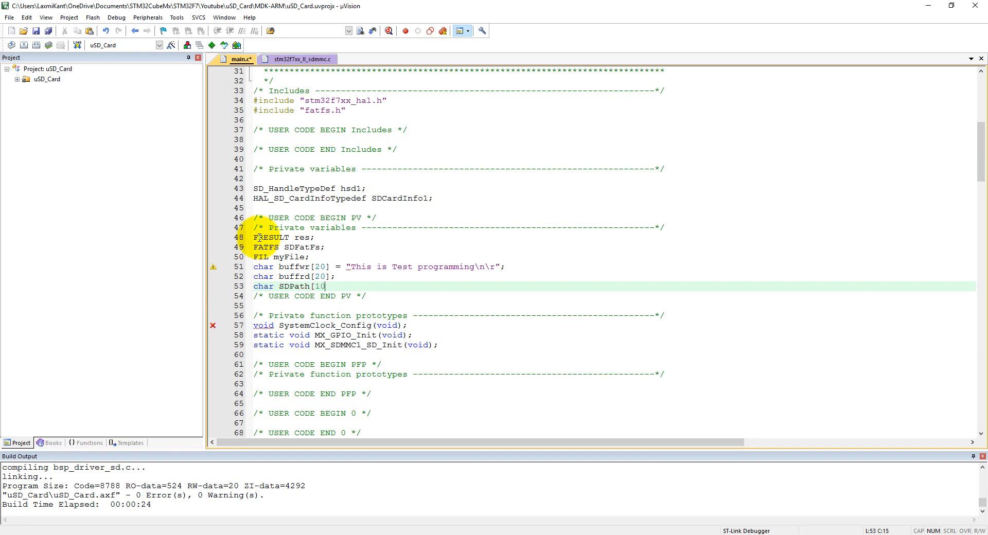
pyautogui.write('];')
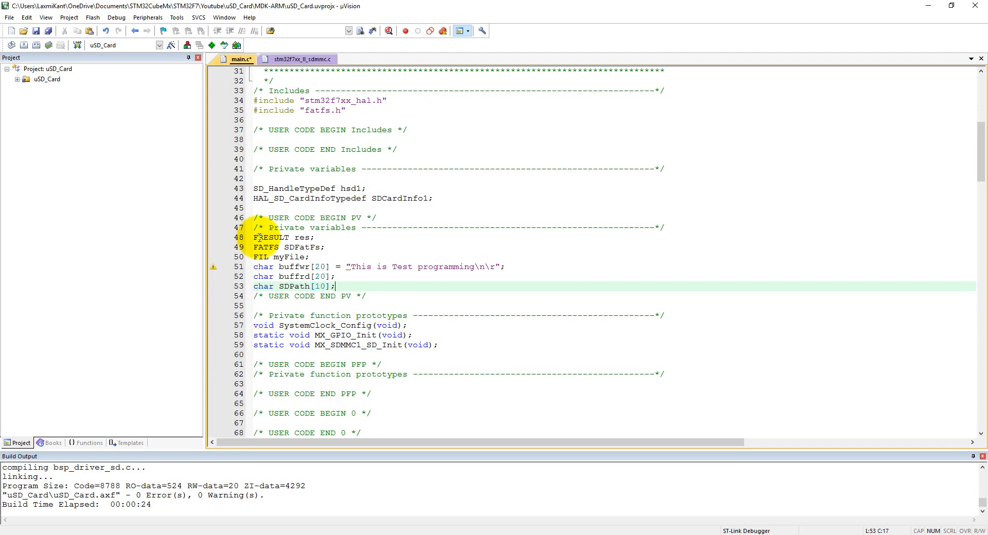
# Declare uint32_t byteswritten, bytesread counters.
pyautogui.write('uint')
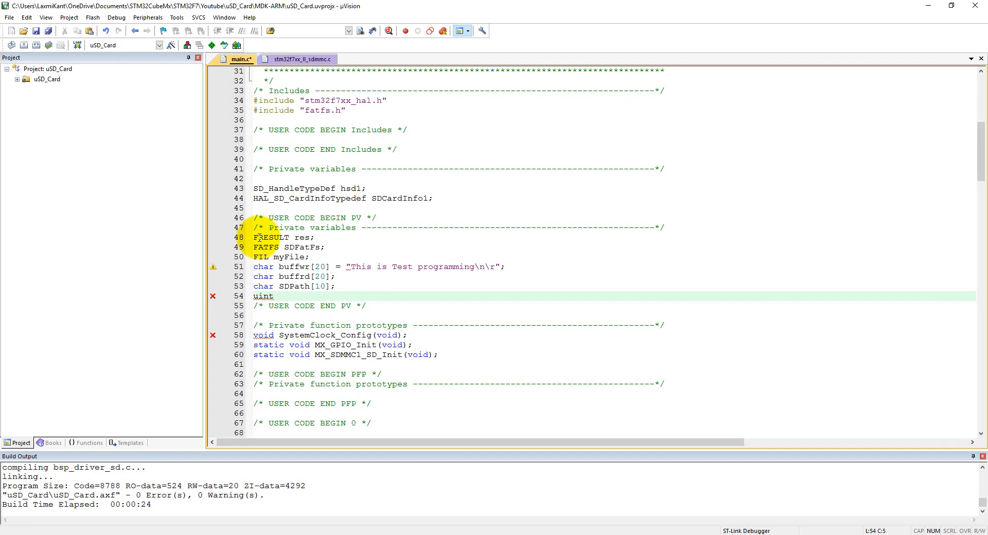
pyautogui.click(274, 297)
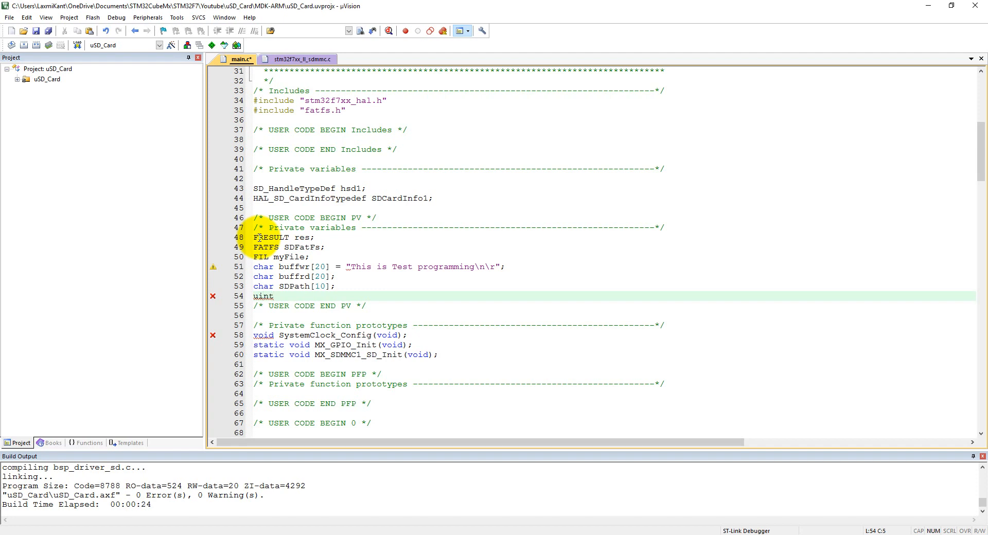
pyautogui.write('32')
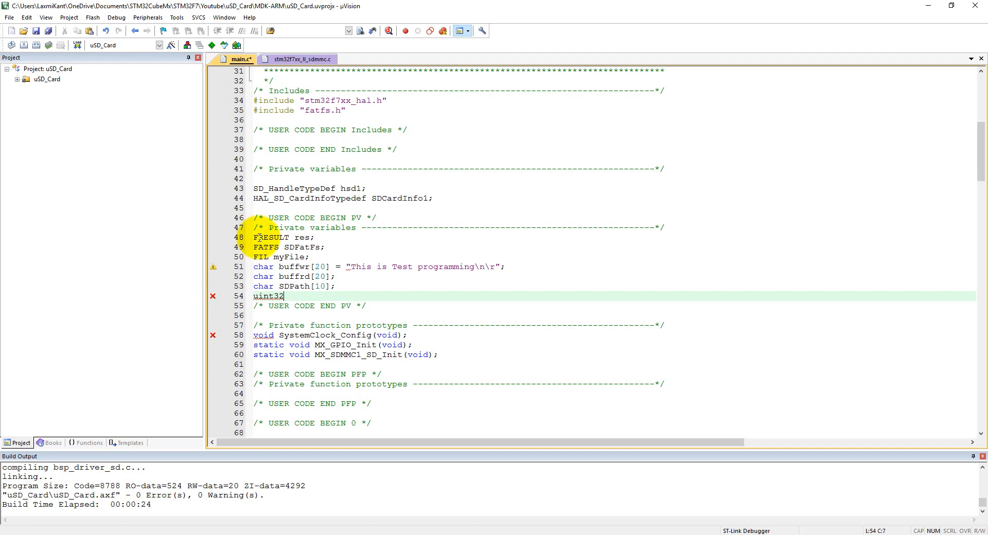
pyautogui.write('_t')
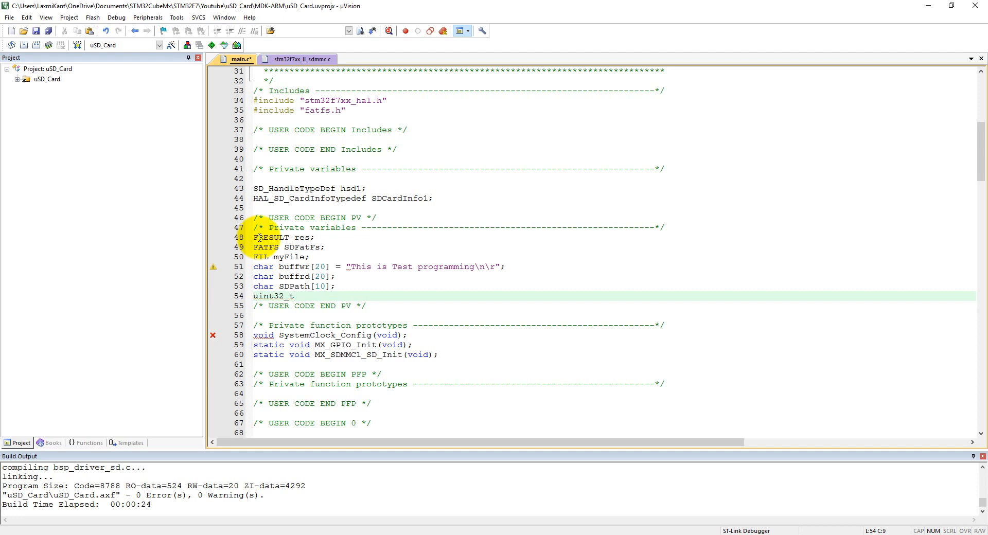
pyautogui.write('bytes')
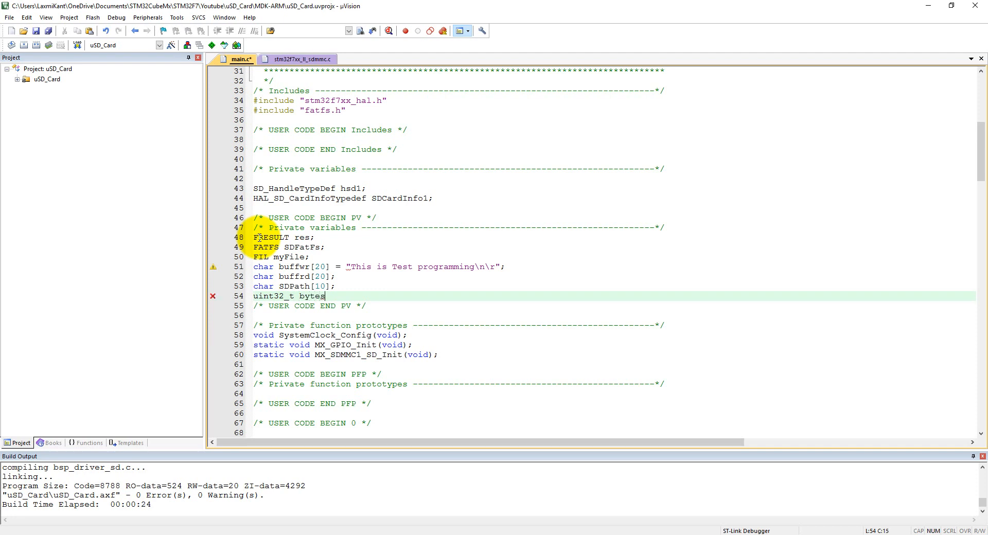
pyautogui.write('writte')
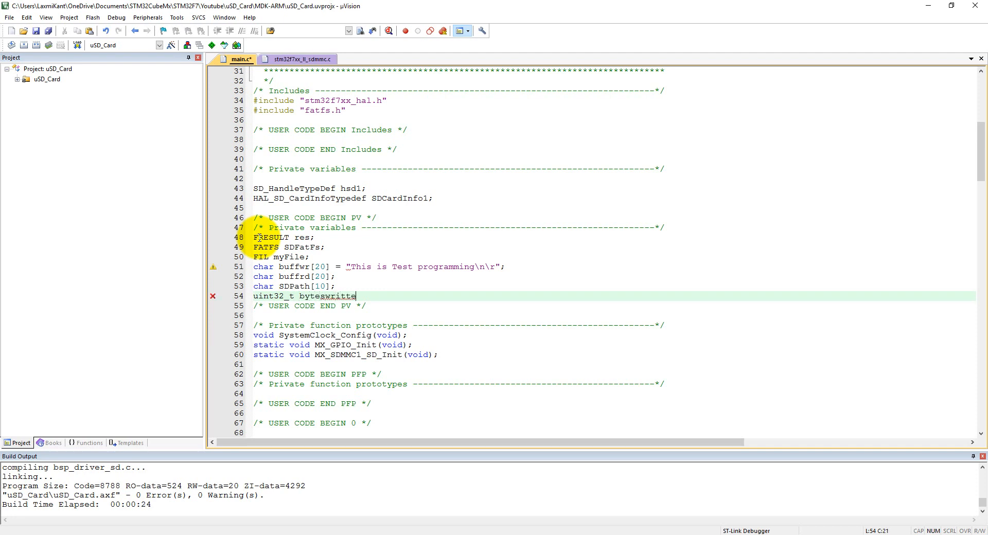
pyautogui.write(', re')
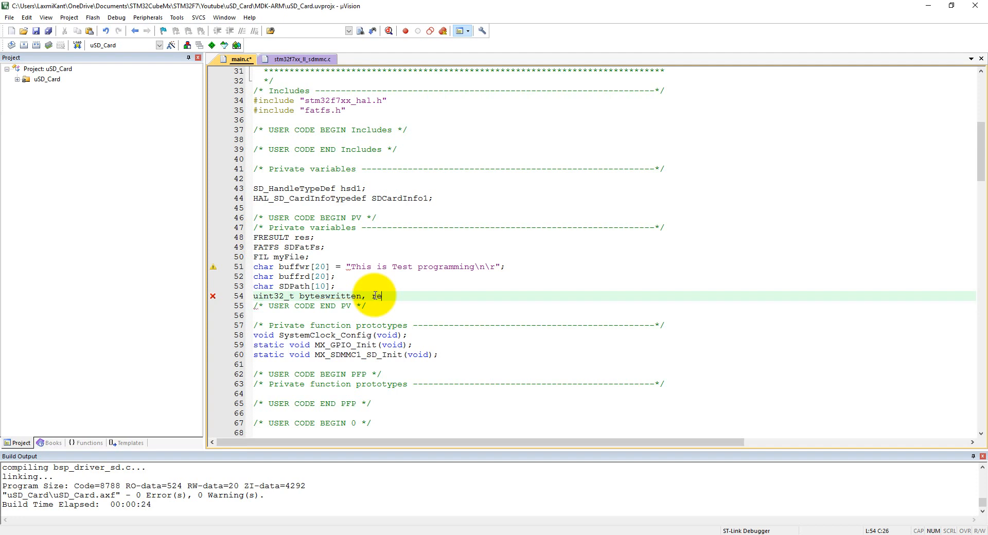
pyautogui.write('bytes')
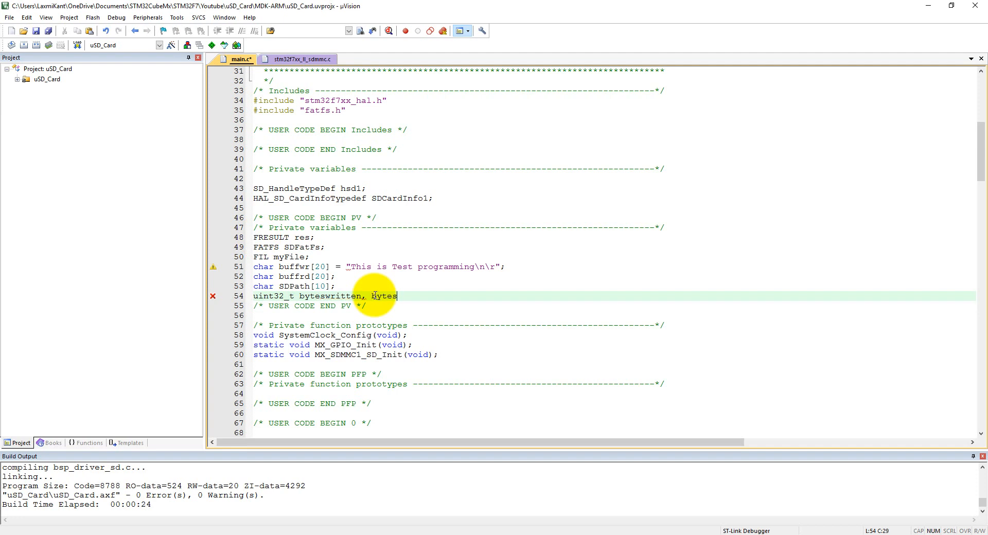
pyautogui.write('read;')
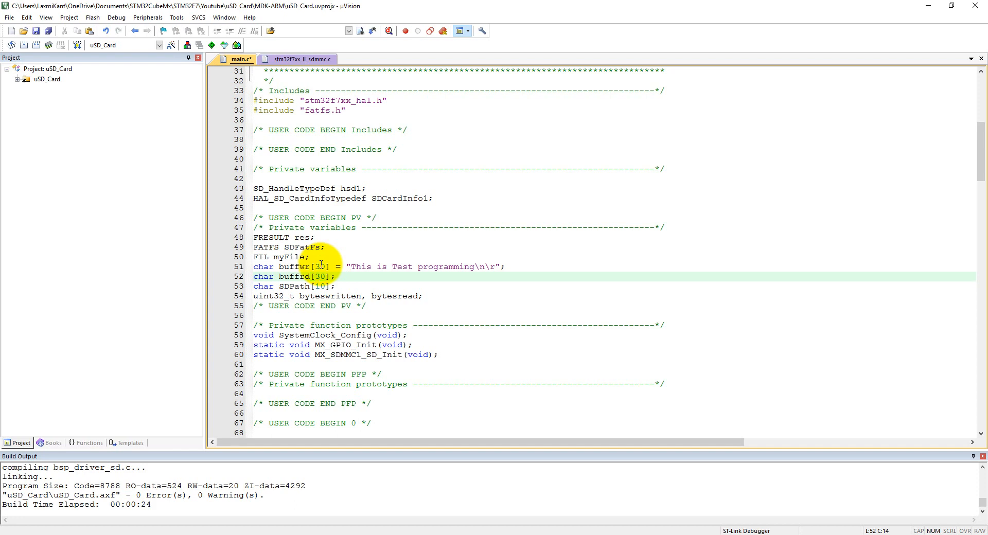
# Define enum _bool with false and true = 1 and close it with a brace and semicolon.
pyautogui.scroll(-3)
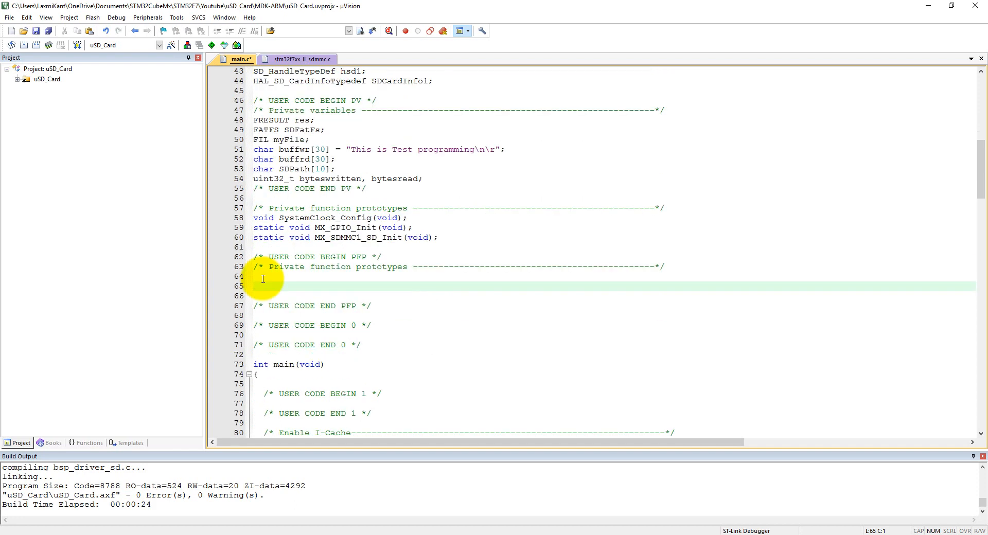
pyautogui.write('enu')
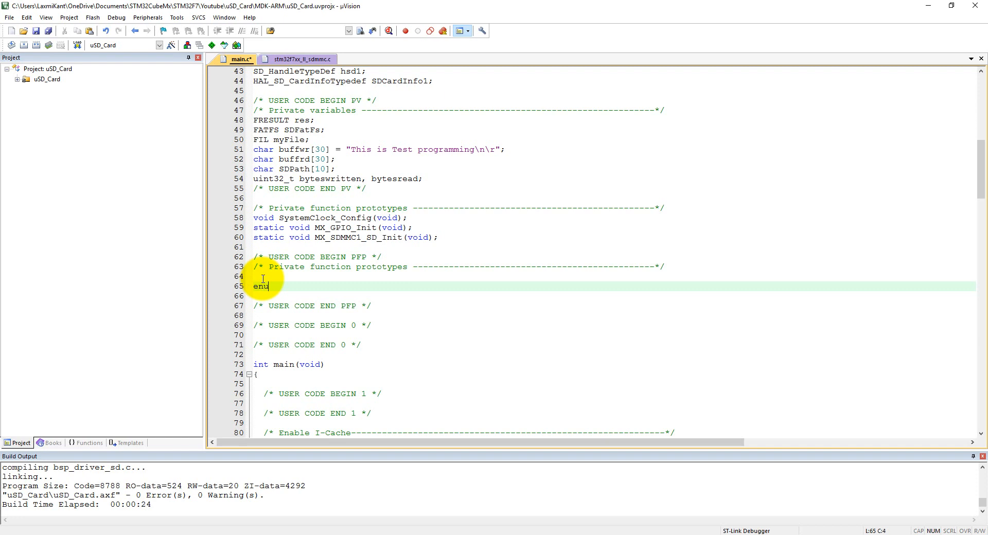
pyautogui.write('m')
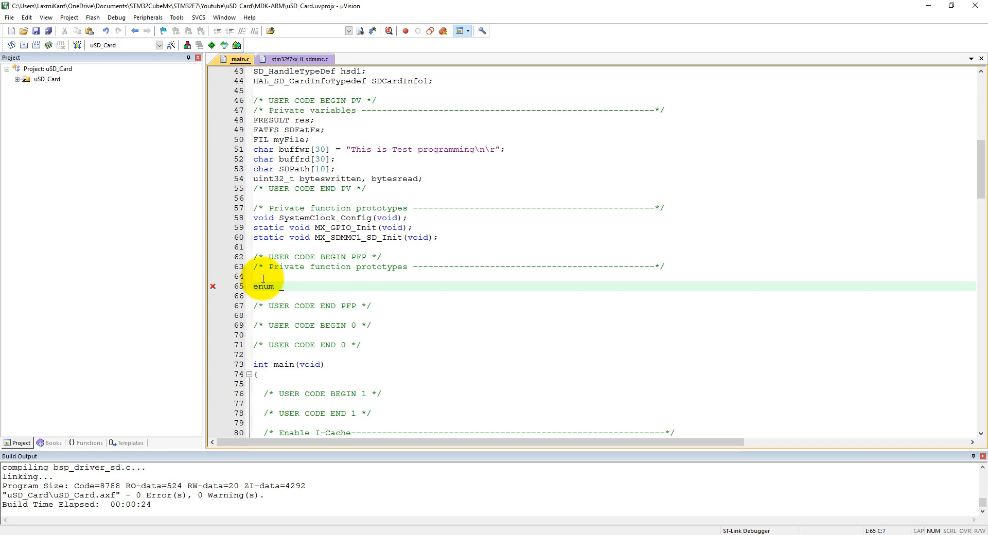
pyautogui.write('bool {')
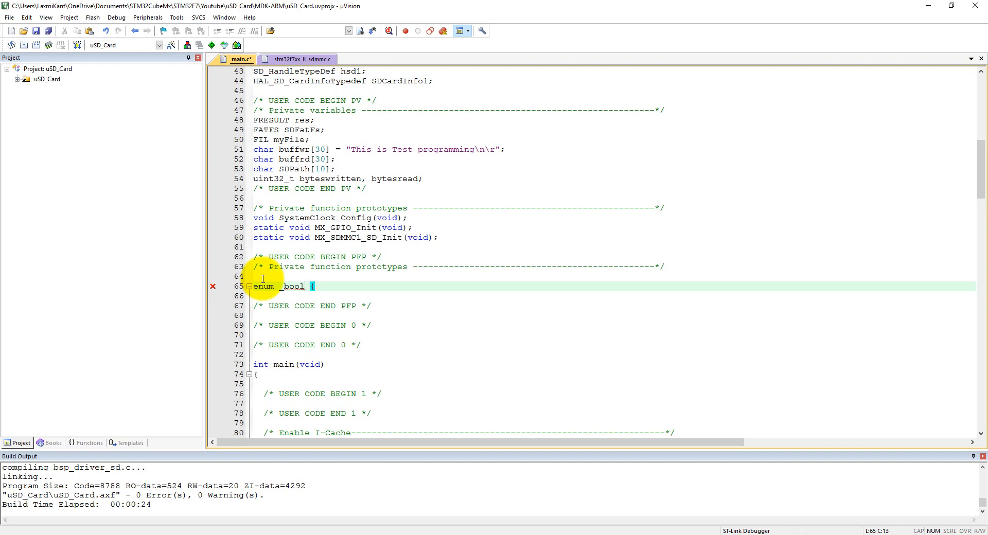
pyautogui.write('false = 0;')
pyautogui.write('tru')
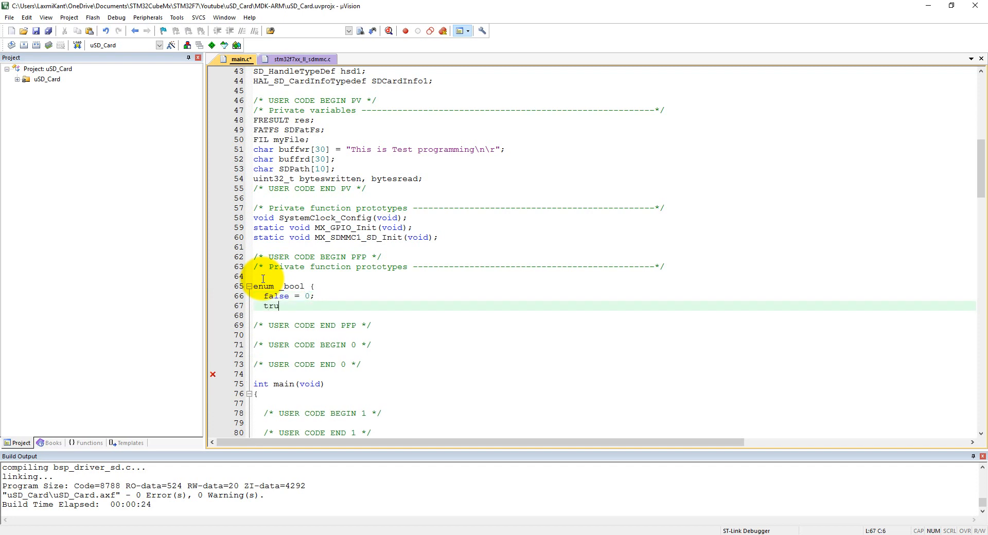
pyautogui.write('e = 1')
pyautogui.click(614, 296)
pyautogui.write(',')
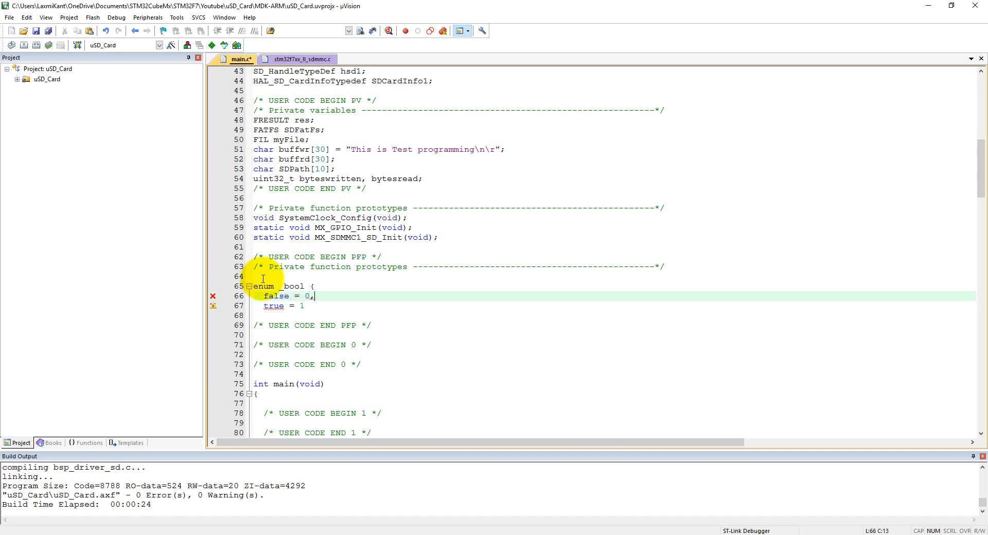
pyautogui.press('Return')
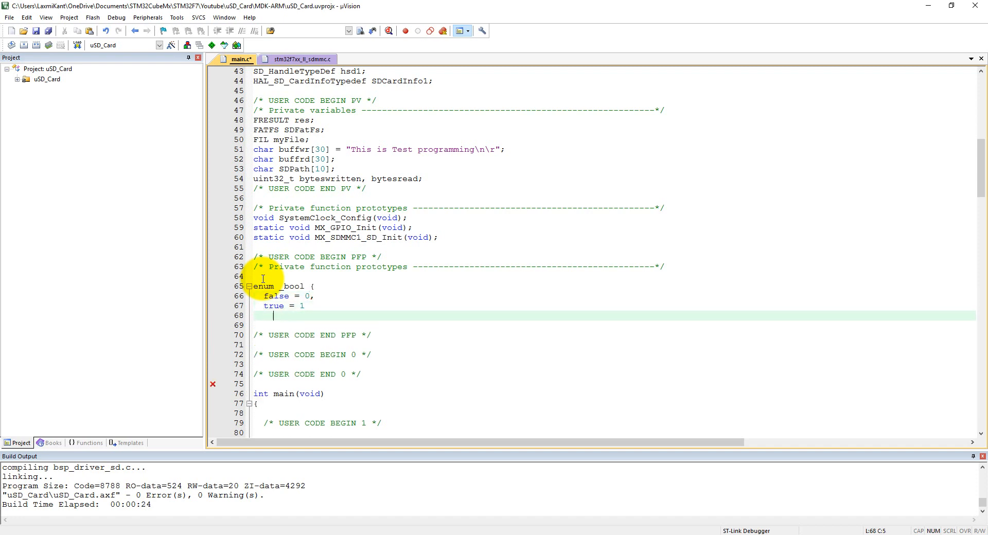
pyautogui.write('};')
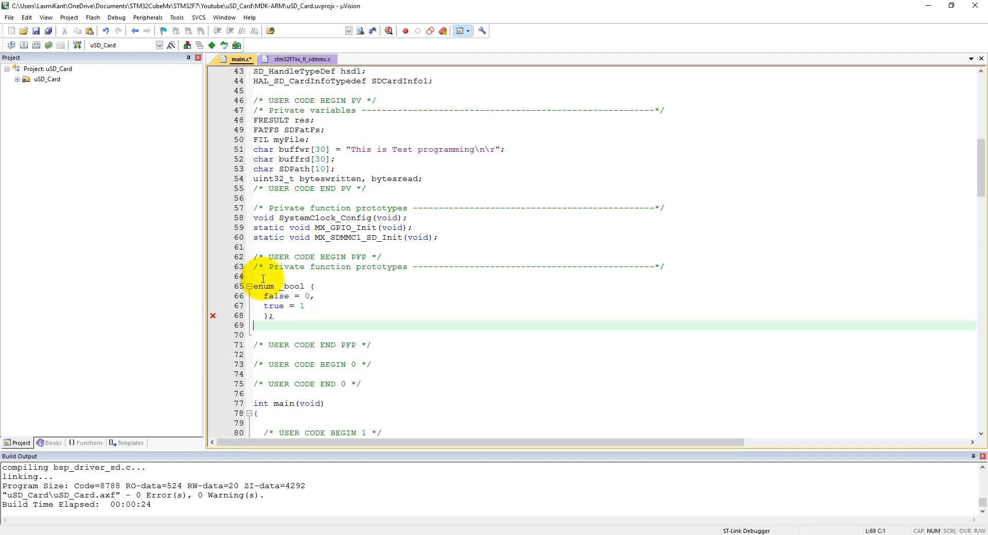
# Add typedef enum _bool boolean; below the enum.
pyautogui.write('typedef')
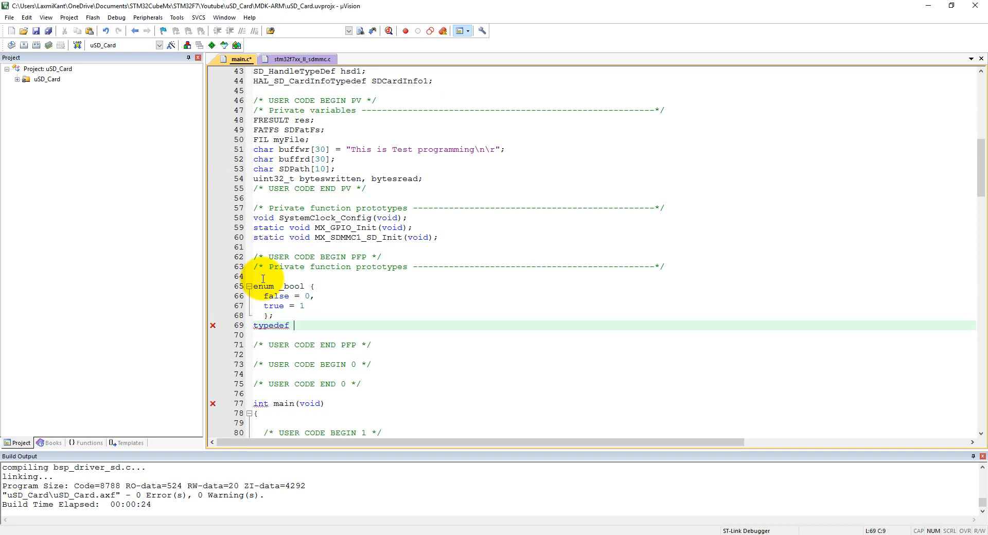
pyautogui.write('enum')
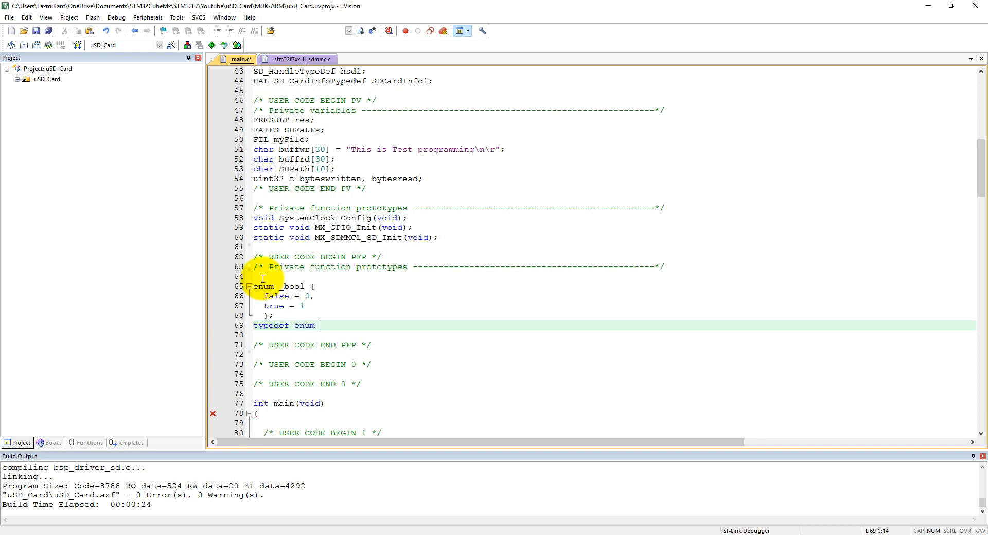
pyautogui.write('_bool')
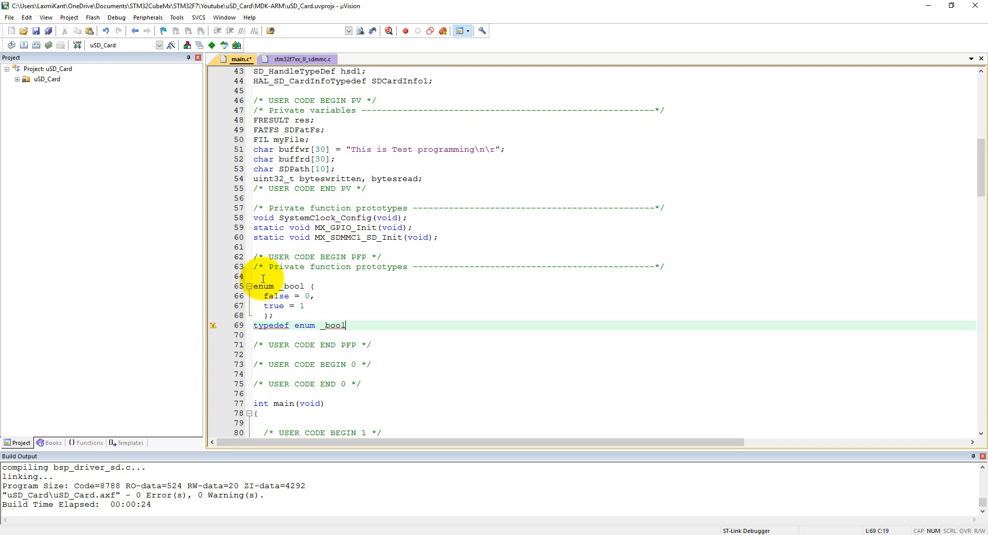
pyautogui.write('_boole')
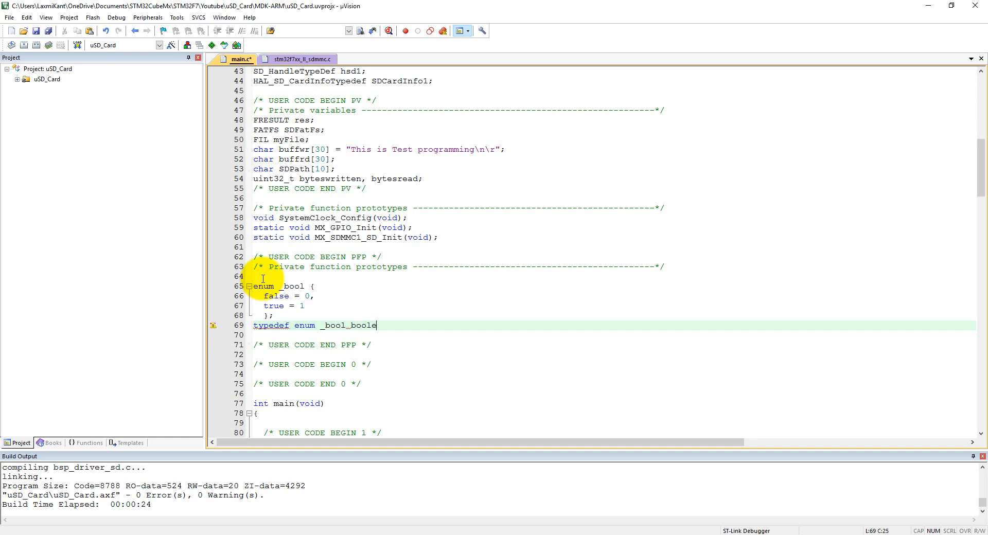
pyautogui.write('an;')
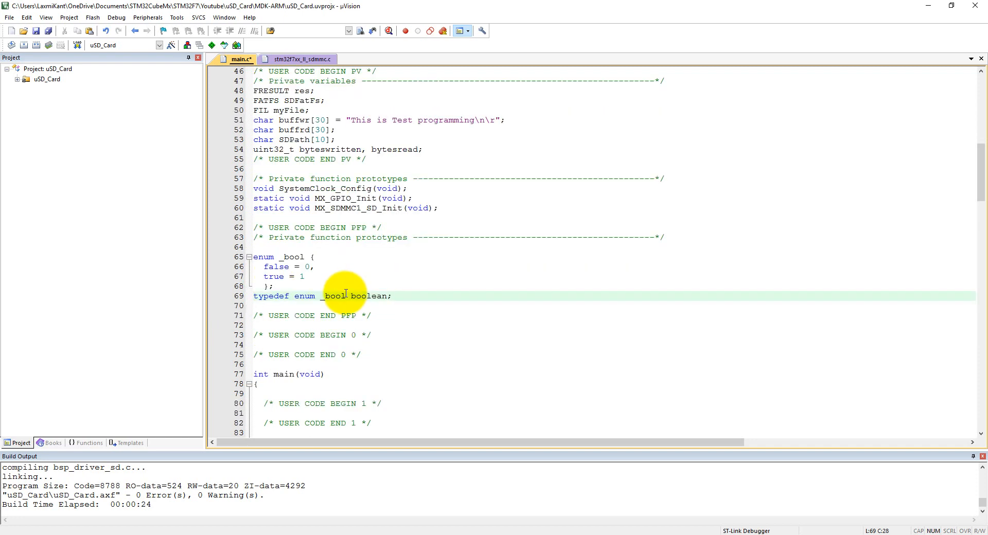
pyautogui.scroll(-3)
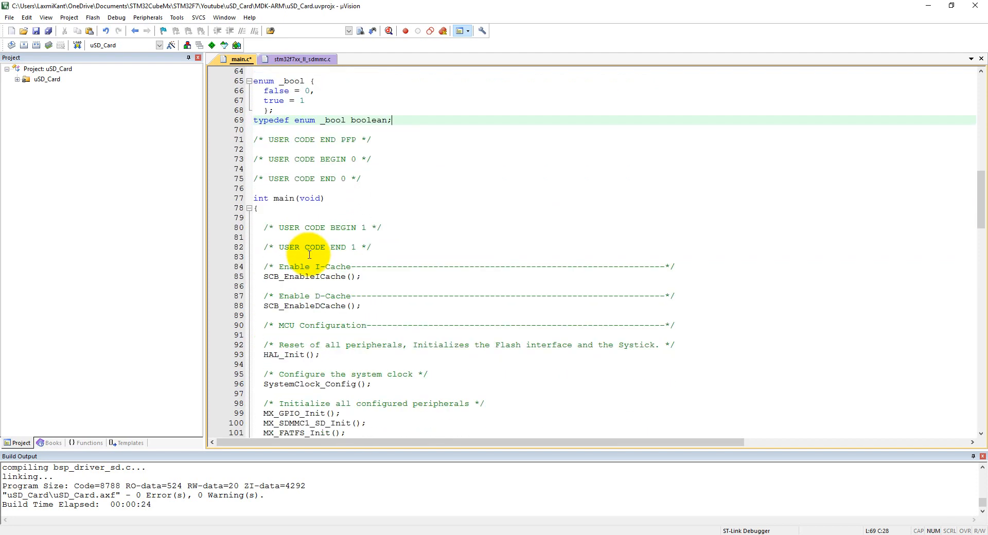
pyautogui.moveTo(361, 194)
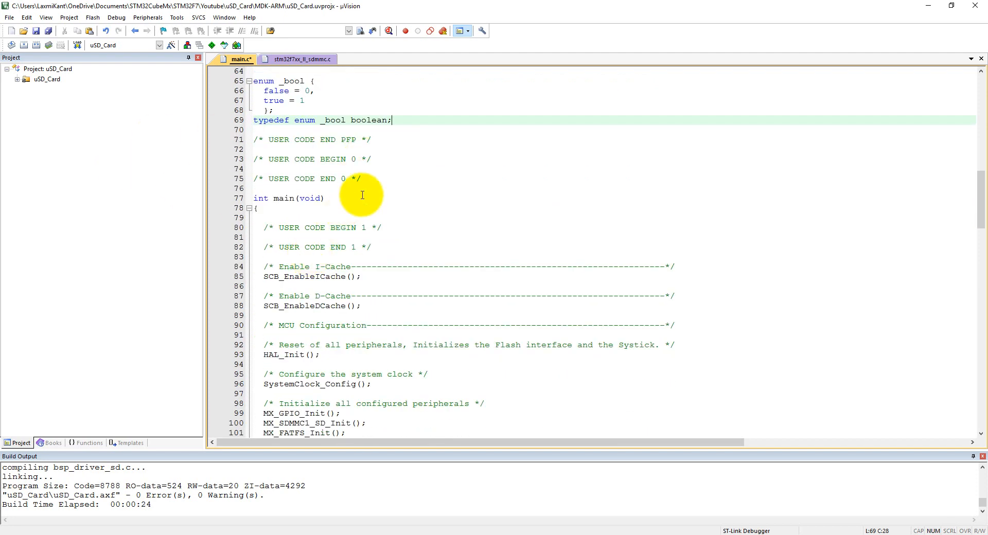
pyautogui.scroll(3)
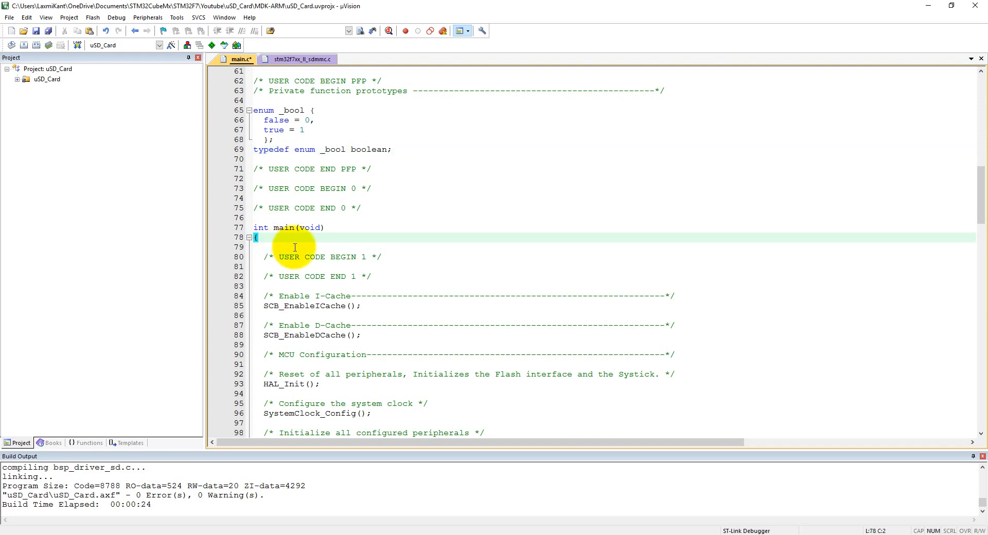
pyautogui.scroll(3)
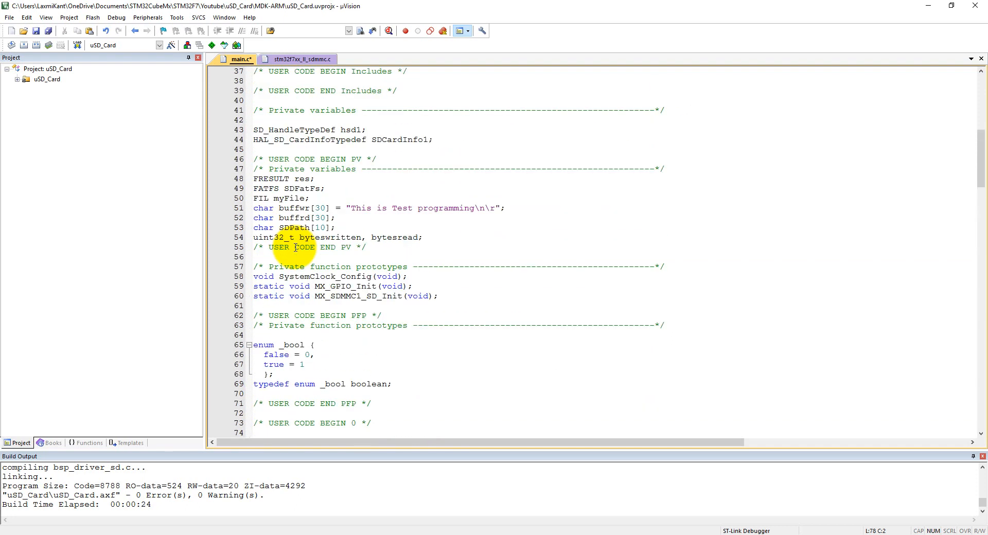
pyautogui.scroll(-3)
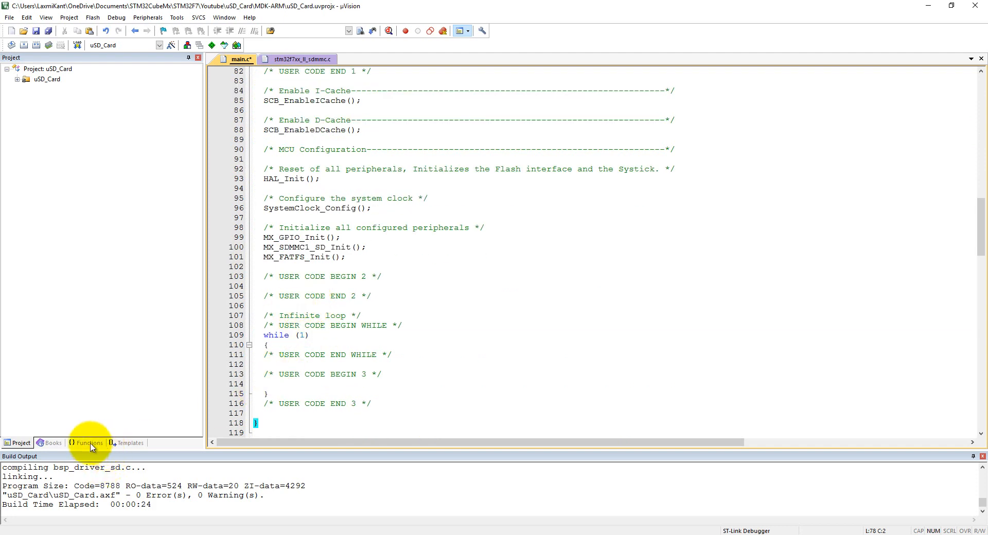
# Show the Functions list, expand bsp_driver_sd.c and pick BSP_SD_Init.
pyautogui.click(89, 442)
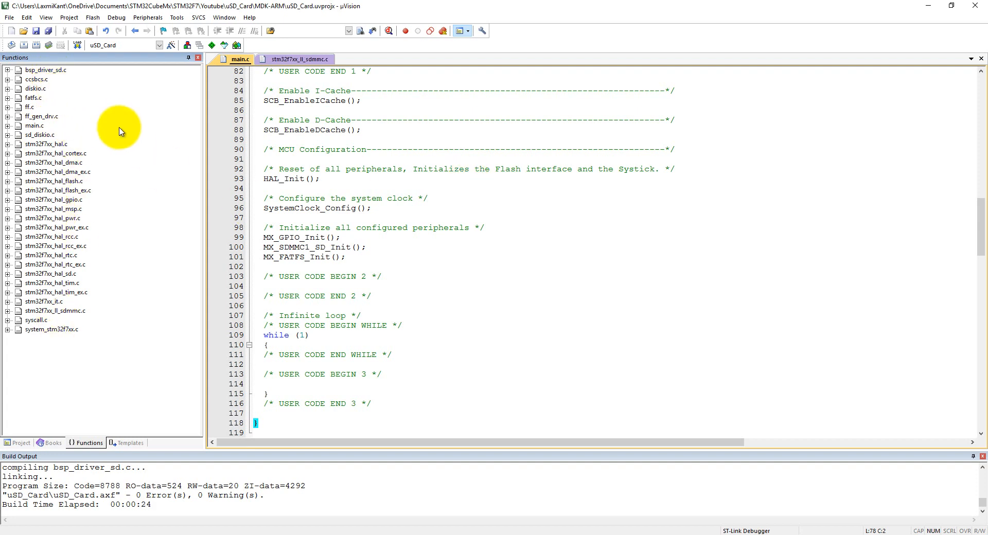
pyautogui.moveTo(13, 81)
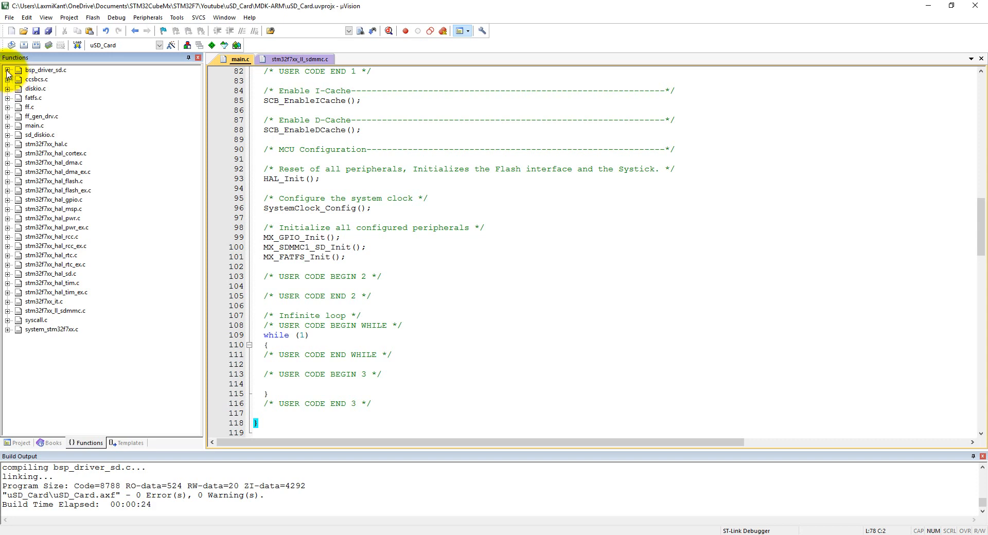
pyautogui.click(7, 70)
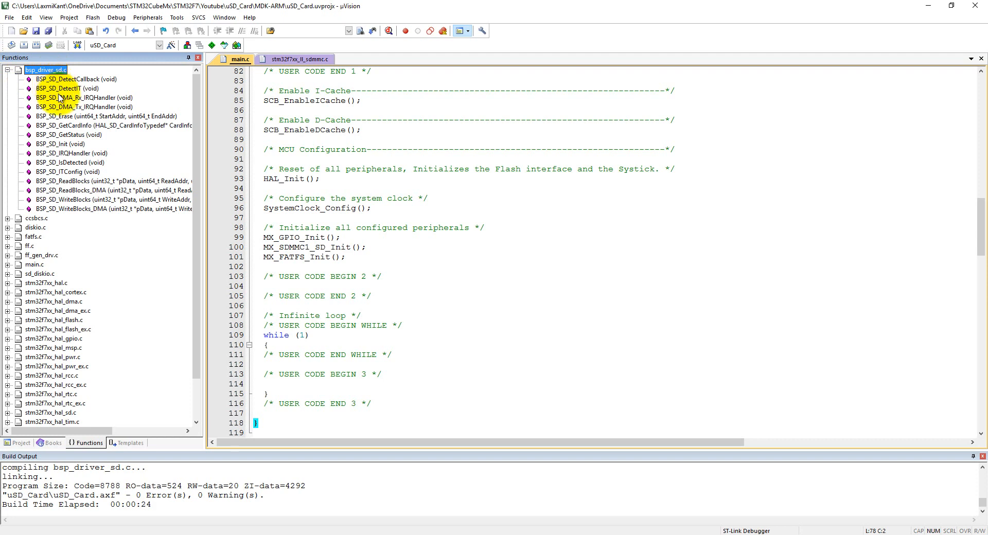
pyautogui.moveTo(49, 149)
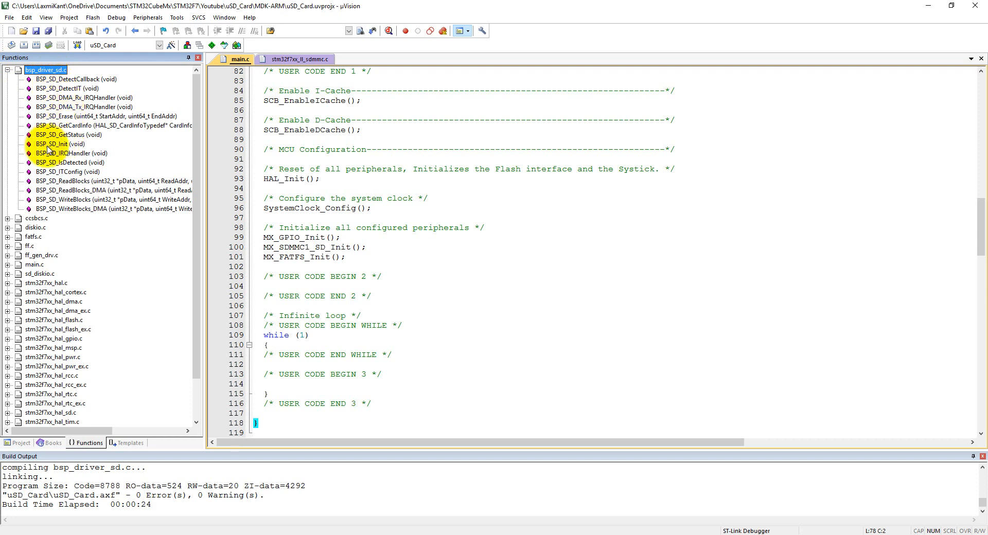
pyautogui.click(59, 144)
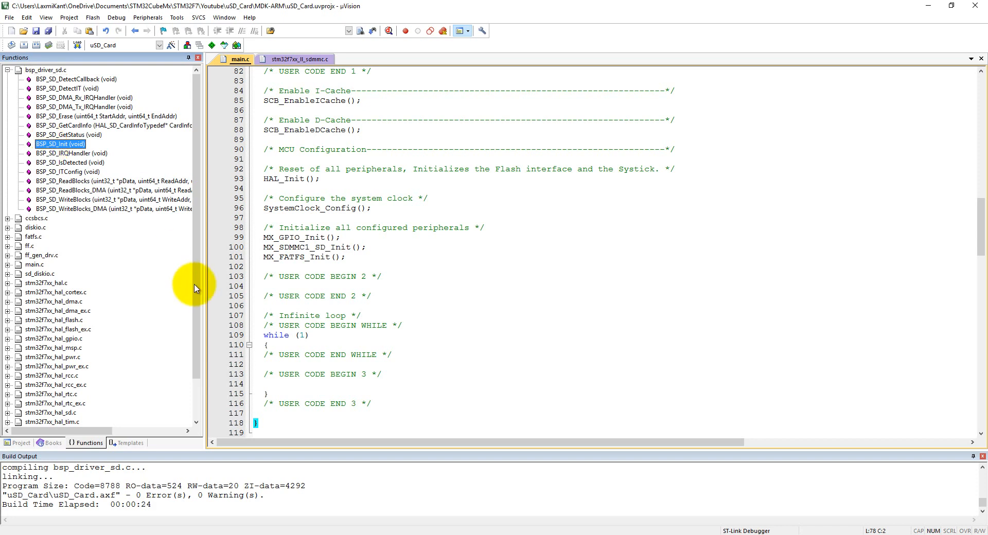
pyautogui.moveTo(280, 288)
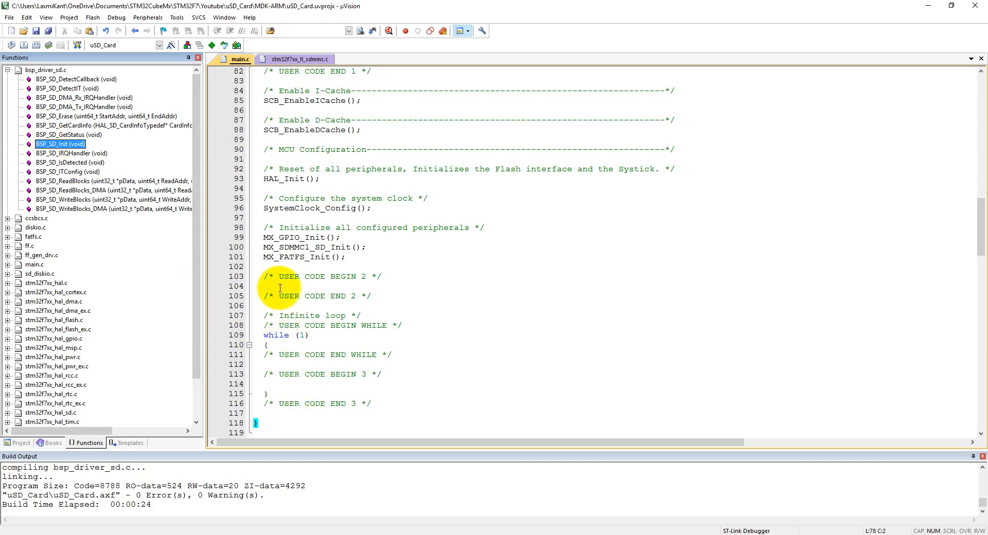
# Start res = BSP_SD_Init() on line 104 in main's user code 2 section.
pyautogui.click(293, 286)
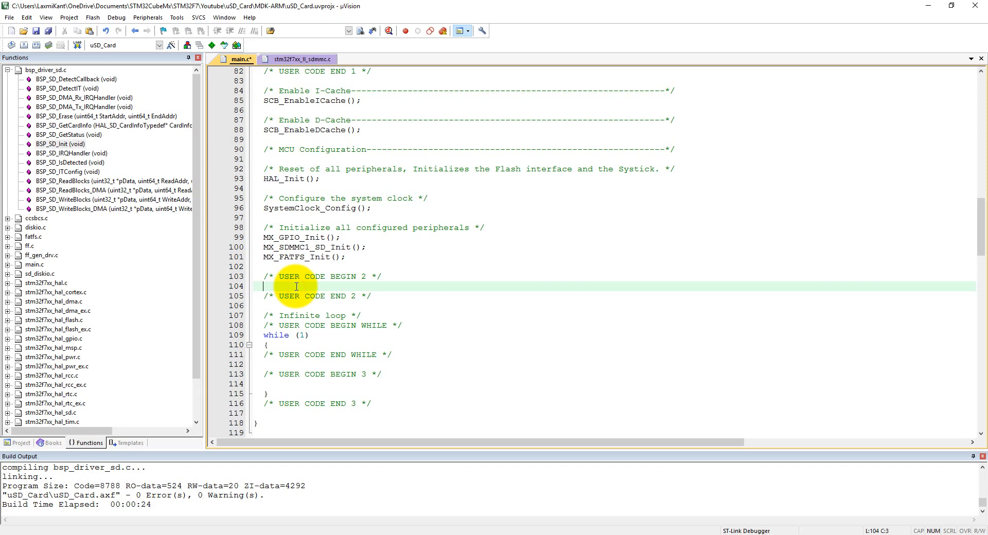
pyautogui.write('B')
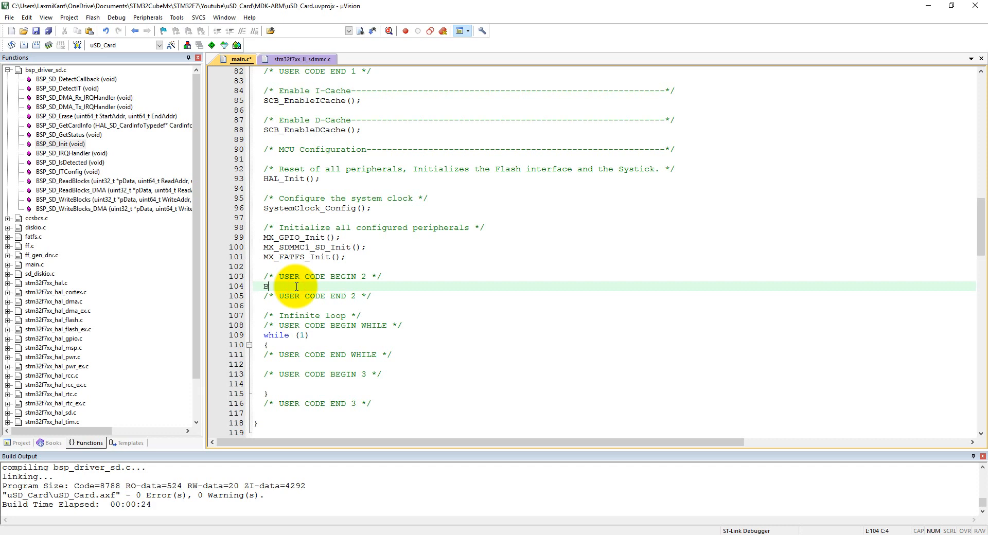
pyautogui.write('SP_')
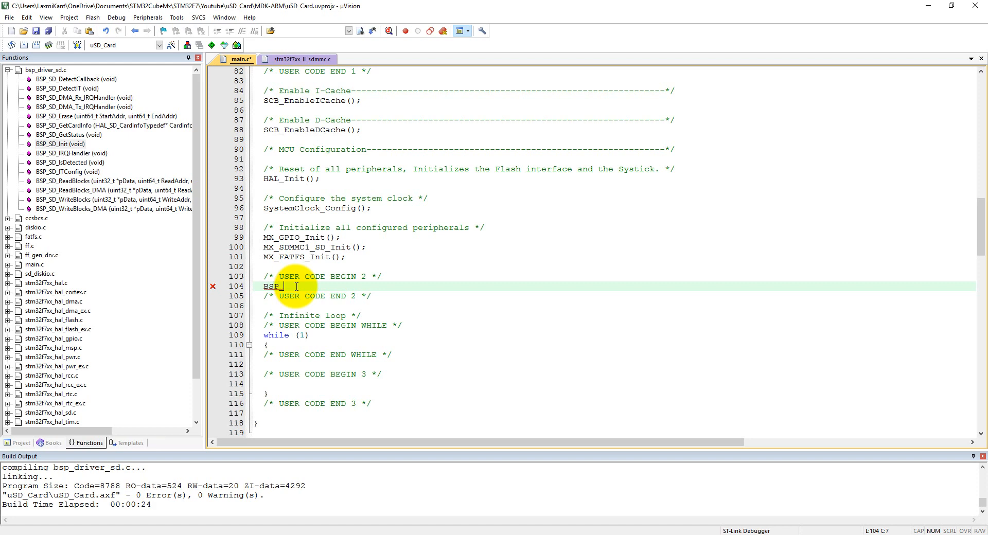
pyautogui.write('SD_Init();')
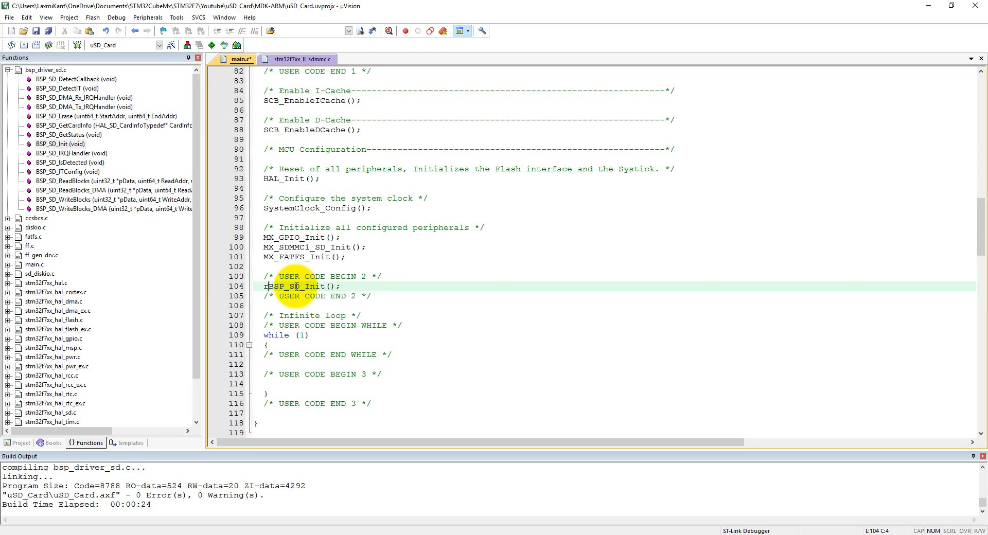
pyautogui.write('es')
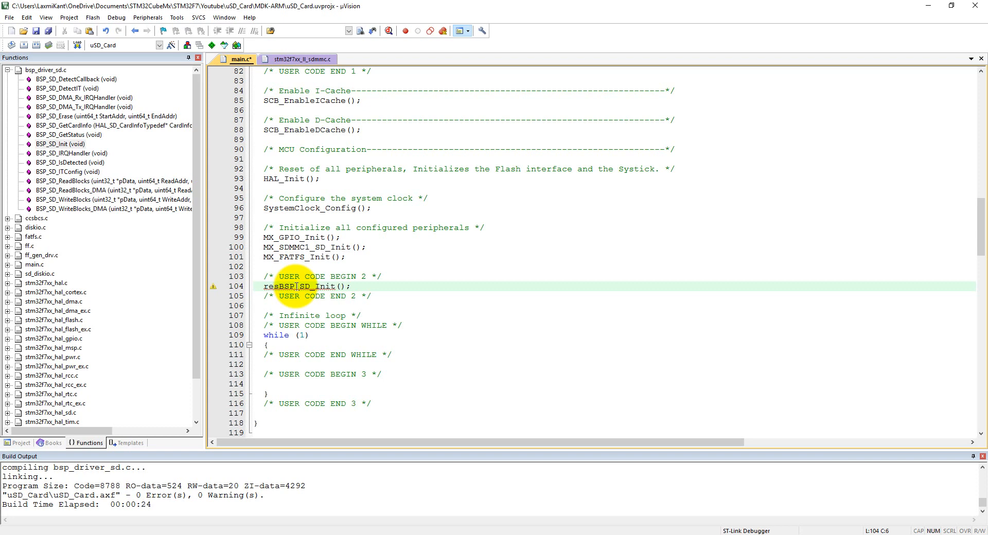
pyautogui.write('=')
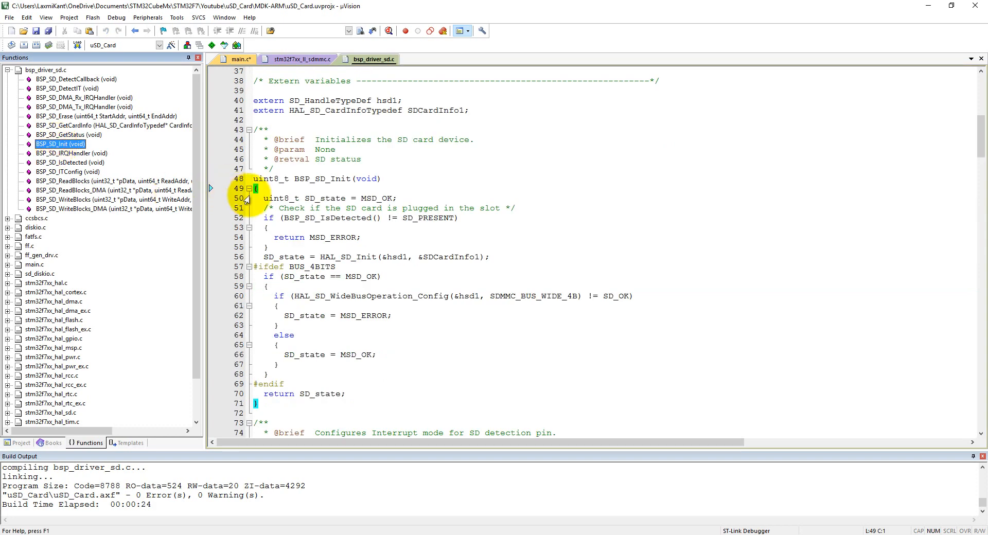
pyautogui.click(271, 189)
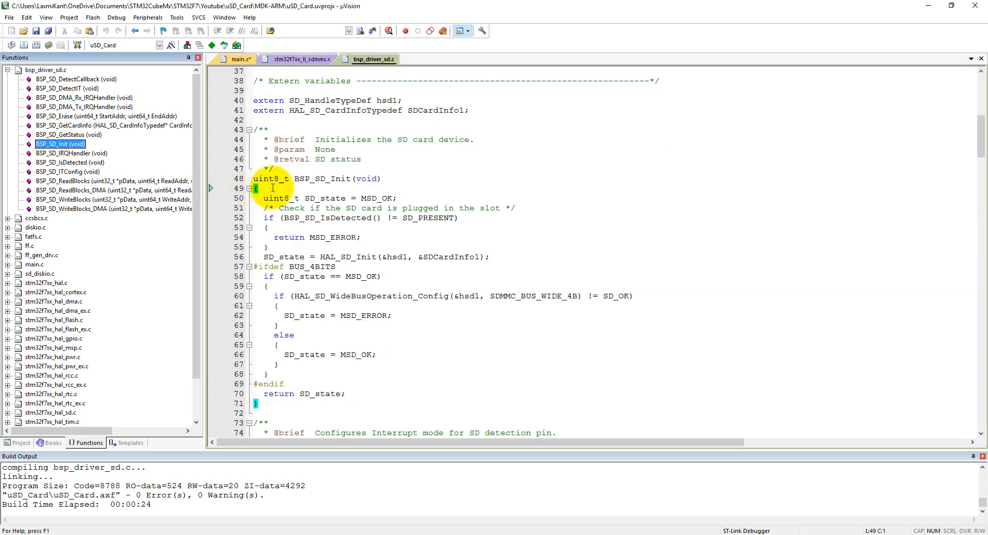
pyautogui.moveTo(279, 181)
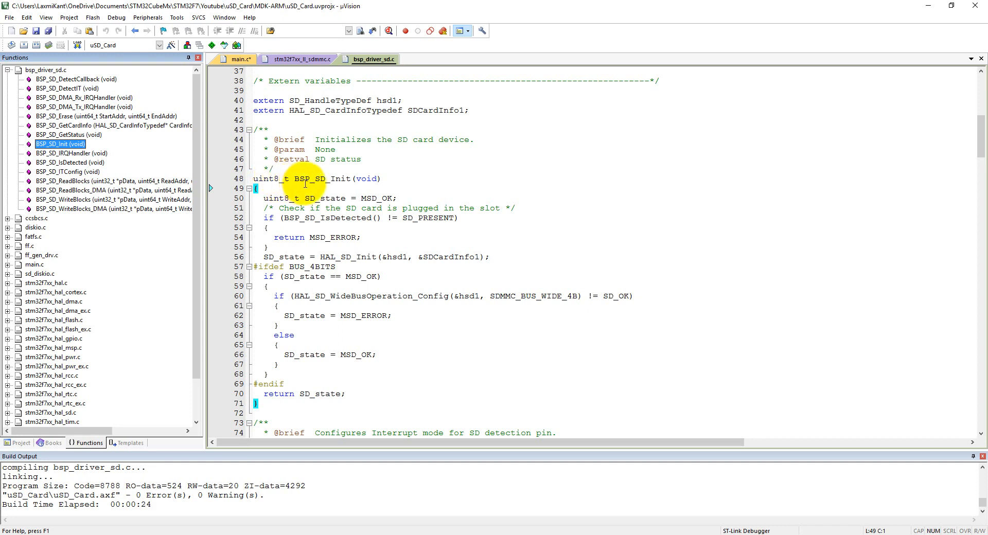
pyautogui.moveTo(274, 68)
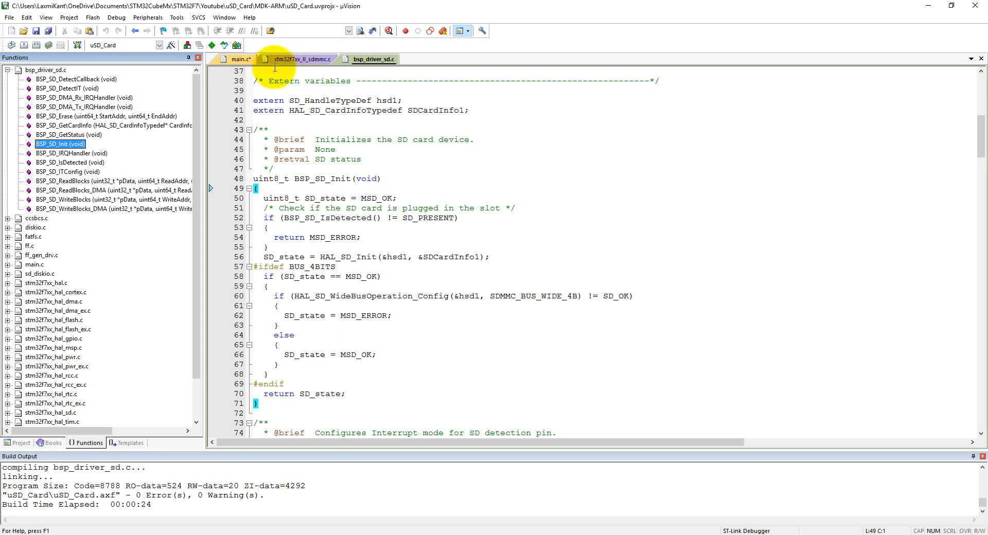
pyautogui.moveTo(238, 59)
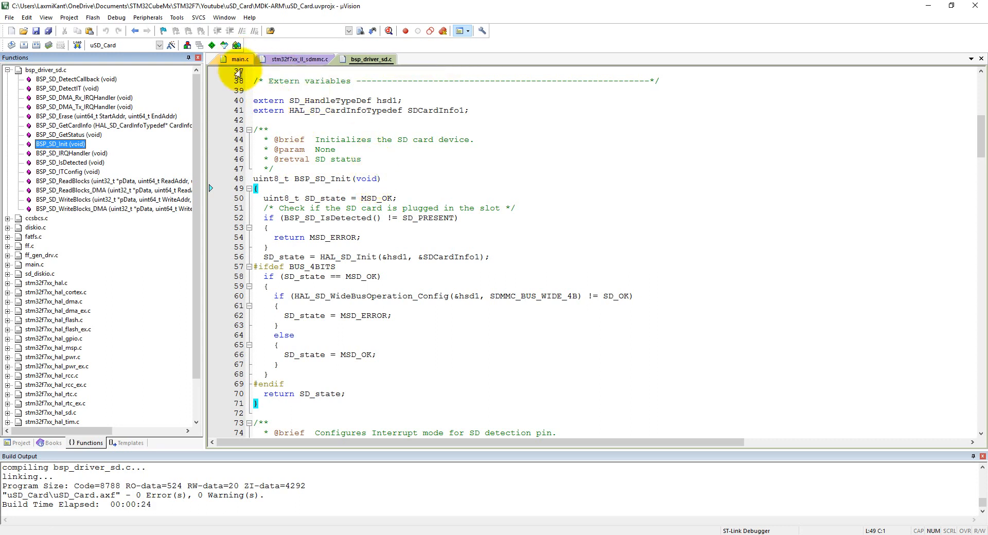
# Add if(res != FR_OK){ Error_Handler(); } after the BSP_SD_Init call.
pyautogui.scroll(-3)
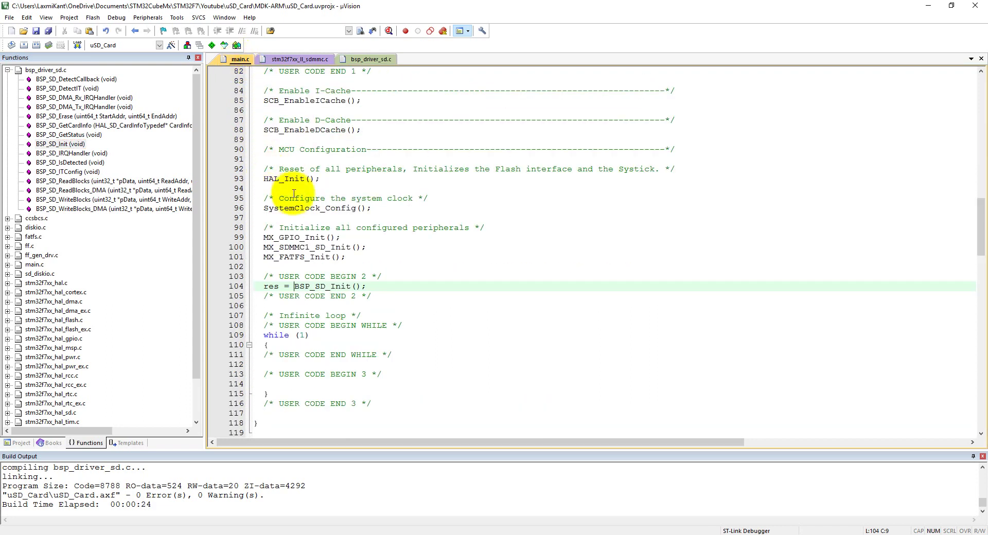
pyautogui.moveTo(306, 257)
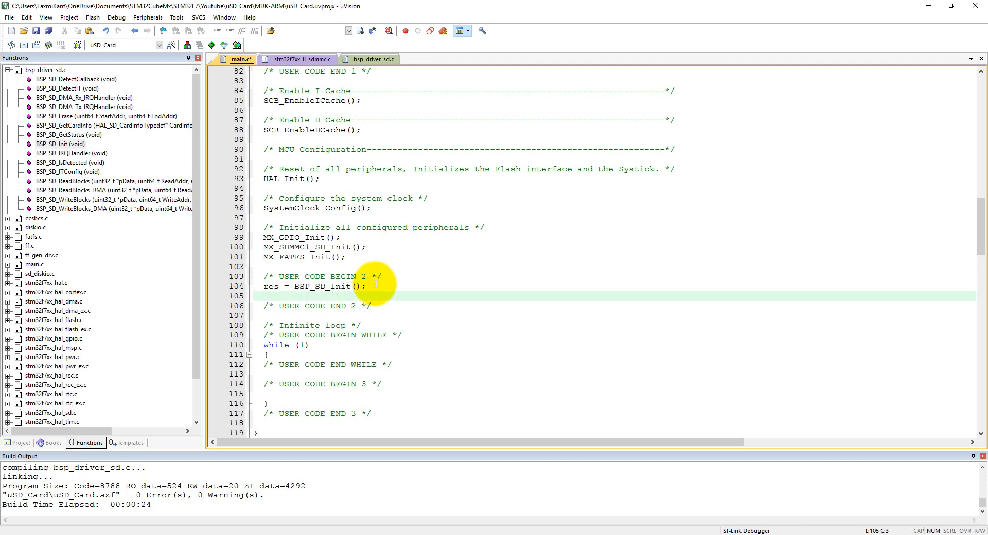
pyautogui.write('if()')
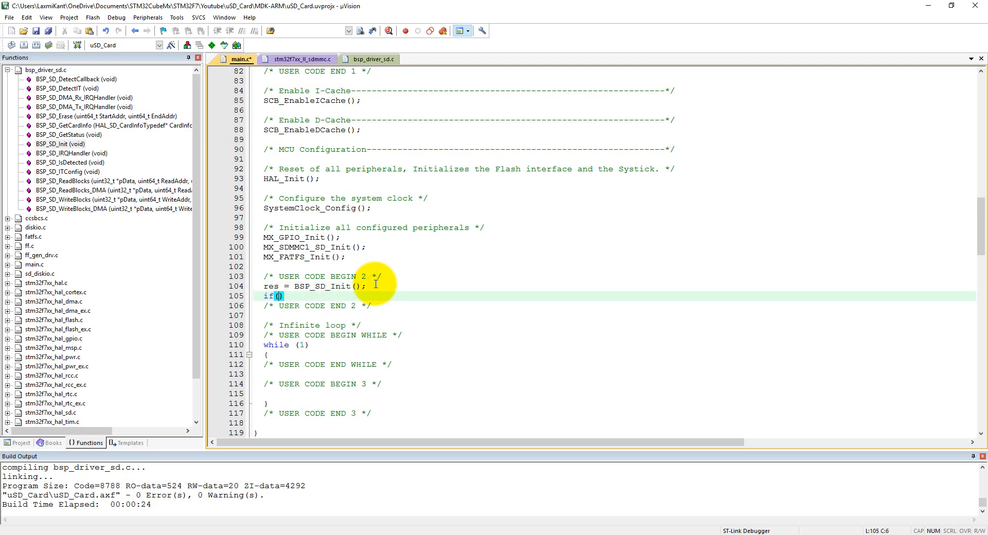
pyautogui.write('res !')
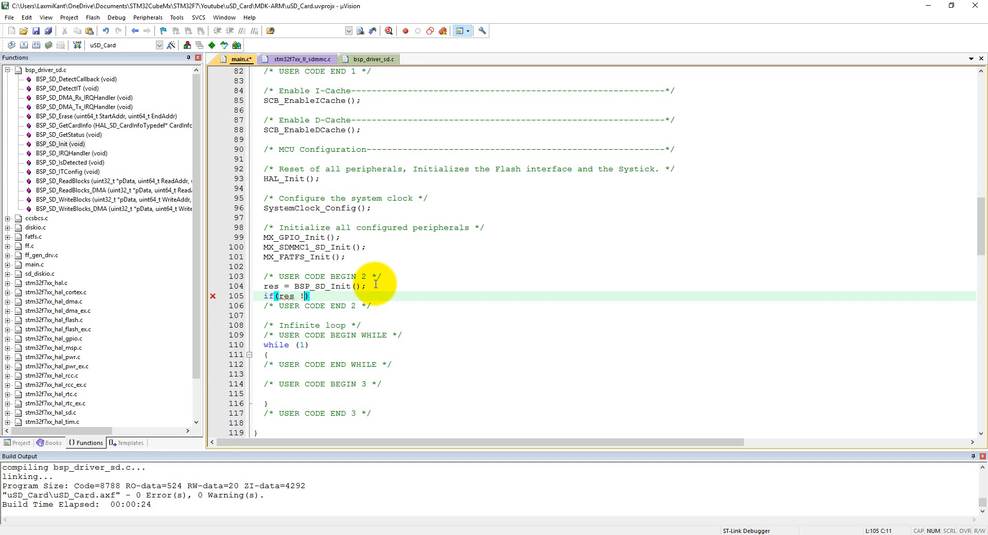
pyautogui.write('=')
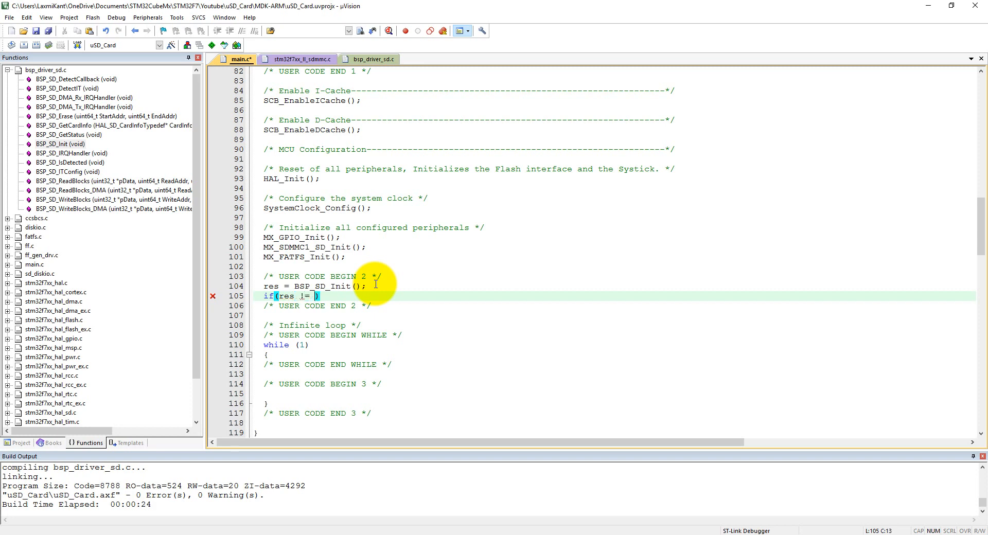
pyautogui.write('FR_')
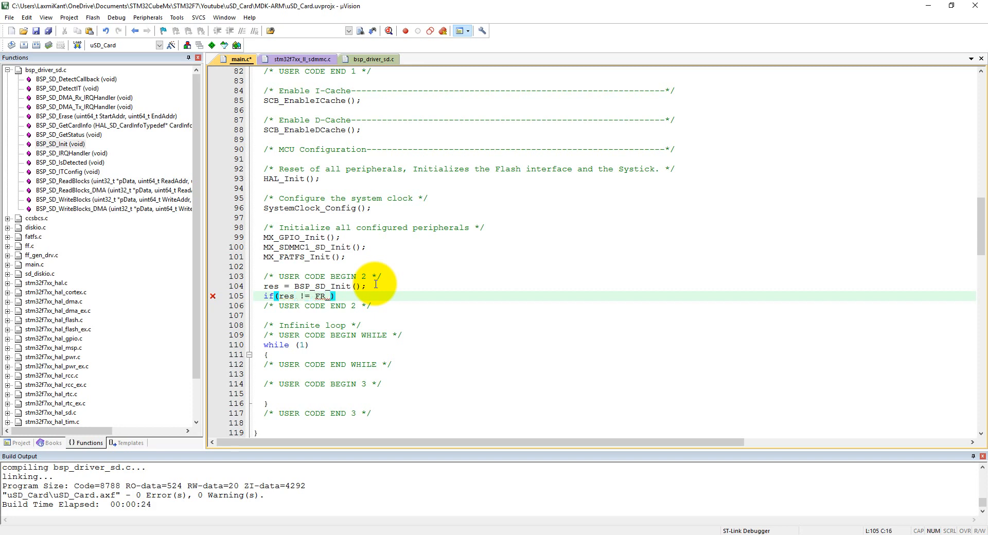
pyautogui.write('OK')
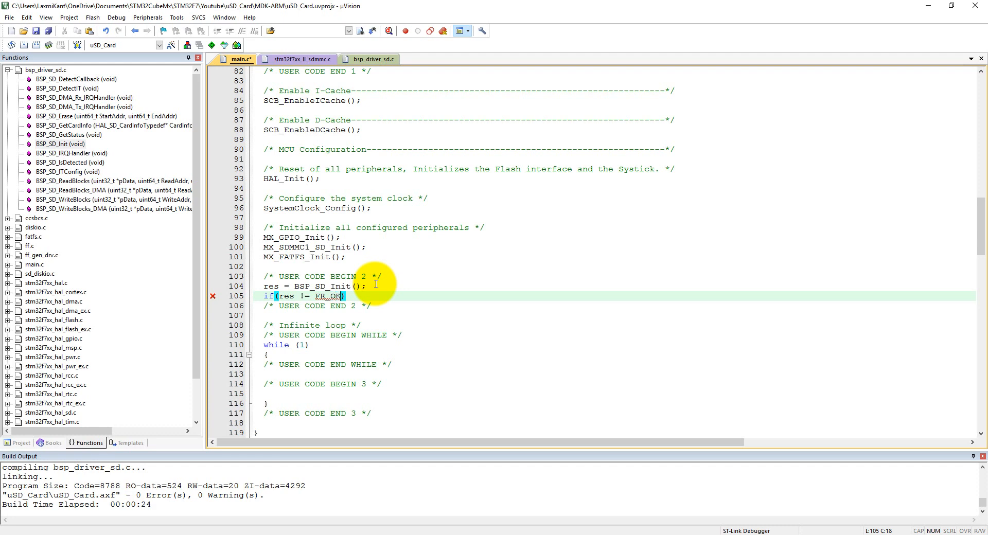
pyautogui.write('{')
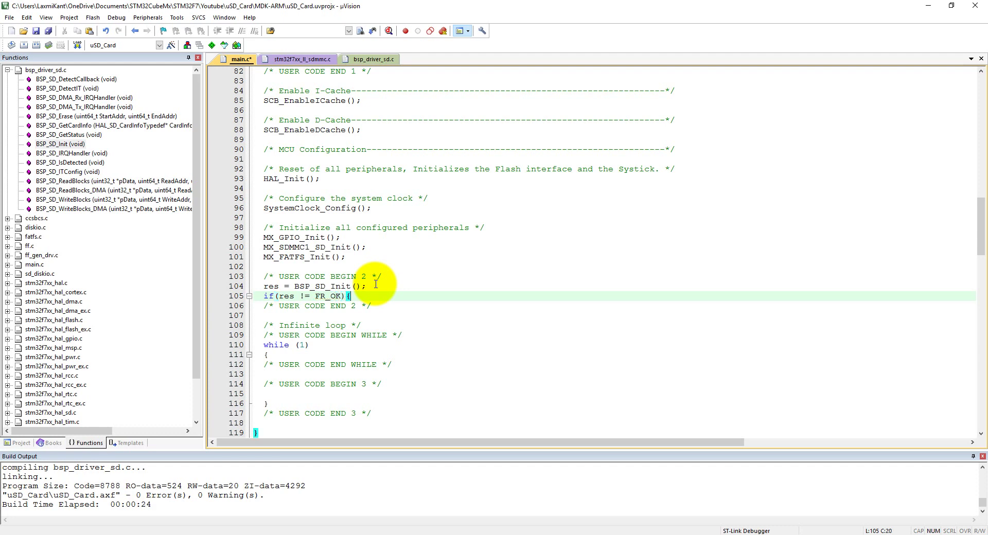
pyautogui.press('Return')
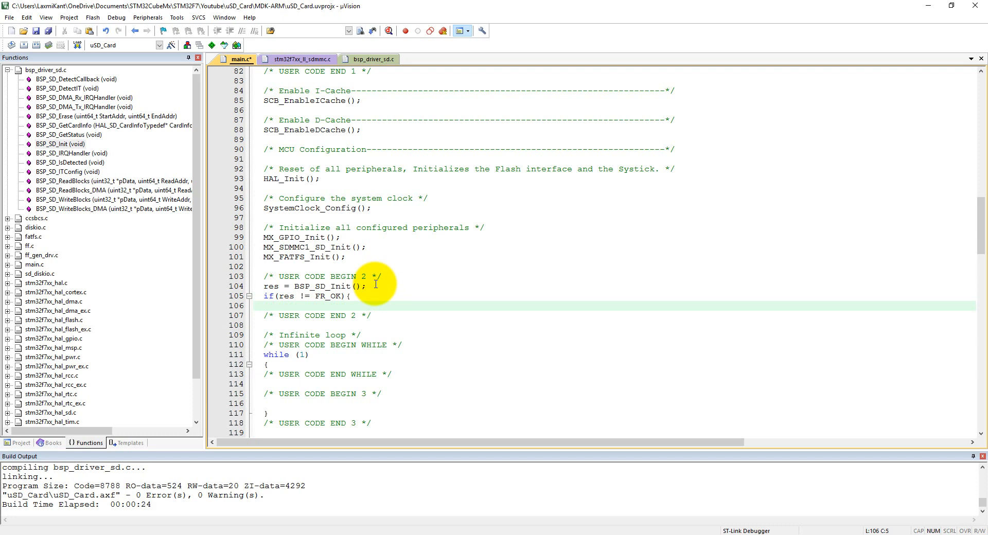
pyautogui.write('Error_Handler();')
pyautogui.write('}')
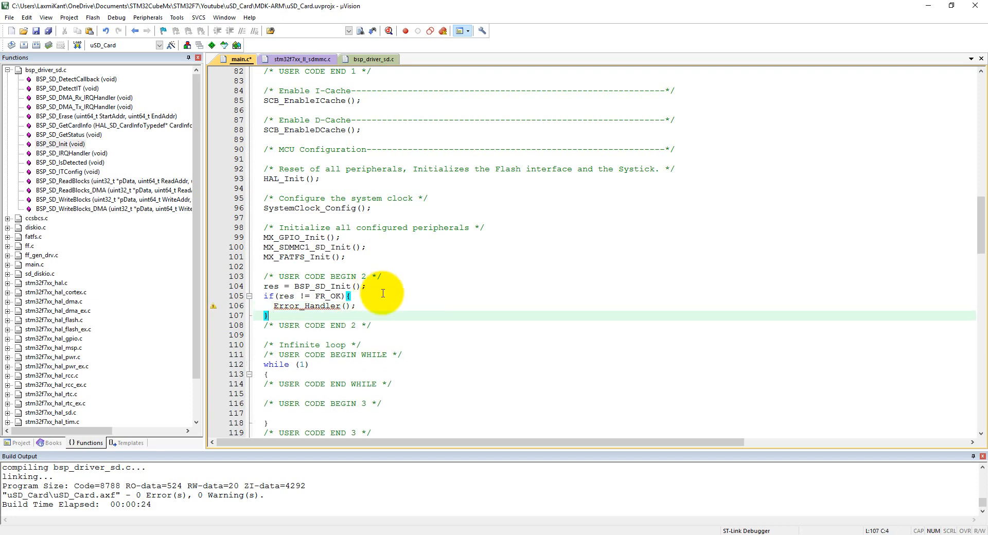
pyautogui.moveTo(329, 314)
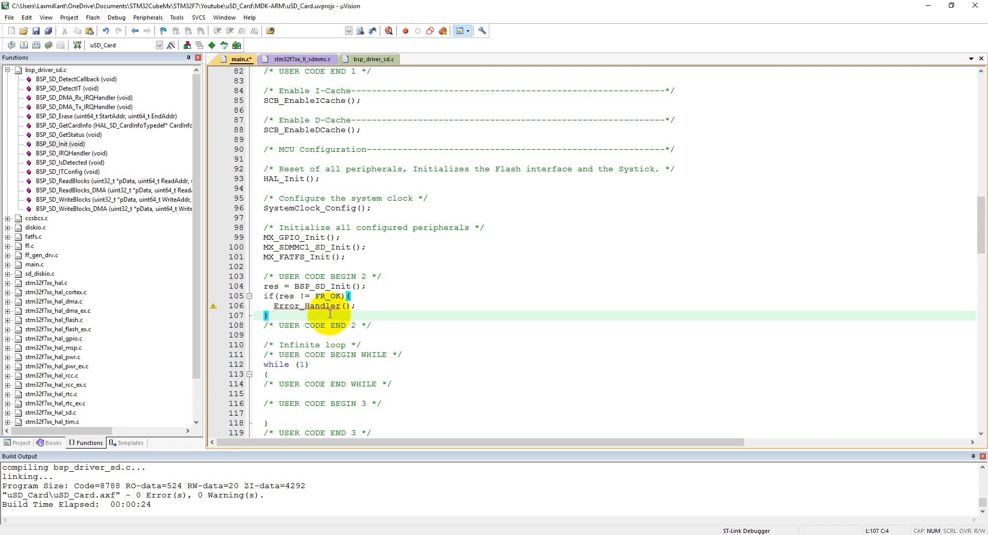
pyautogui.moveTo(330, 312)
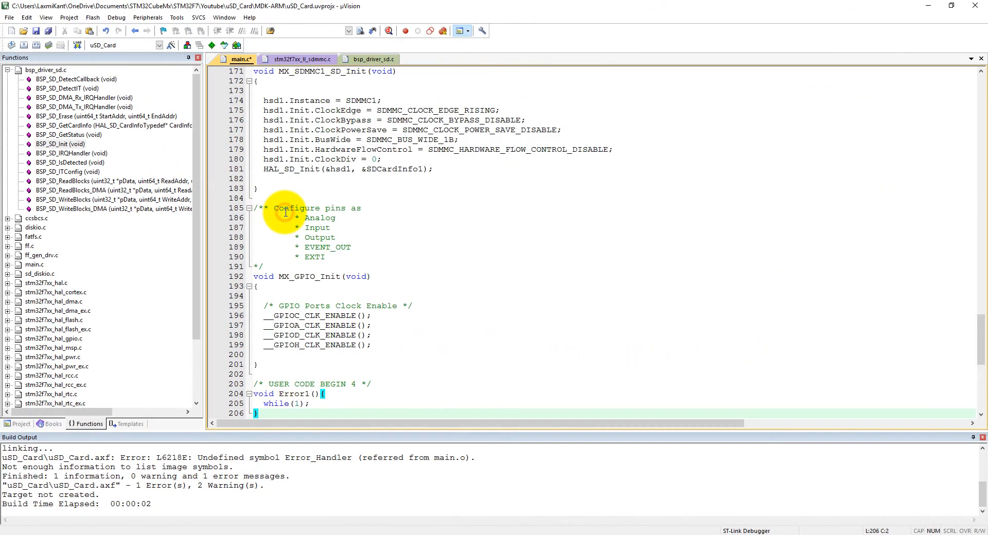
# Scroll to the Error1 definition and the line-106 call to replace Error_Handler with Error1().
pyautogui.scroll(3)
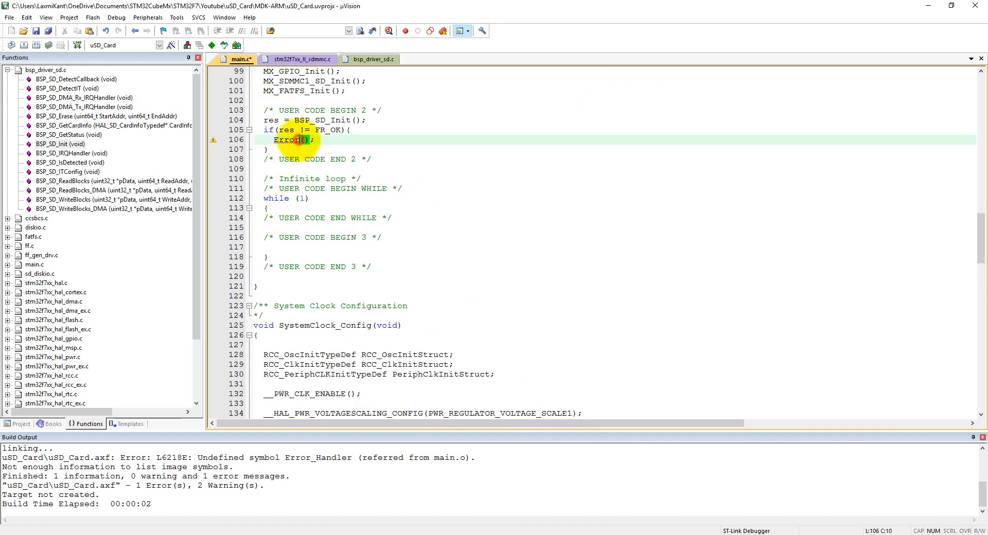
pyautogui.click(277, 149)
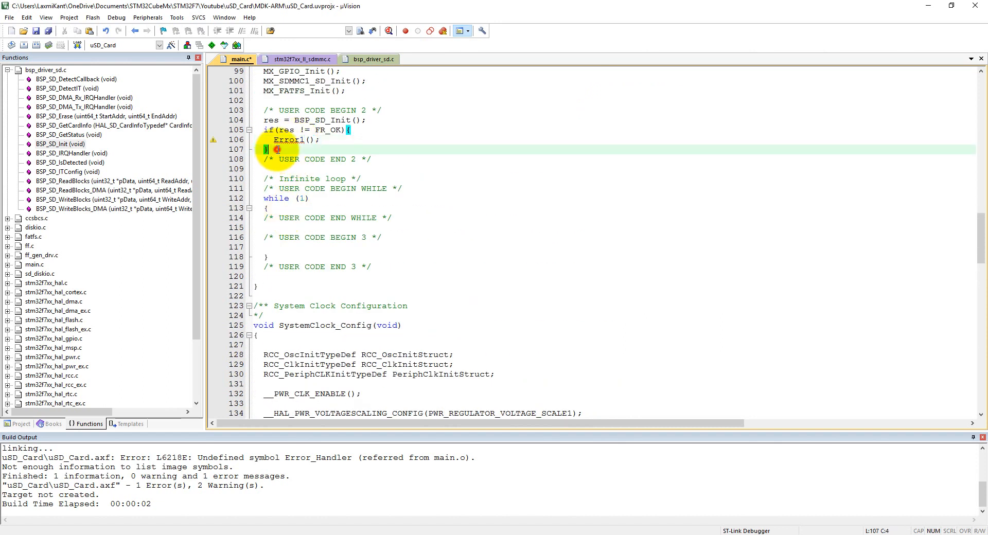
pyautogui.moveTo(293, 139)
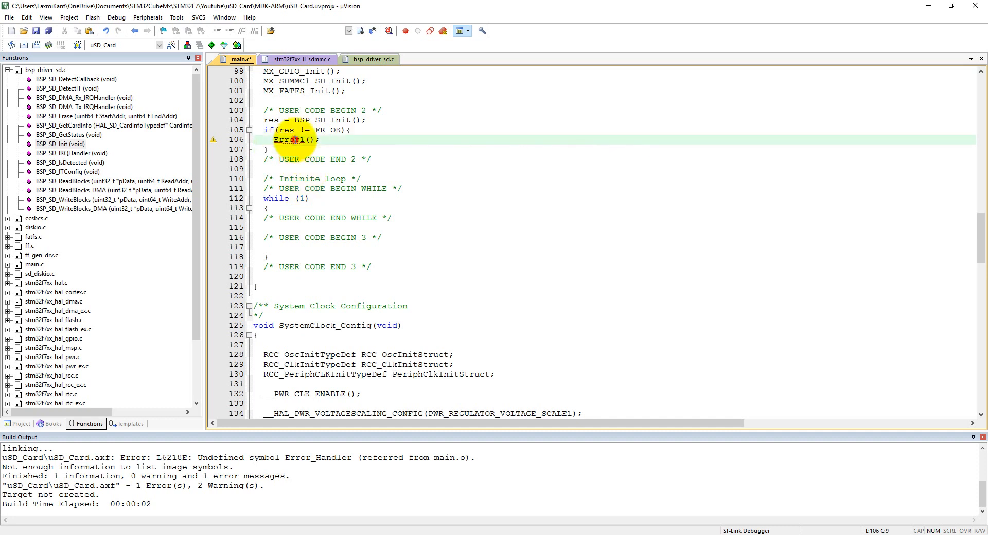
pyautogui.scroll(3)
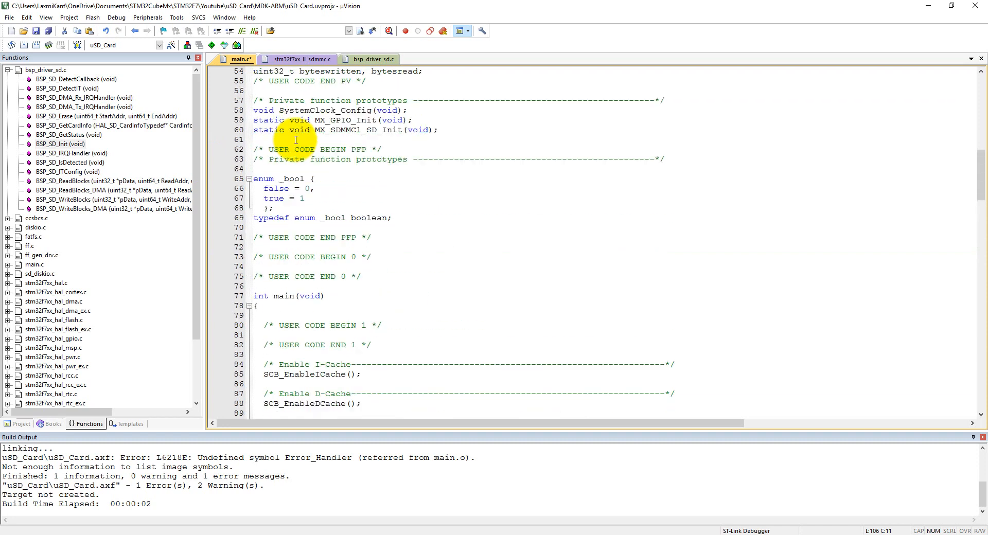
# Add the prototype void Error1(void) under USER CODE BEGIN PFP.
pyautogui.scroll(3)
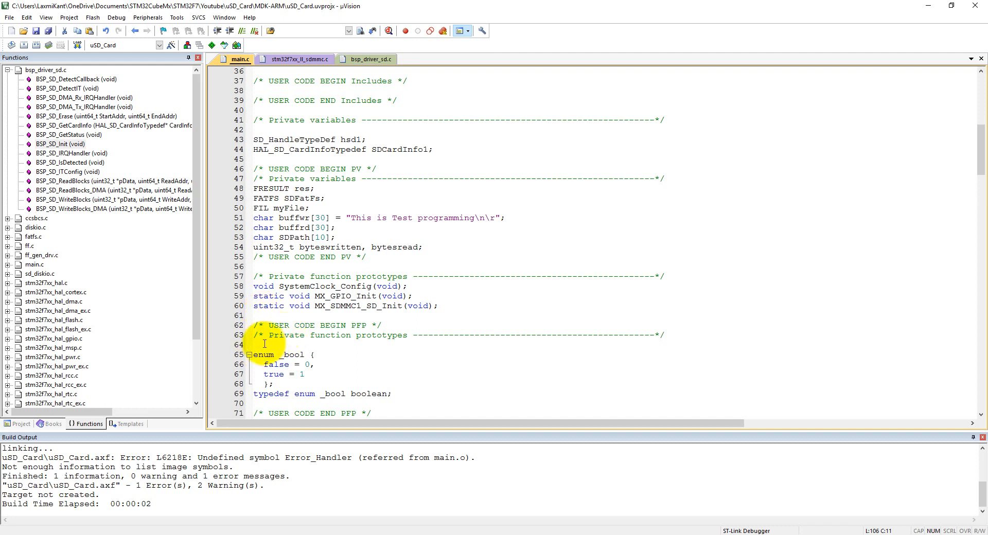
pyautogui.write('void Error')
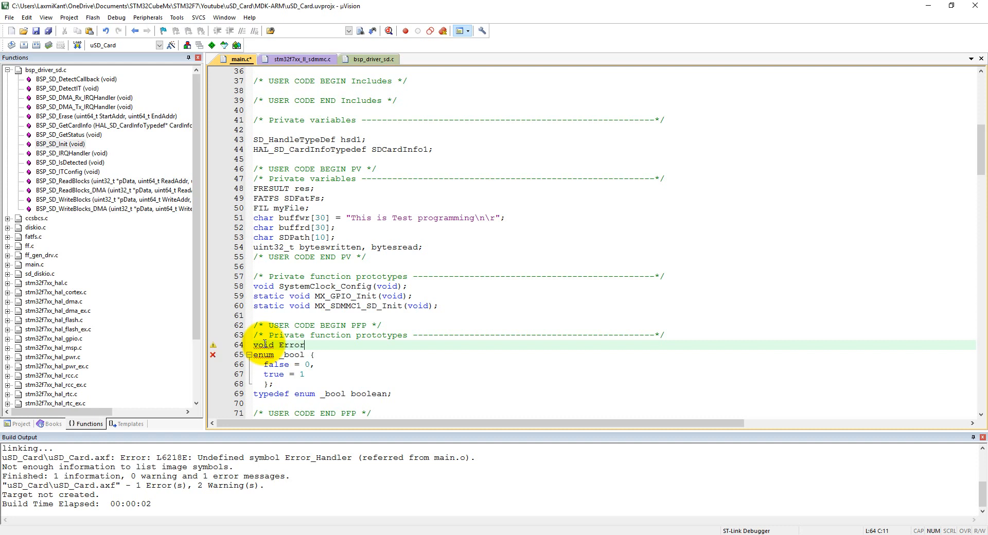
pyautogui.write('1(')
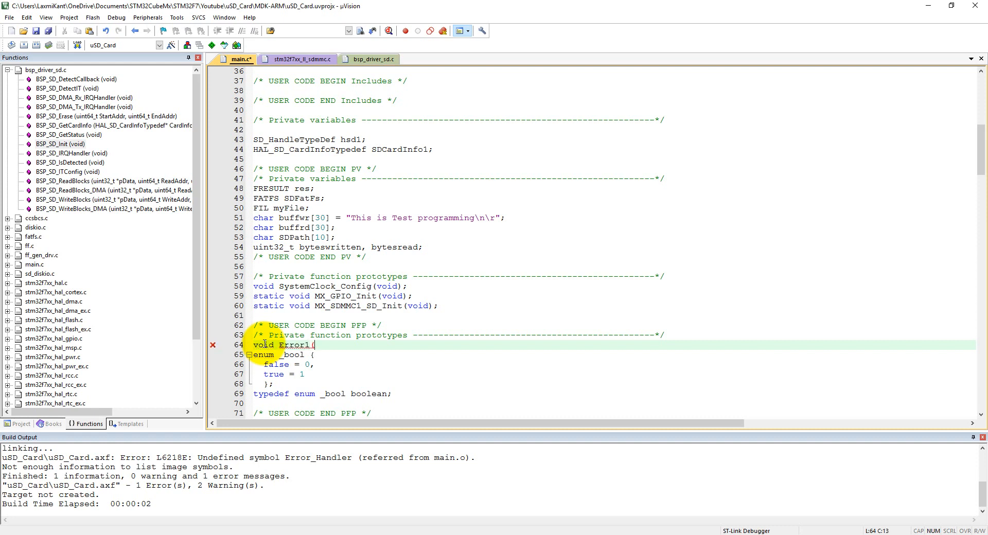
pyautogui.write('void)')
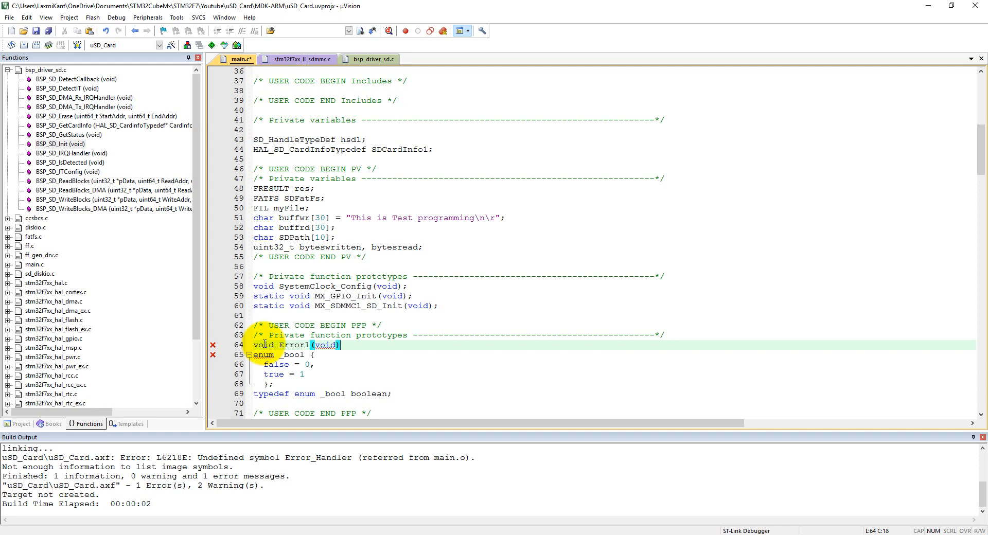
pyautogui.scroll(-3)
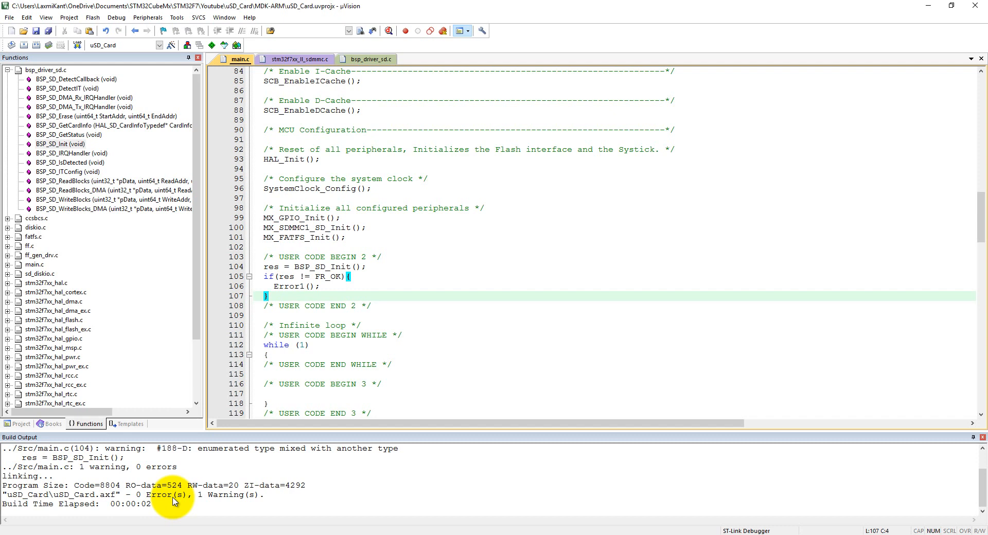
pyautogui.moveTo(361, 343)
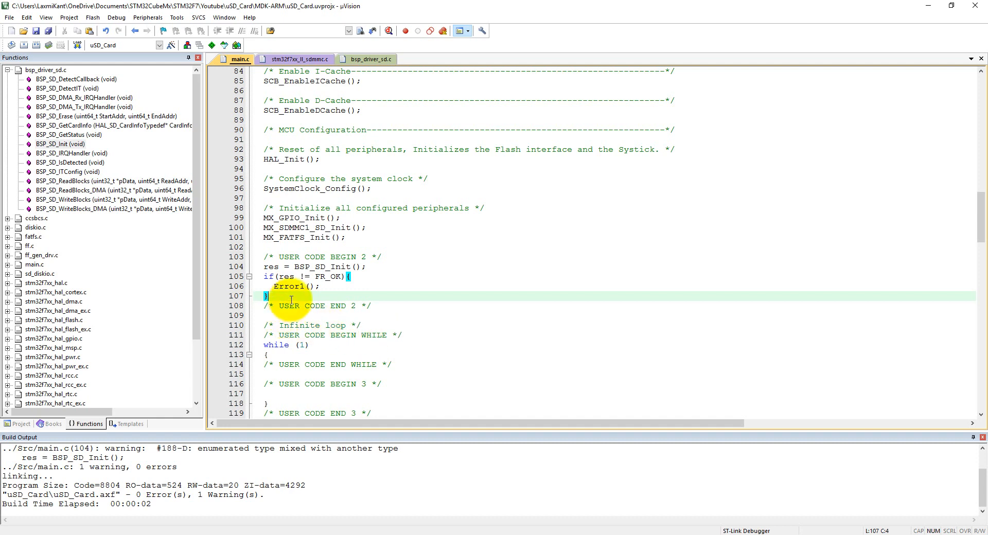
# Start a new res = assignment on a blank line below the SD init check.
pyautogui.press('Enter')
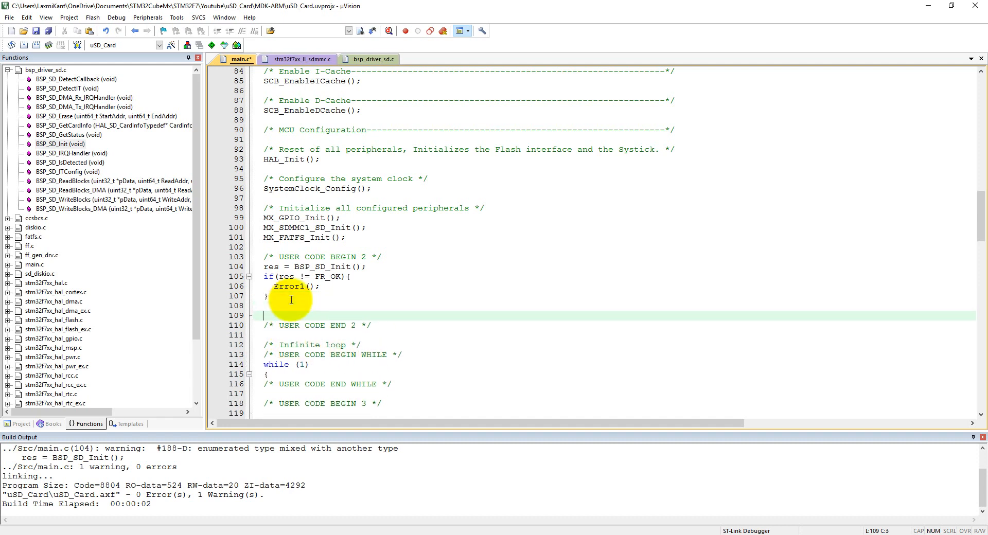
pyautogui.write('res =')
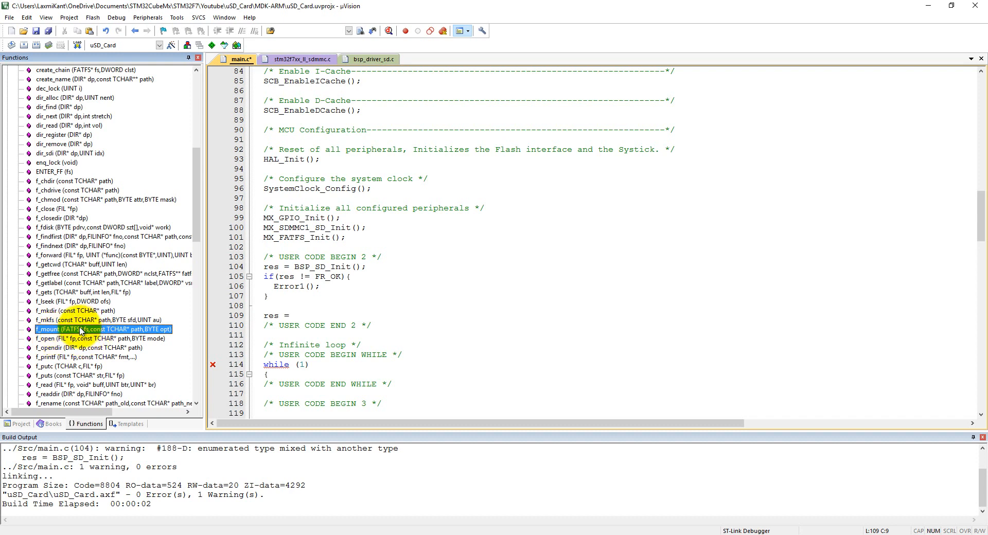
pyautogui.moveTo(86, 334)
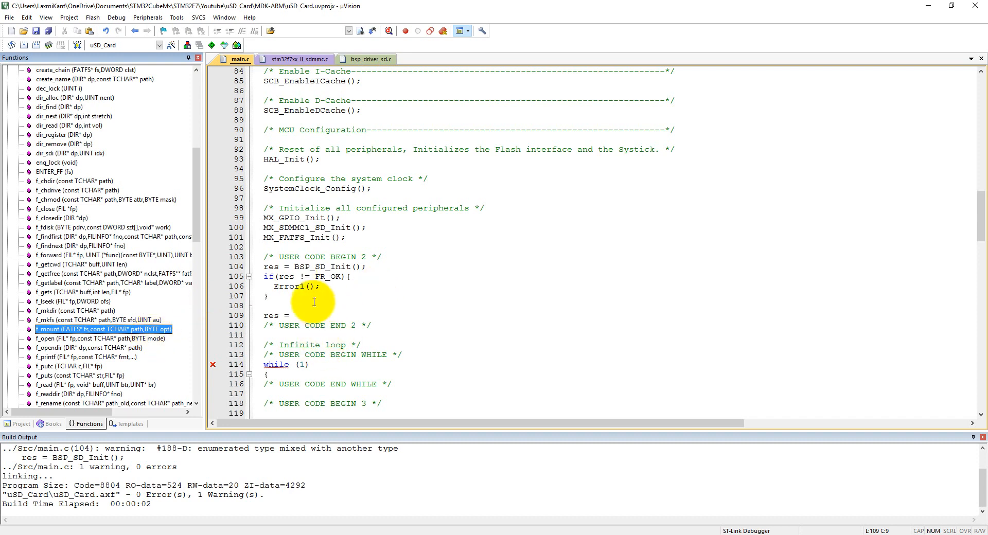
# Complete res = f_mount(&SDFatFs, empty path, 1); on line 109.
pyautogui.click(293, 316)
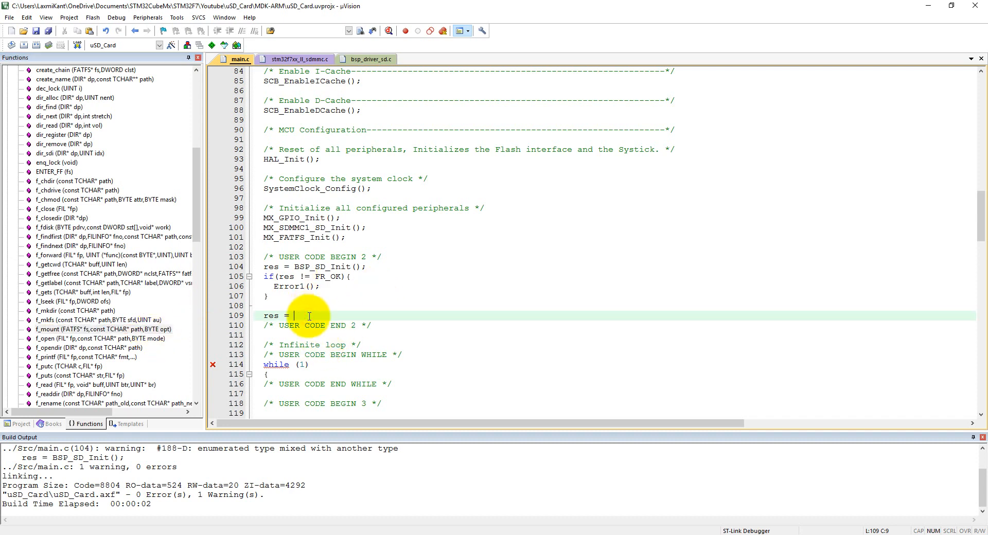
pyautogui.write('f_mount(')
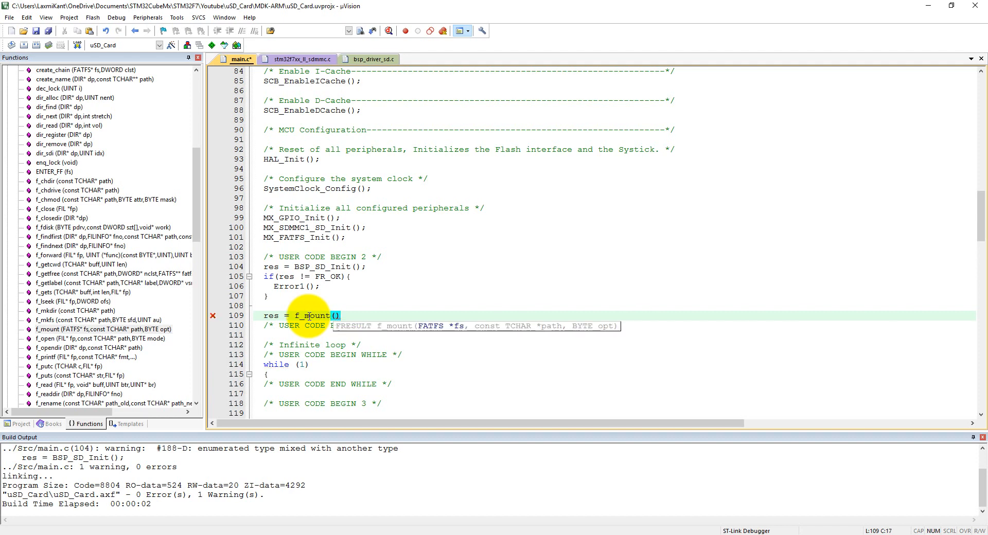
pyautogui.write('&s')
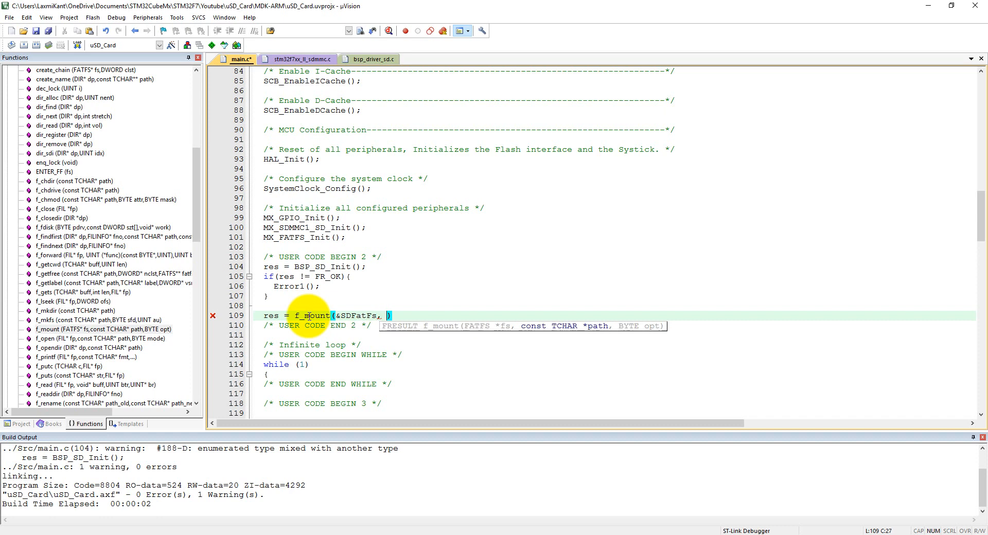
pyautogui.write('"",')
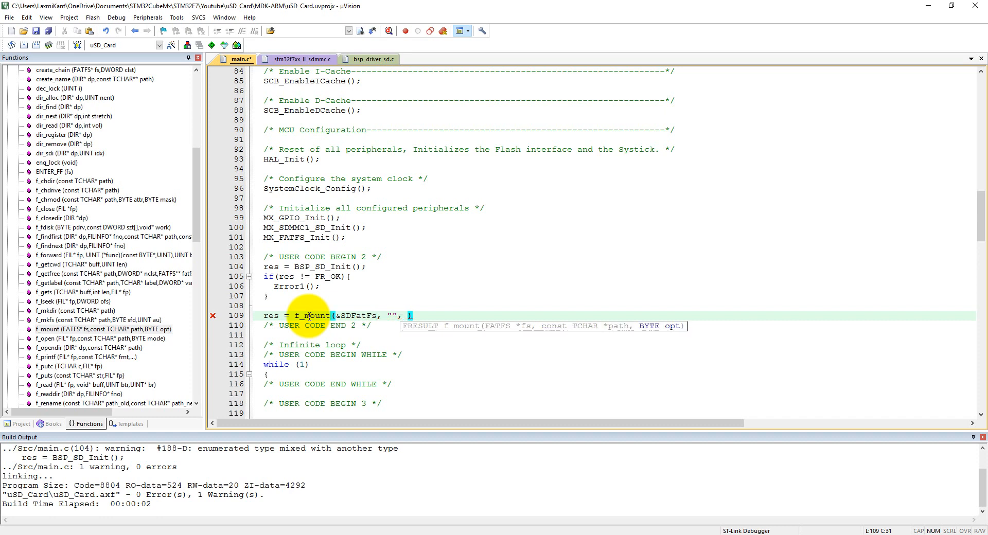
pyautogui.write('1')
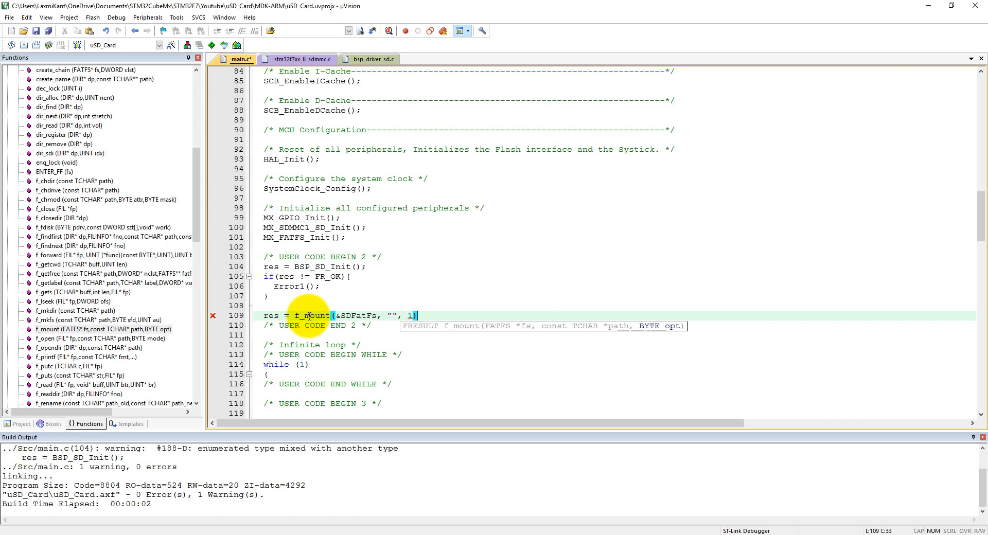
pyautogui.write(';')
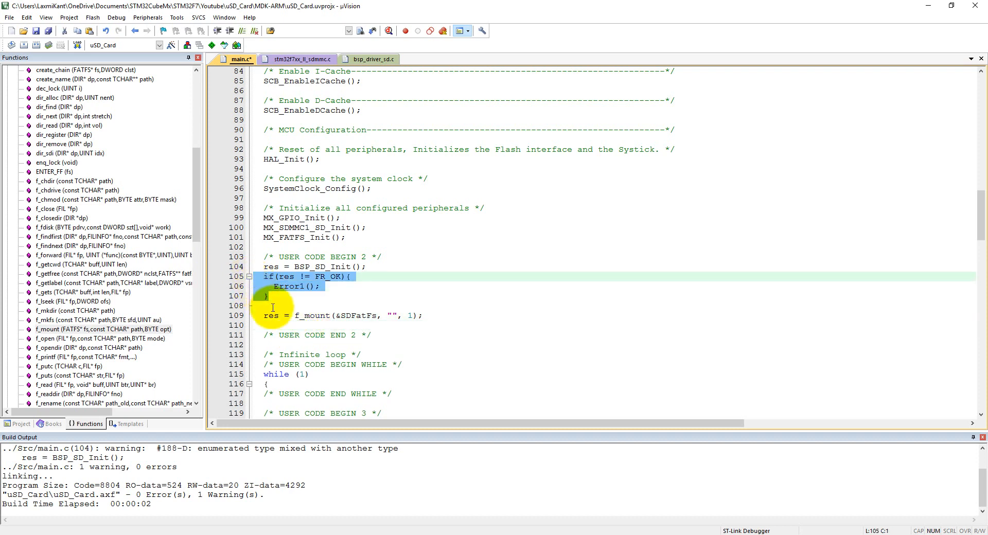
pyautogui.moveTo(262, 290)
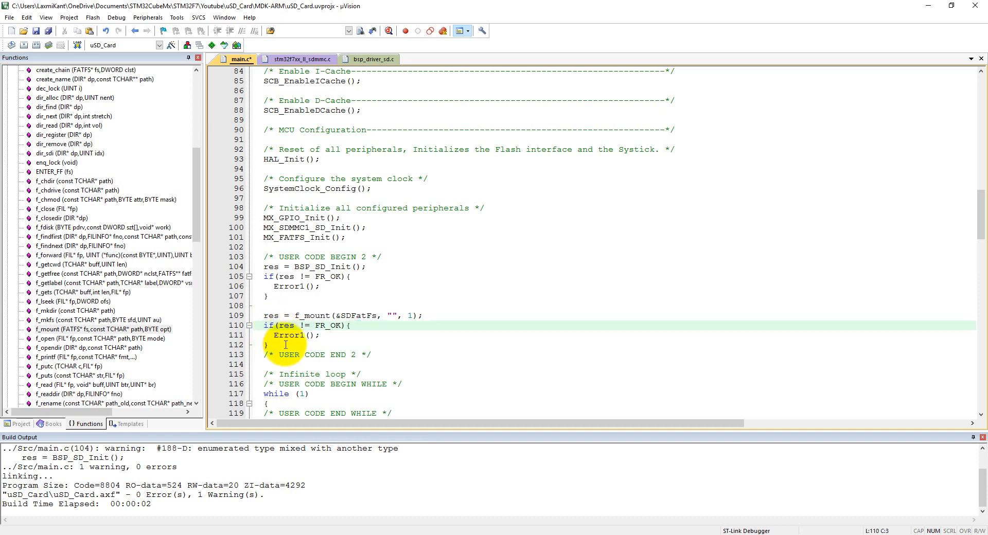
pyautogui.moveTo(289, 334)
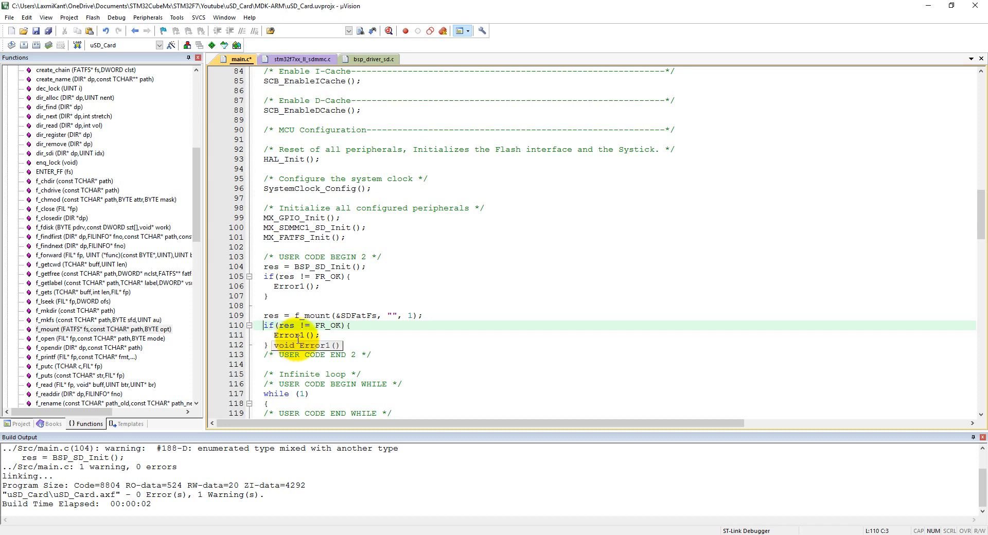
# Close the f_mount check's if block after Error1(); and add blank lines before USER CODE END 2.
pyautogui.click(294, 334)
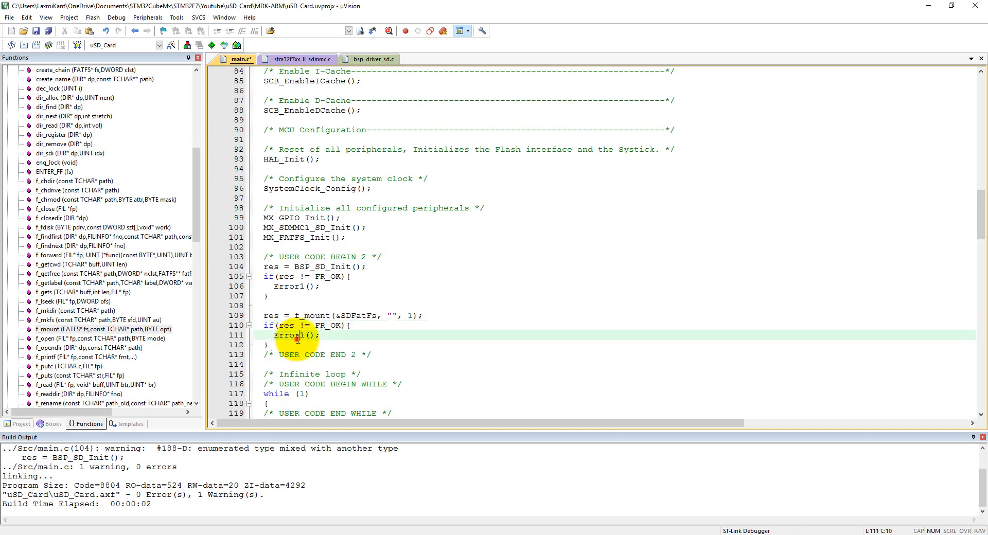
pyautogui.click(301, 345)
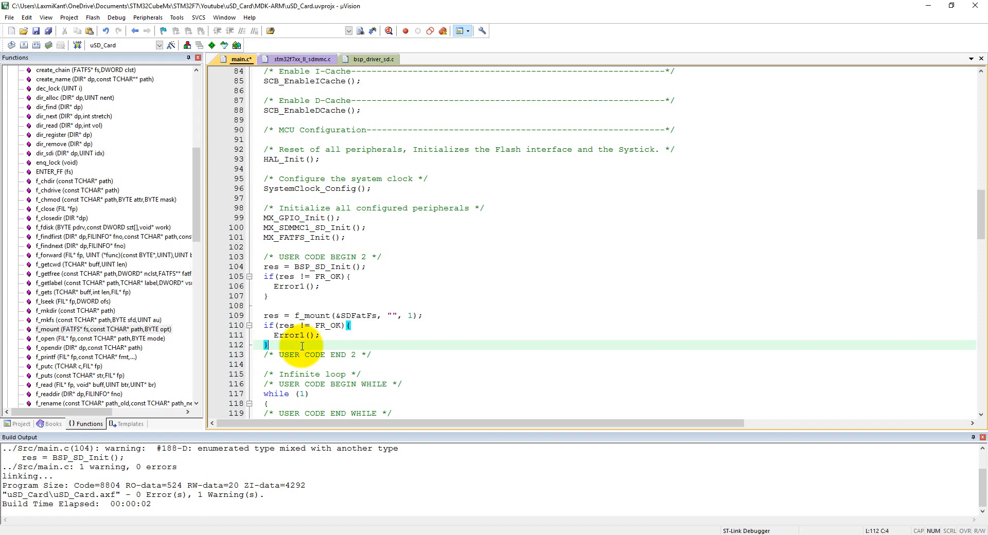
pyautogui.press('enter')
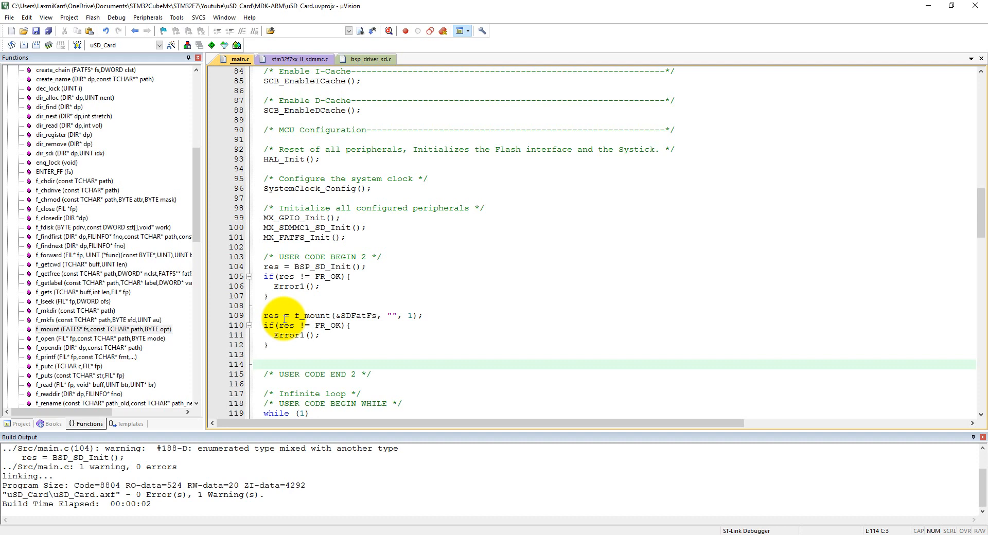
# Begin a res = f_open( statement on the blank line below the f_mount check.
pyautogui.click(264, 364)
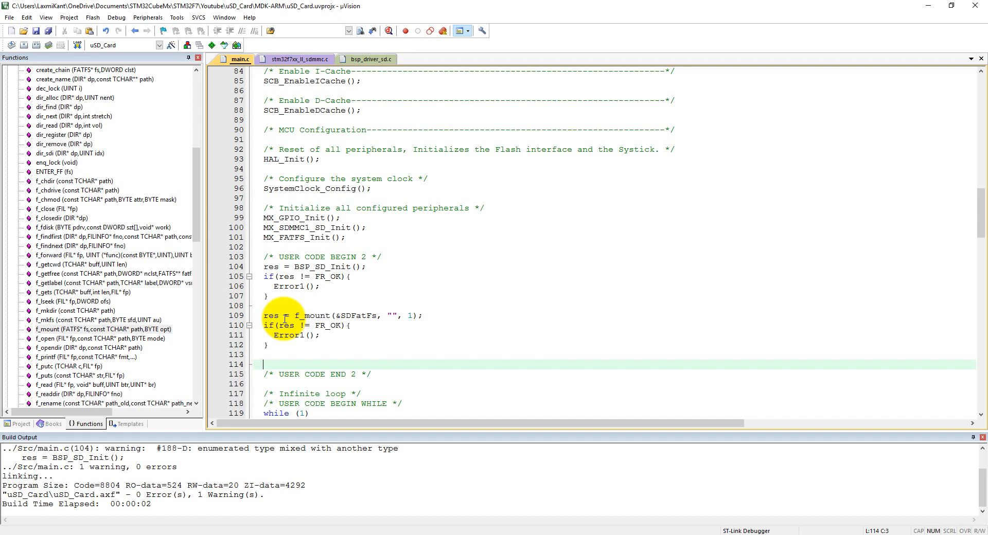
pyautogui.write('res =')
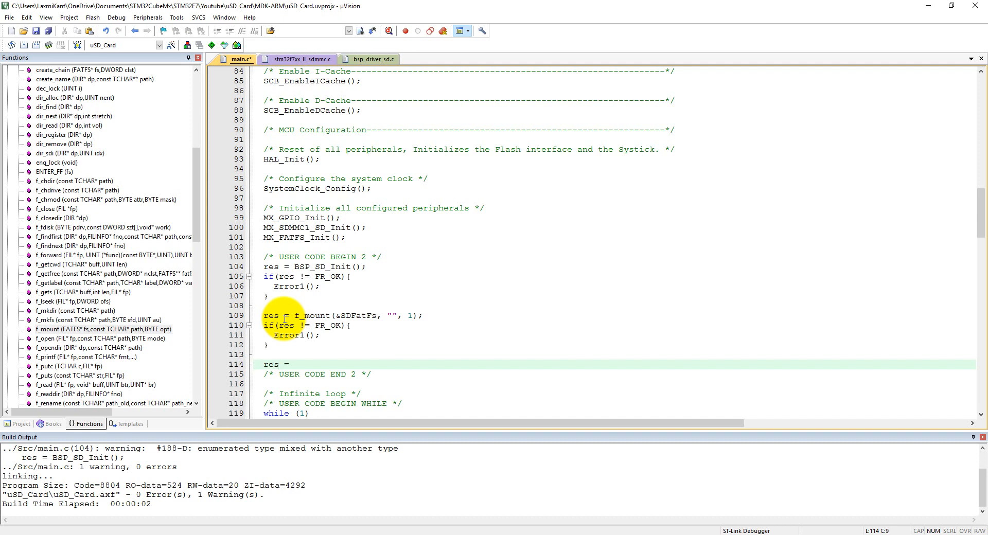
pyautogui.write('f_o')
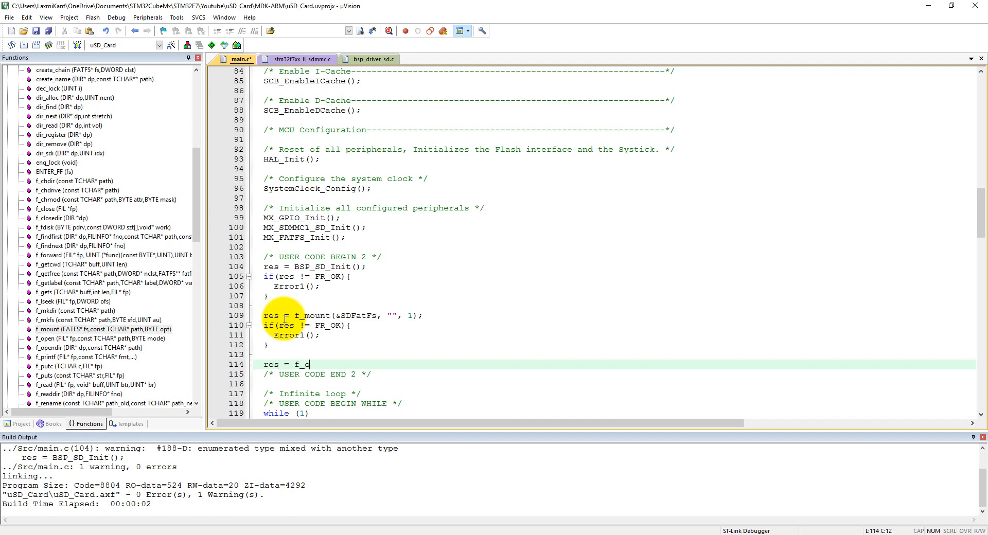
pyautogui.write('pen')
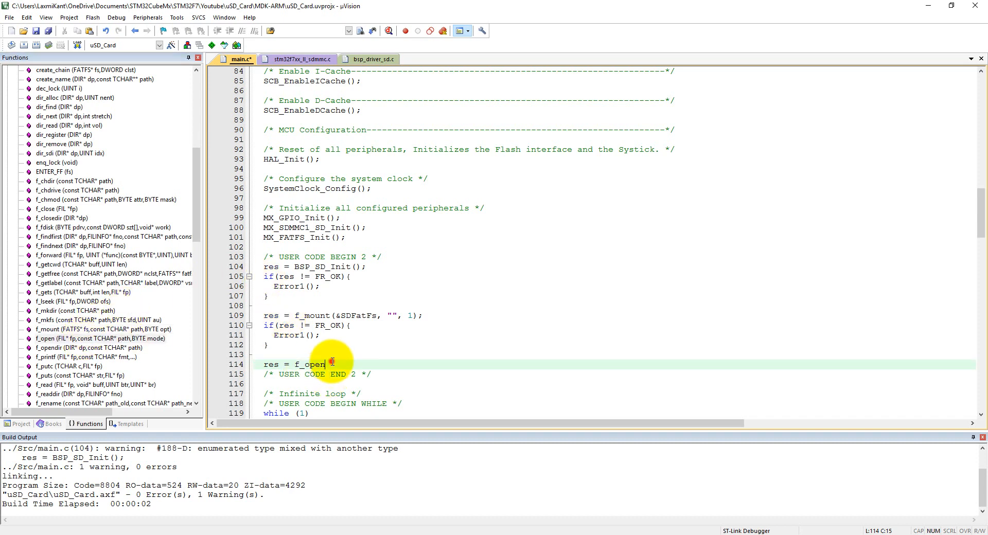
pyautogui.write('(')
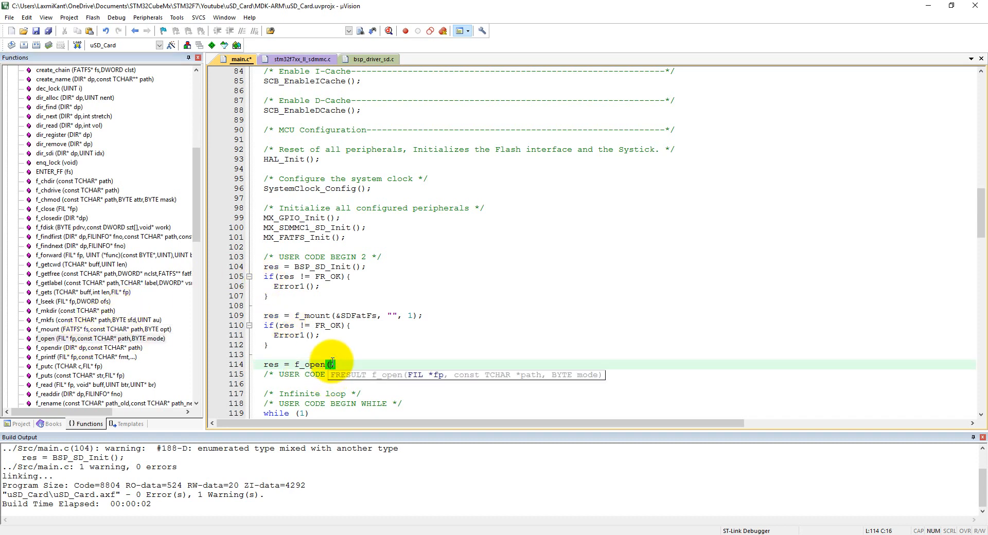
pyautogui.click(212, 364)
pyautogui.write('&')
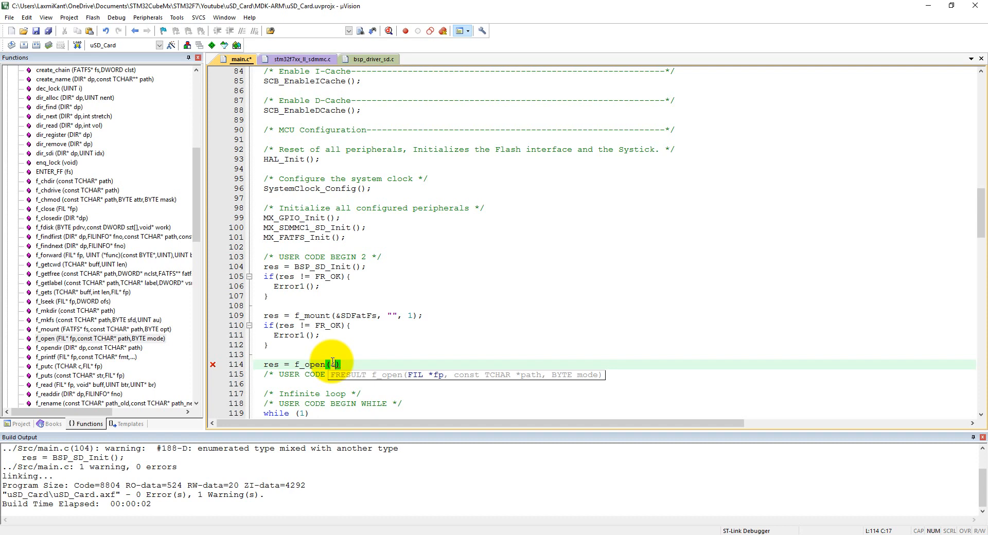
# Pass &myFile and the file name "youtube1.txt" as the first f_open arguments.
pyautogui.write('myFile,')
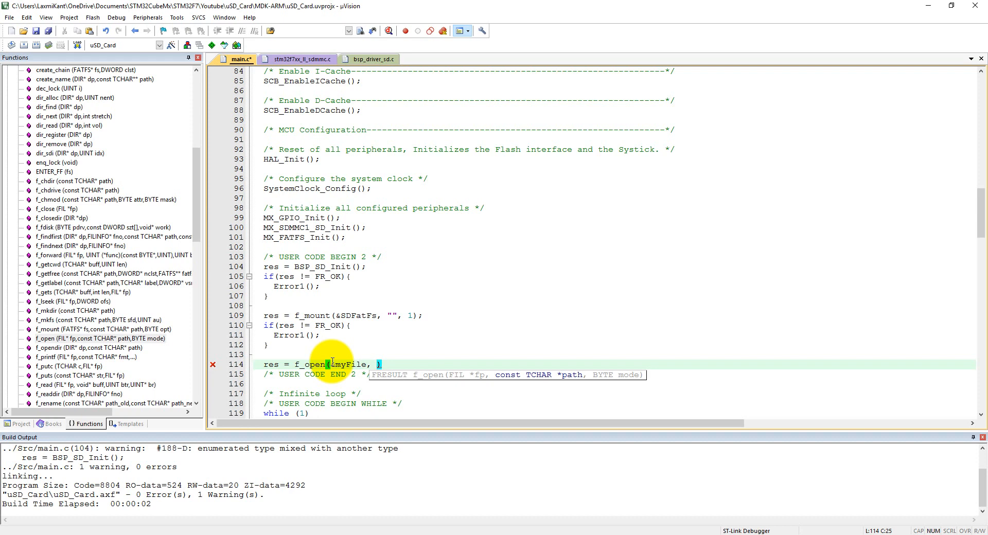
pyautogui.write('""')
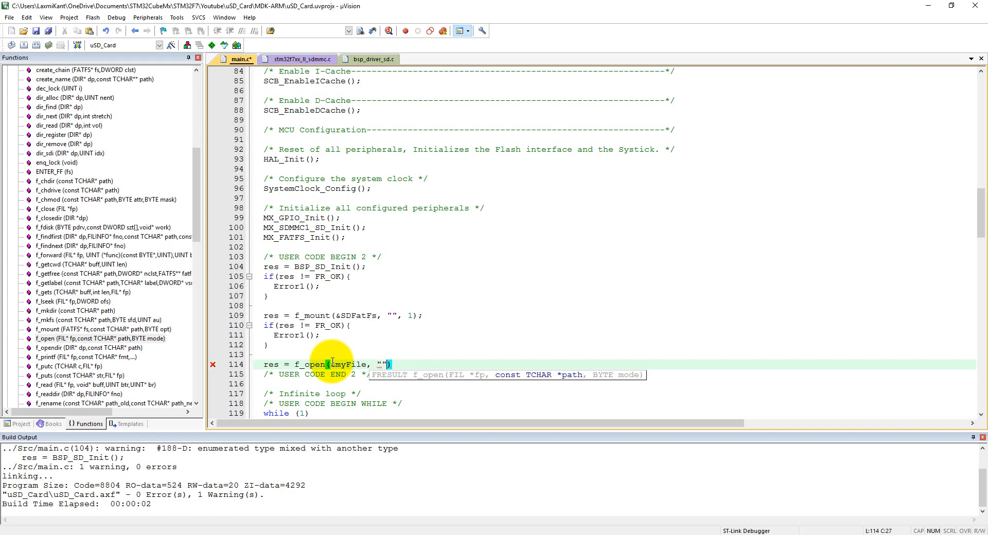
pyautogui.write('youtube1')
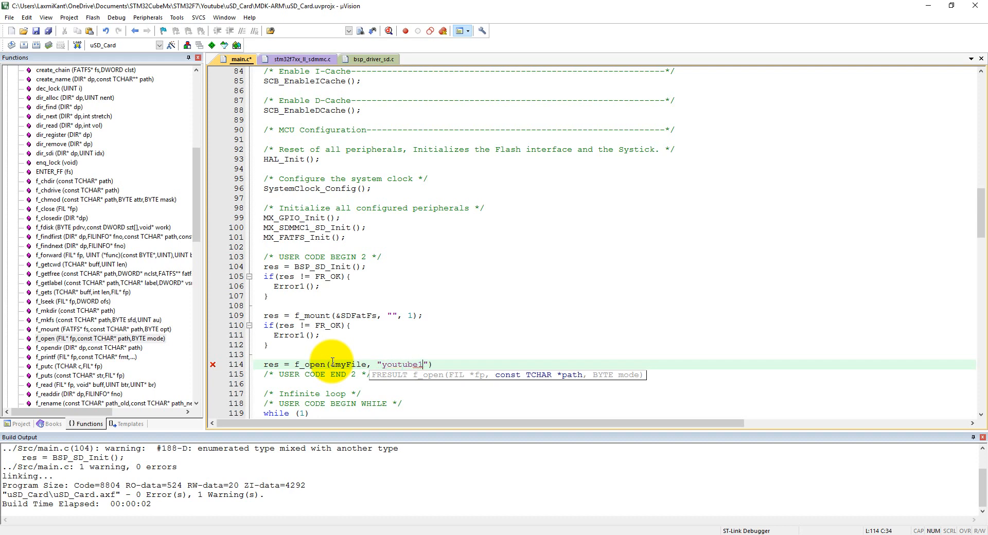
pyautogui.write('.txt')
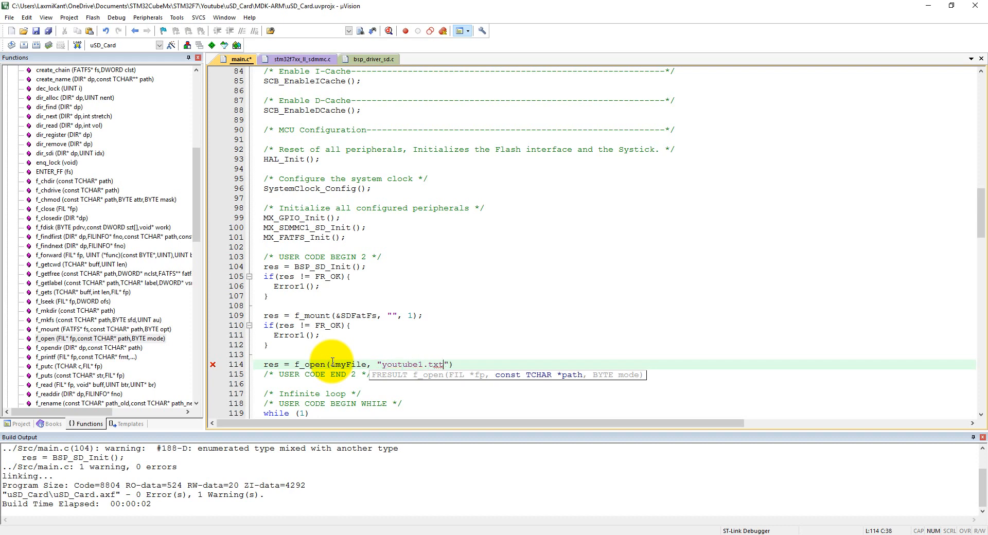
pyautogui.write(',')
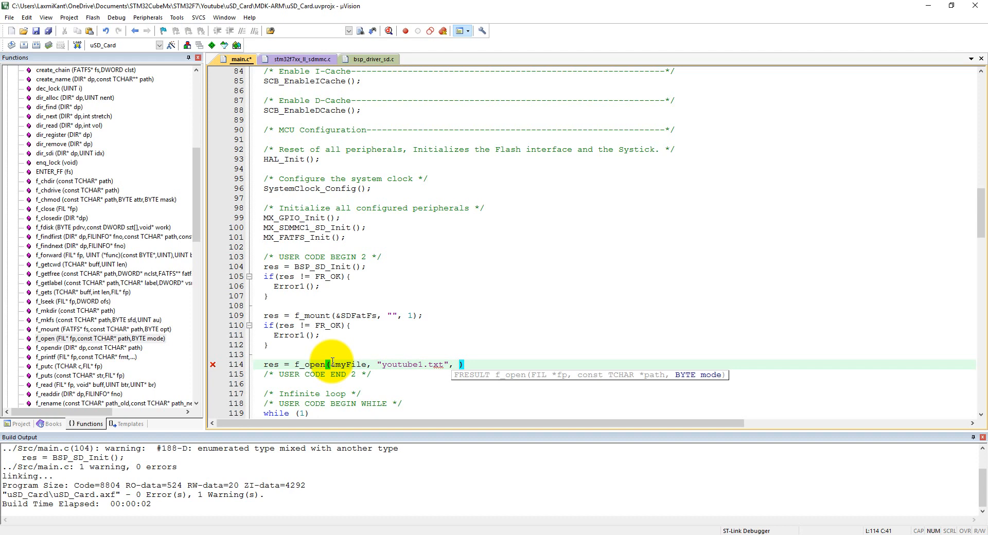
# Add the mode flags FA_OPEN_ALWAYS|FA_WRITE|FA_READ as the f_open access argument.
pyautogui.write('F')
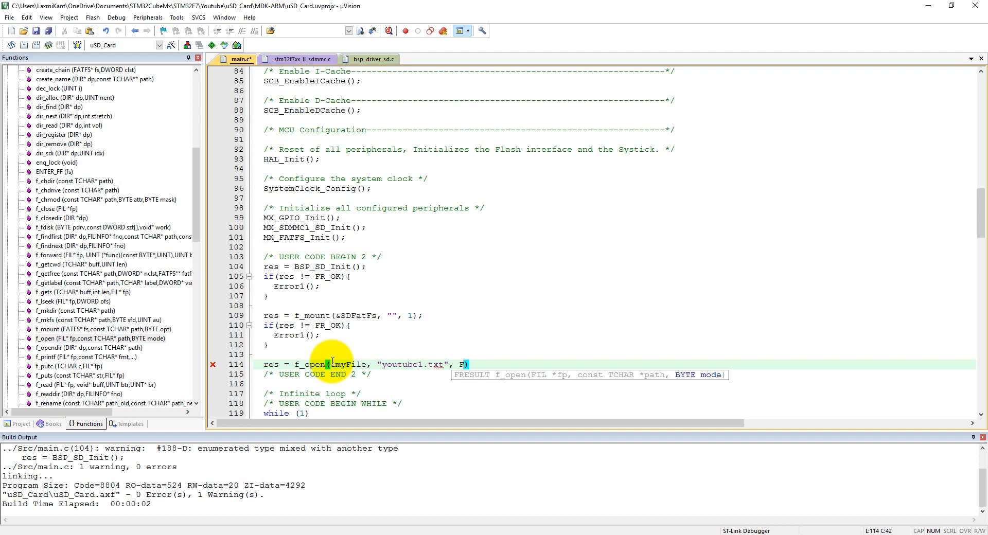
pyautogui.write('A_OPEN_')
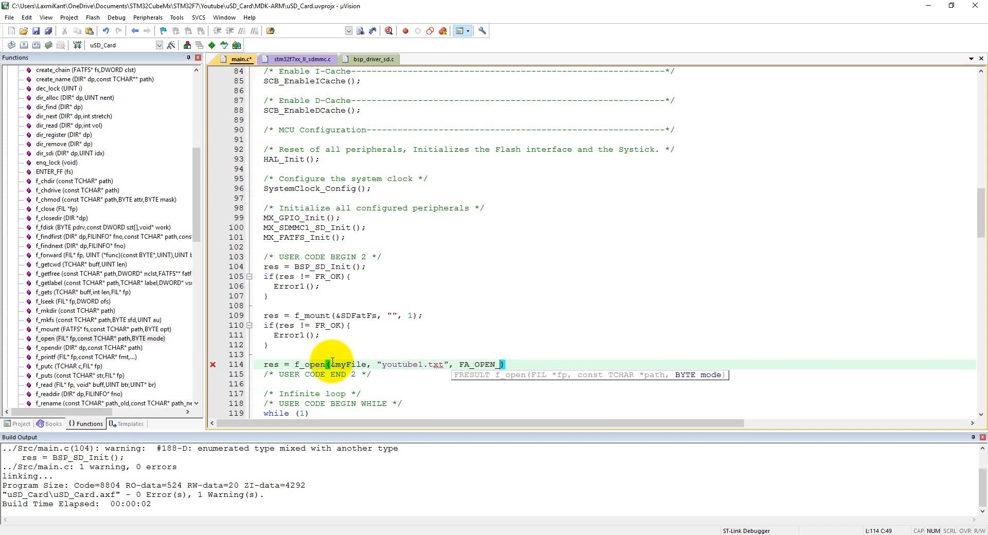
pyautogui.write('ALWAYS|')
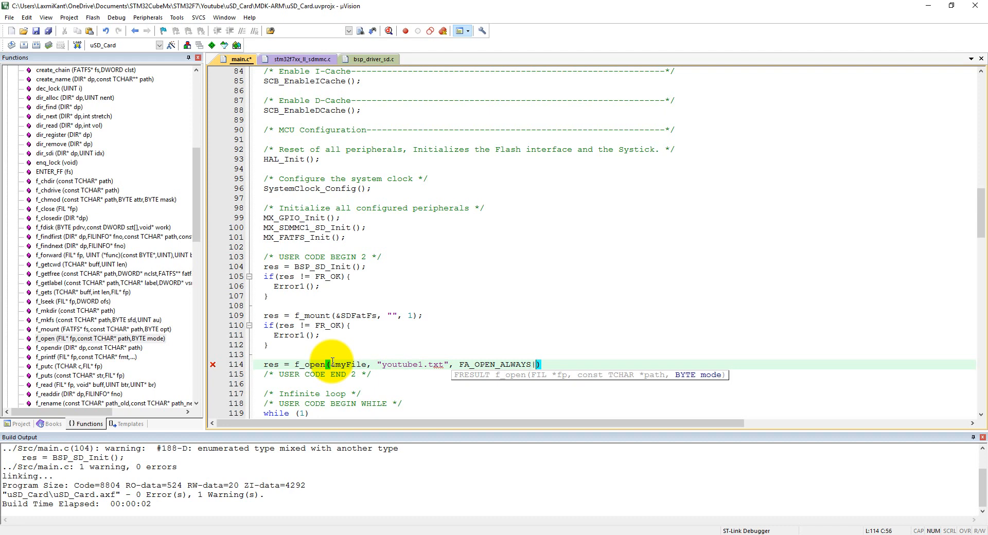
pyautogui.write('FA_W')
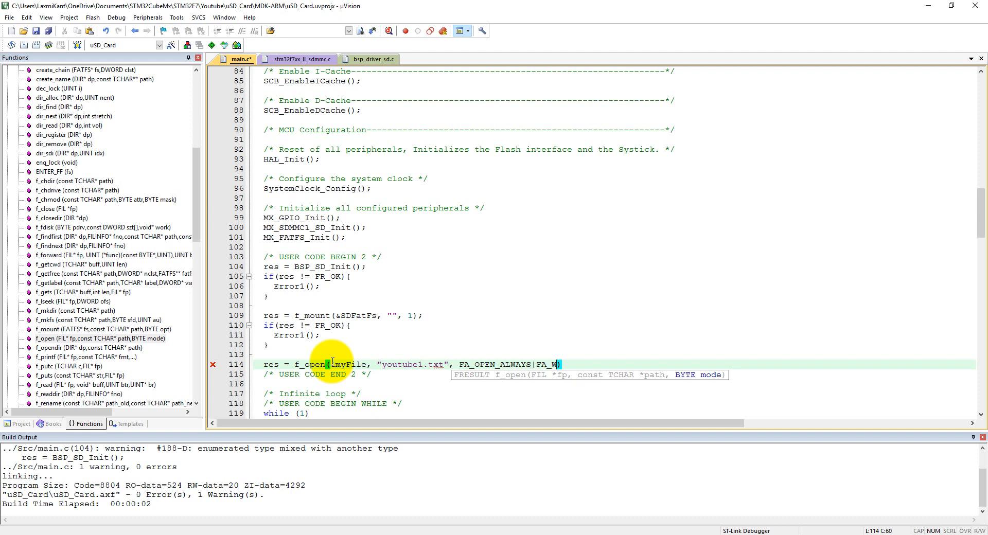
pyautogui.write('RITE|')
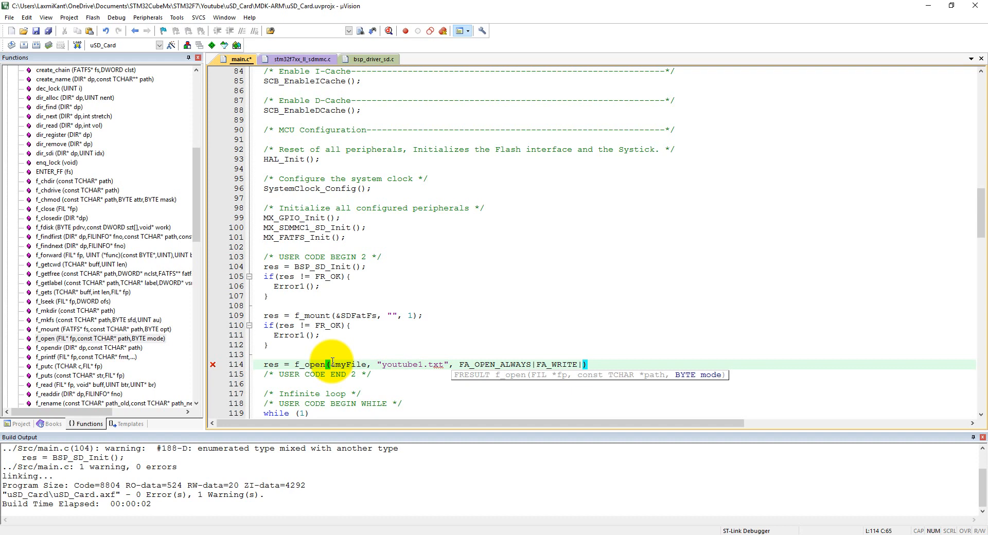
pyautogui.write('WRI')
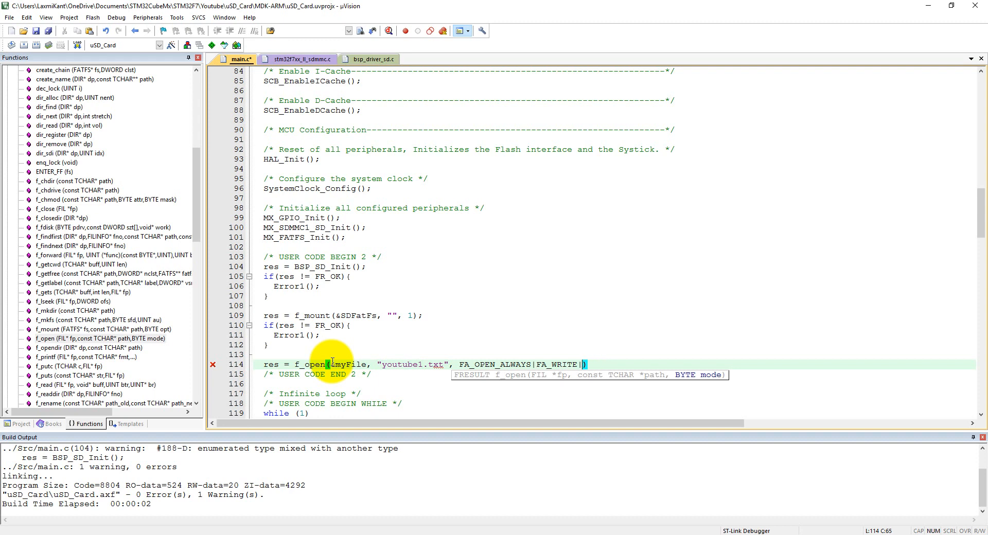
pyautogui.write('FA_READ')
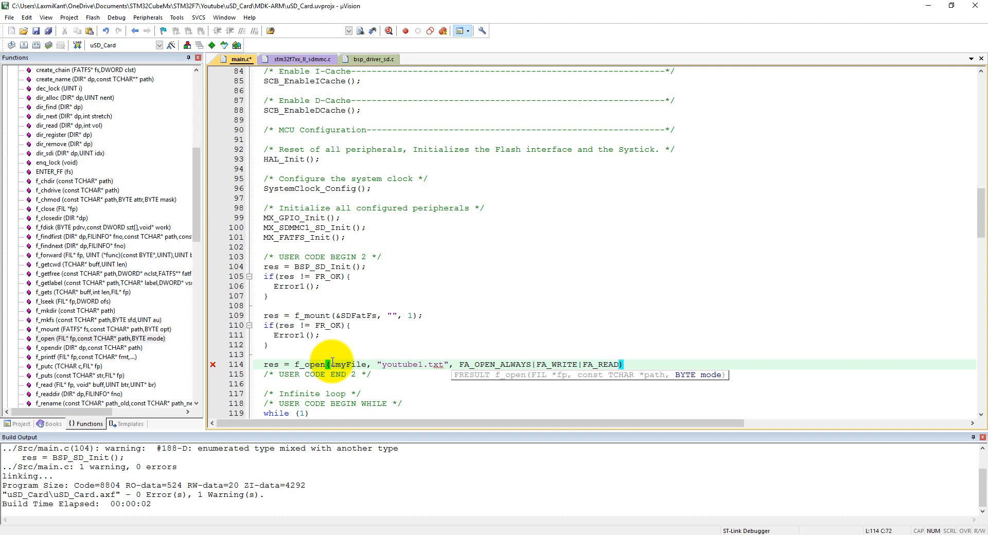
pyautogui.moveTo(514, 362)
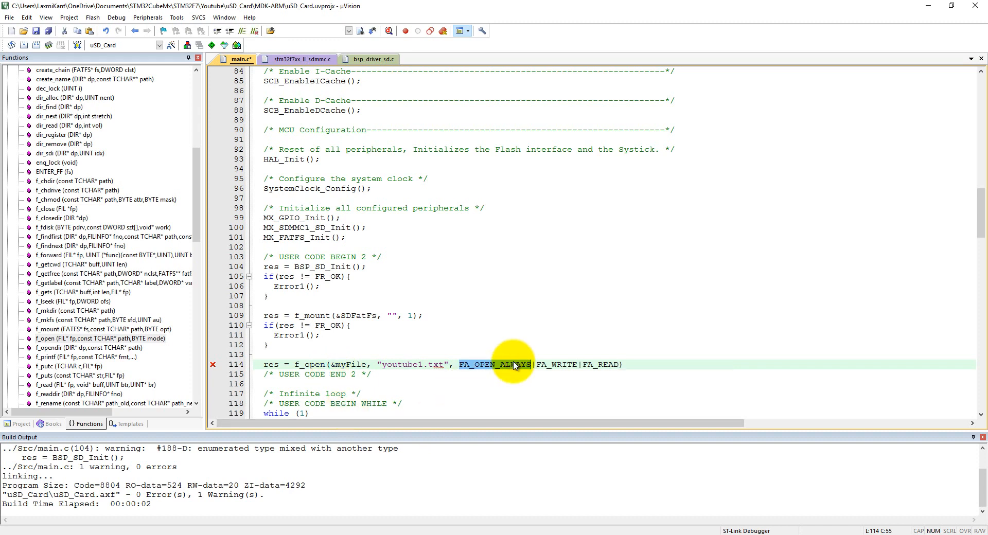
pyautogui.moveTo(570, 362)
pyautogui.write(';')
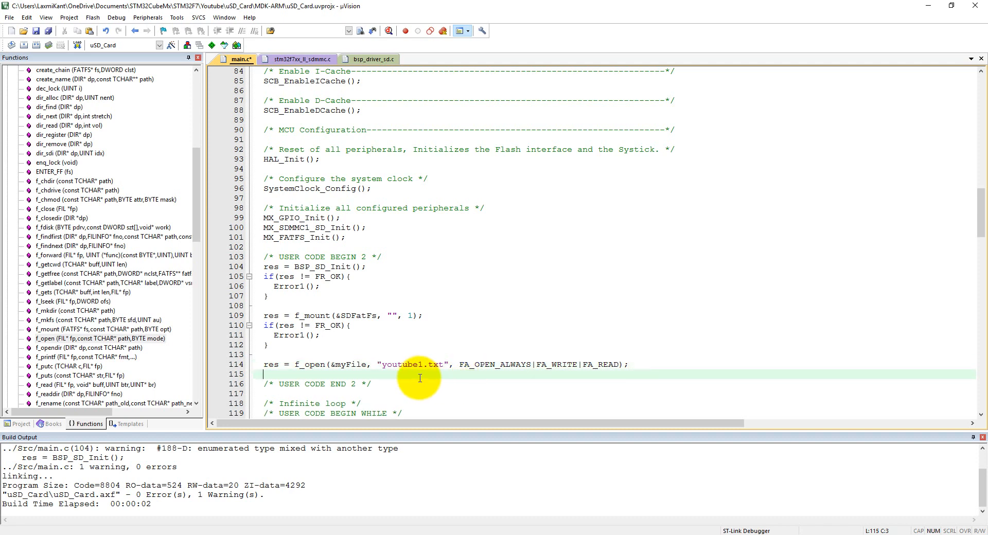
# Scroll the editor down past the completed f_open statement.
pyautogui.scroll(-3)
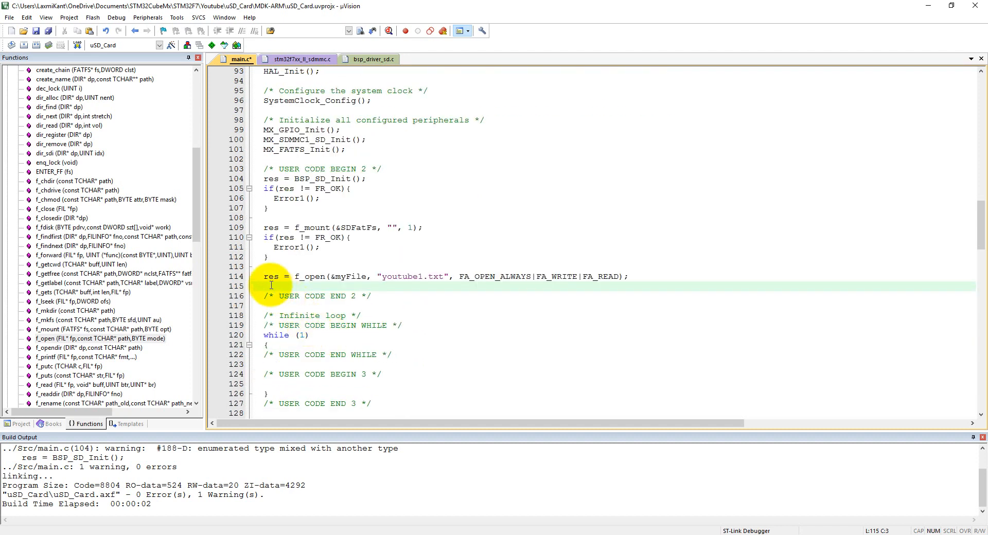
pyautogui.moveTo(411, 279)
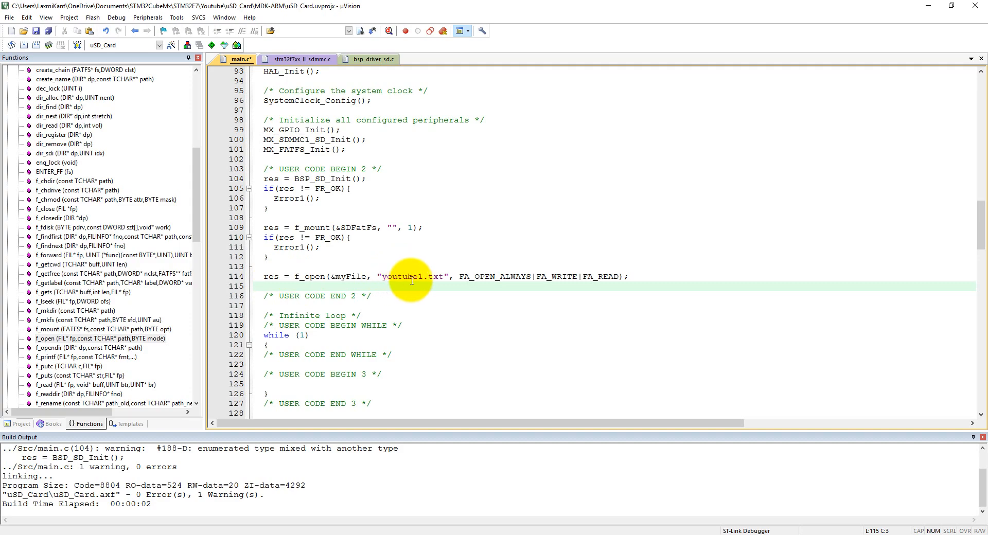